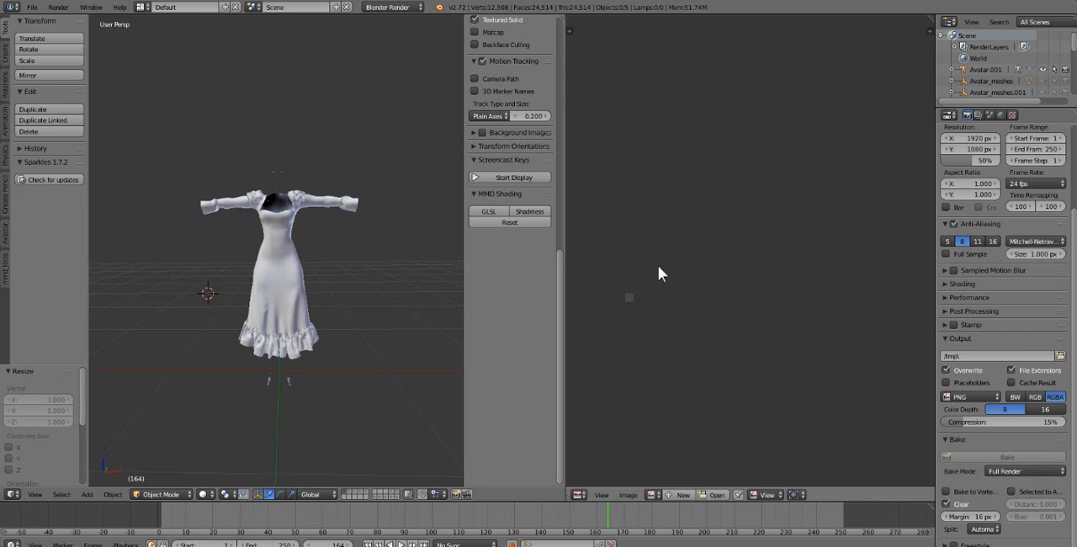
{"action": "mouse_move", "coordinate": [666, 340]}
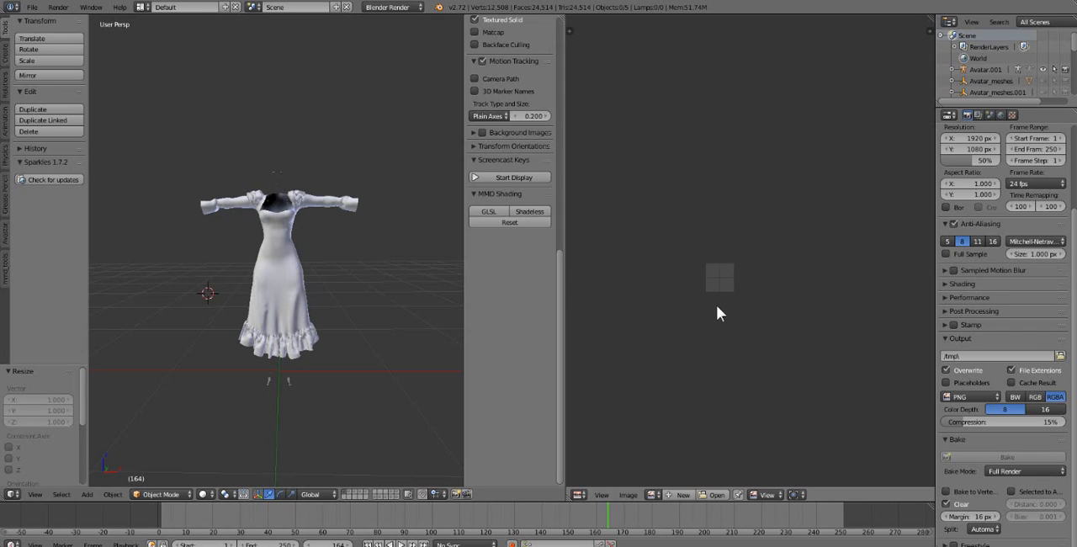
{"action": "mouse_move", "coordinate": [693, 377]}
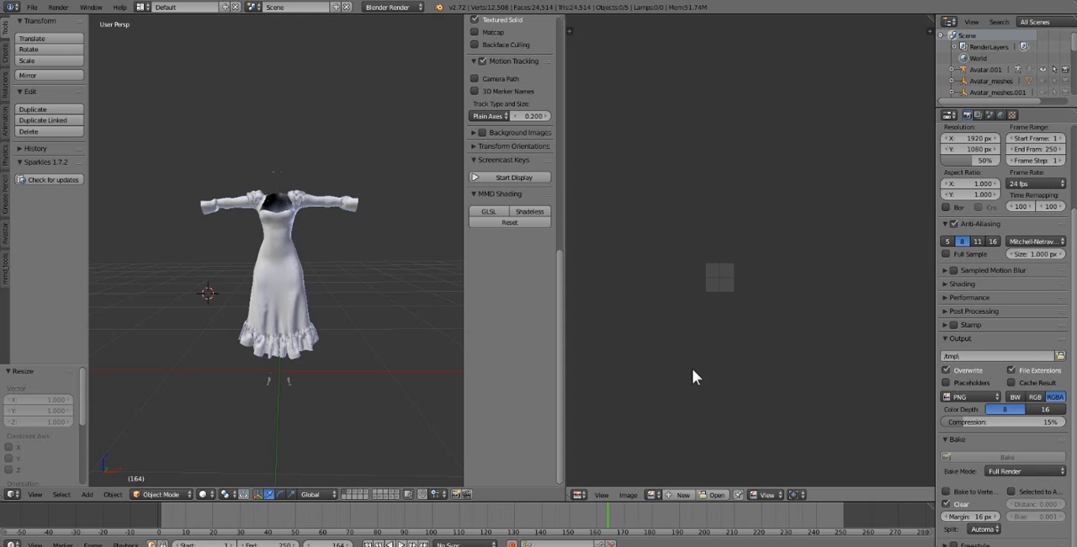
{"action": "mouse_move", "coordinate": [377, 310]}
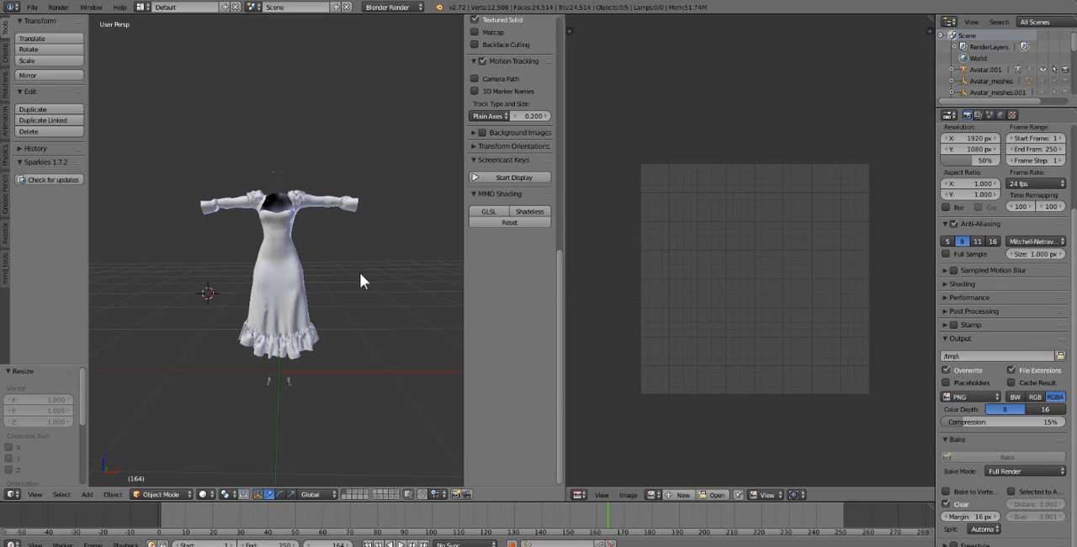
{"action": "mouse_move", "coordinate": [402, 262]}
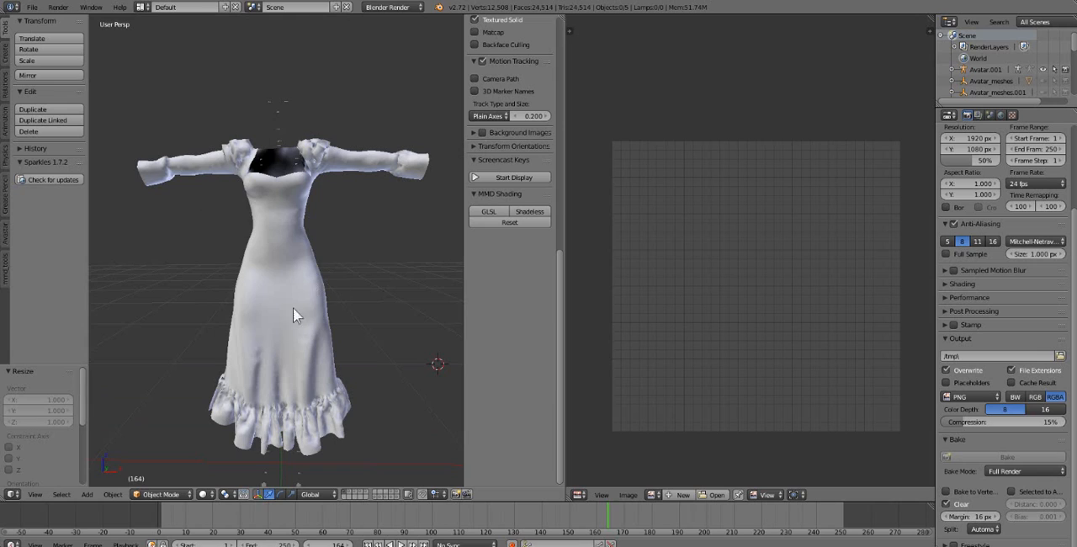
{"action": "mouse_move", "coordinate": [340, 294]}
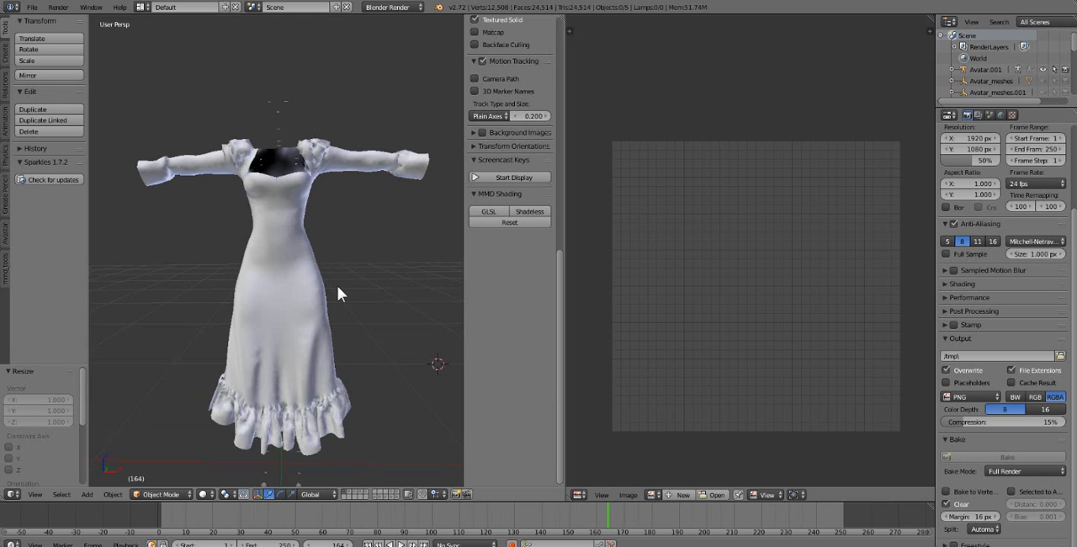
{"action": "mouse_move", "coordinate": [367, 335]}
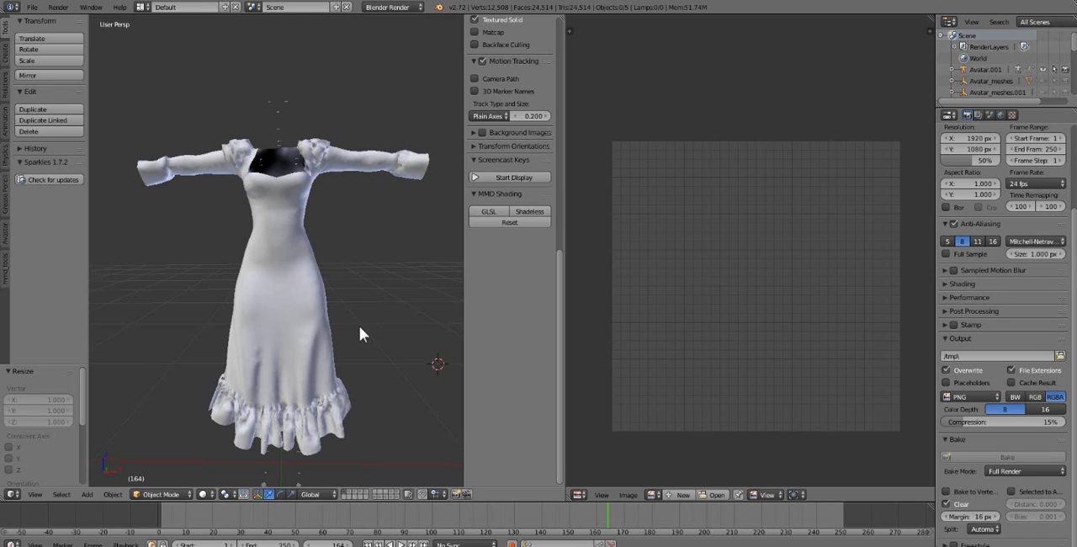
{"action": "left_click_drag", "start_coordinate": [362, 332], "coordinate": [328, 332]}
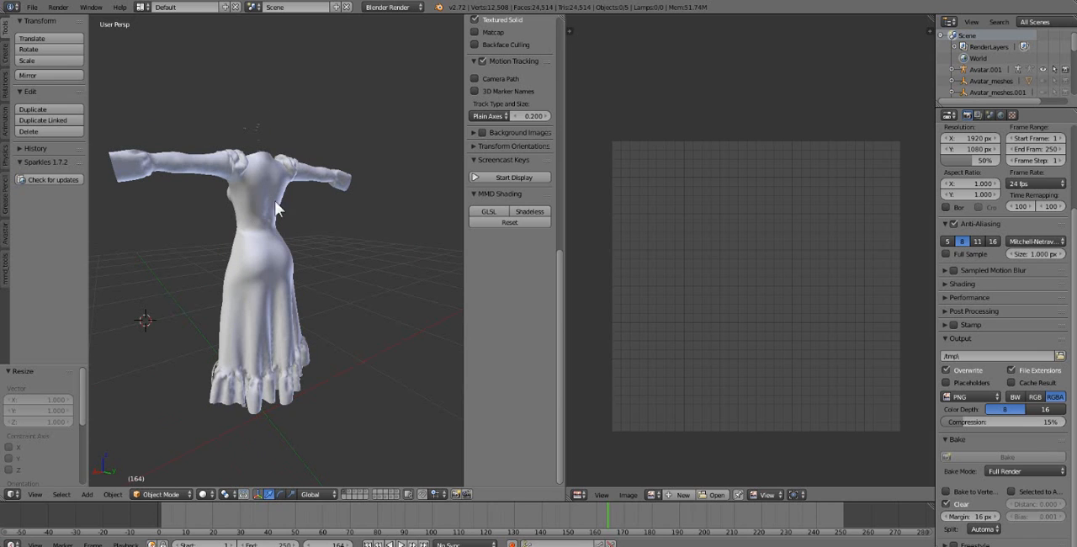
{"action": "left_click_drag", "start_coordinate": [278, 209], "coordinate": [421, 285]}
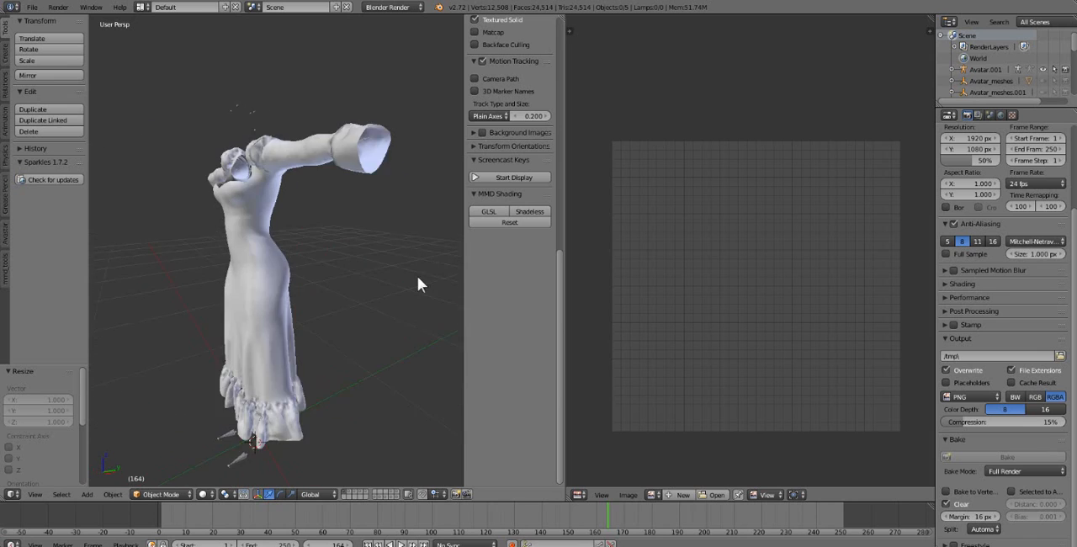
{"action": "left_click_drag", "start_coordinate": [421, 282], "coordinate": [345, 265]}
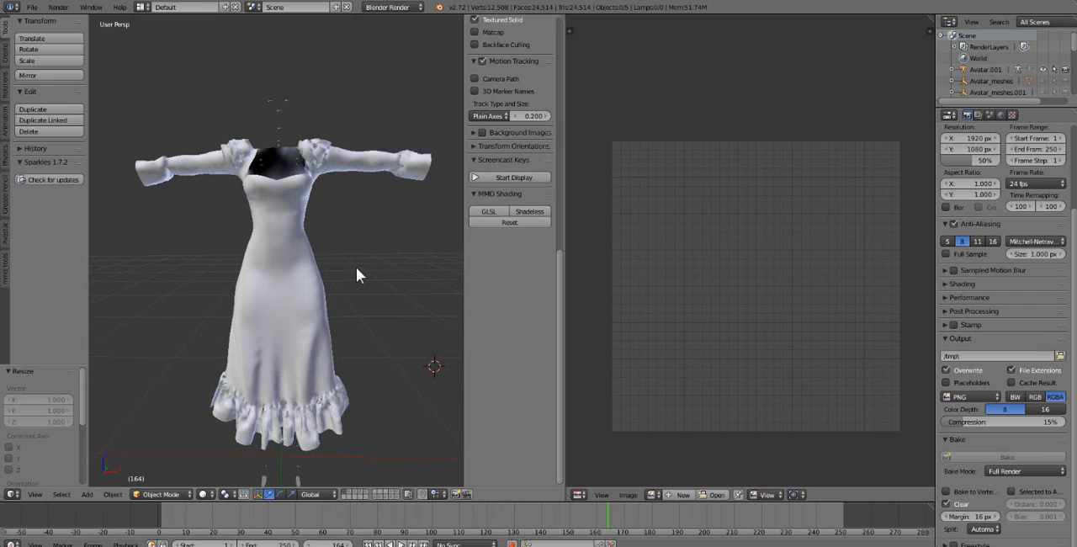
{"action": "mouse_move", "coordinate": [381, 273]}
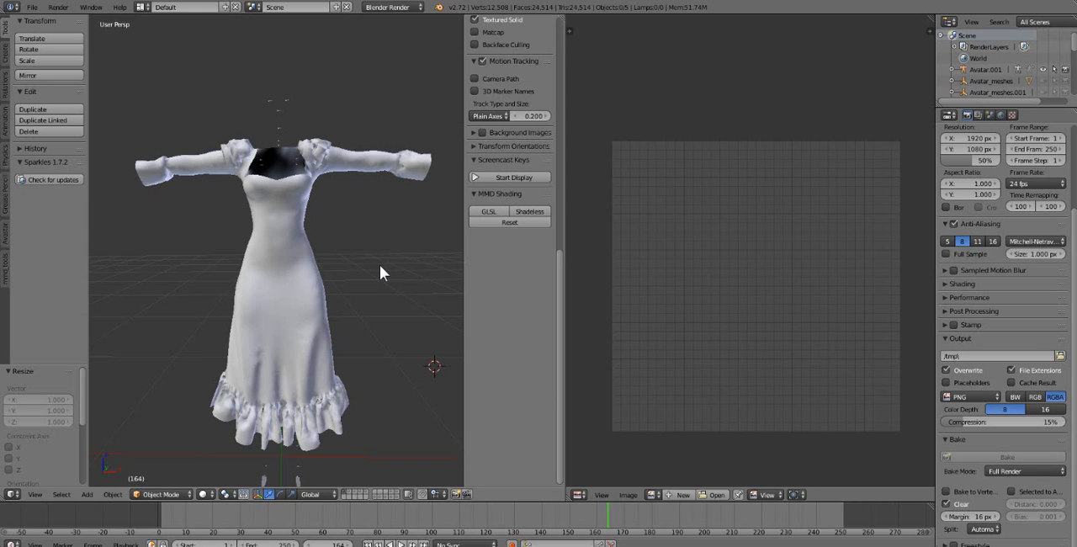
{"action": "mouse_move", "coordinate": [387, 325]}
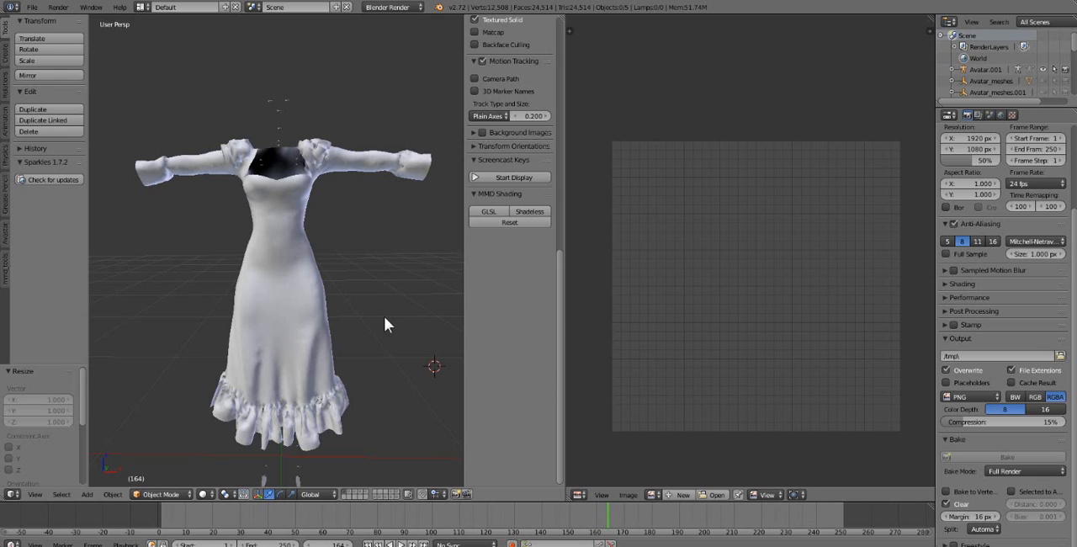
{"action": "mouse_move", "coordinate": [302, 276]}
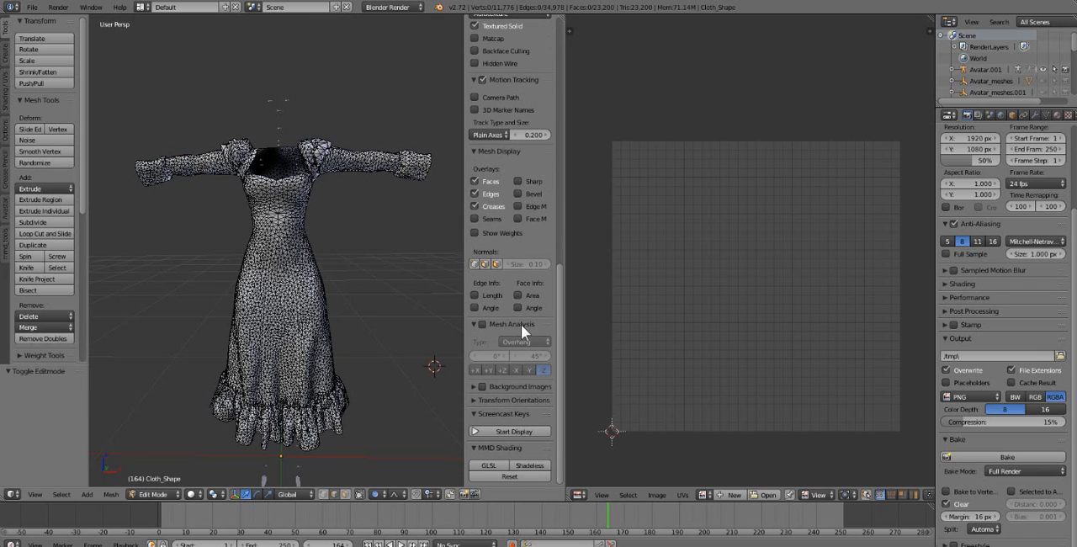
Start Screencast Keys with mouse clicks shown as text.
{"action": "left_click", "coordinate": [512, 431]}
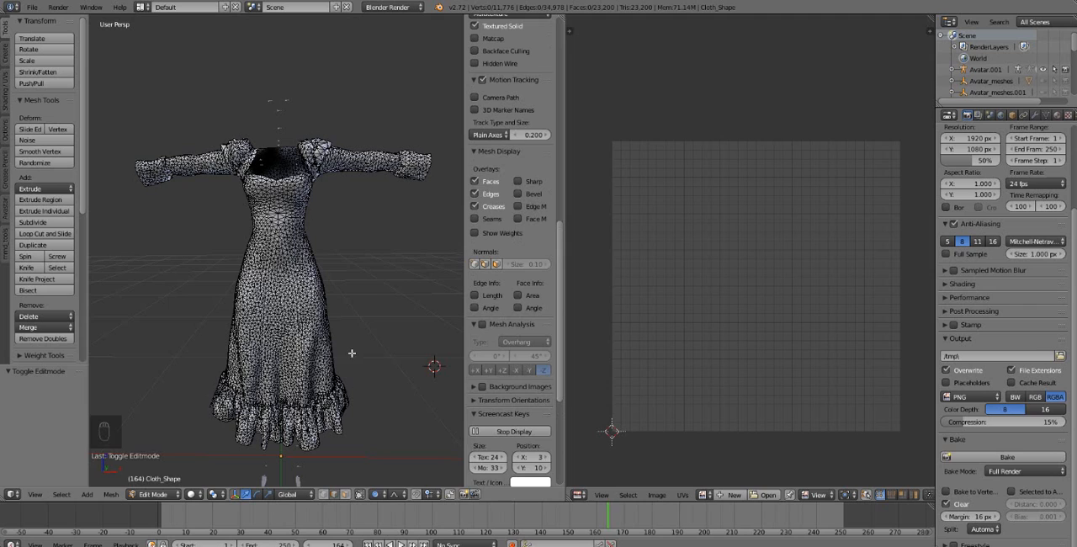
{"action": "left_click", "coordinate": [530, 404]}
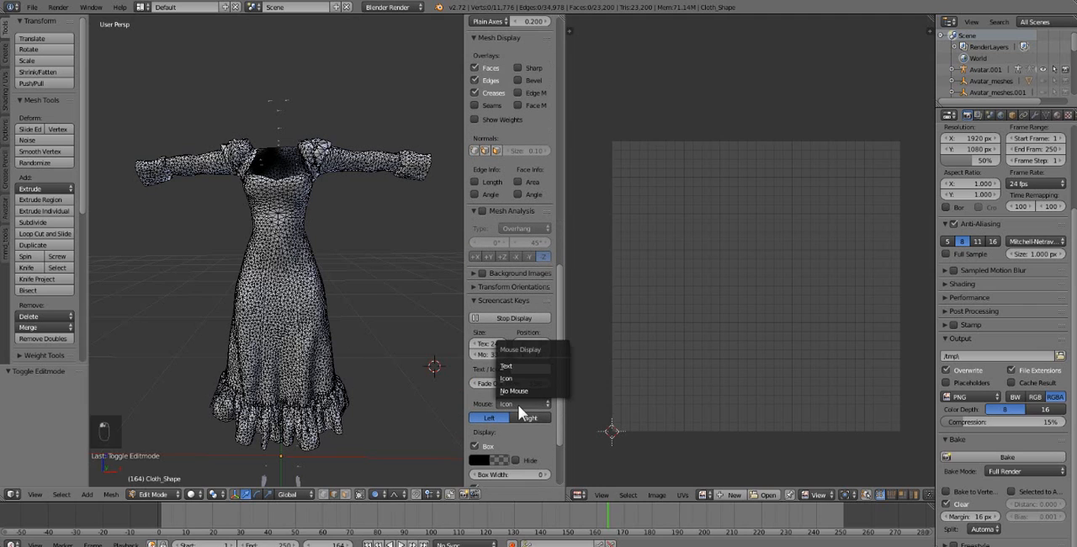
{"action": "left_click", "coordinate": [505, 365]}
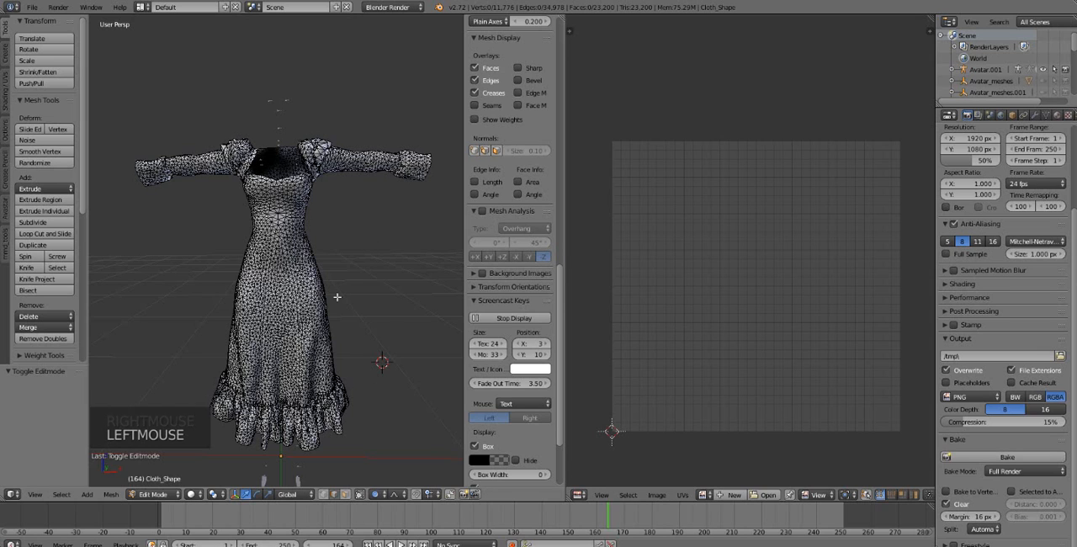
Re-enter Edit Mode on the dress and select all so its full UV layout shows.
{"action": "key", "text": "Tab"}
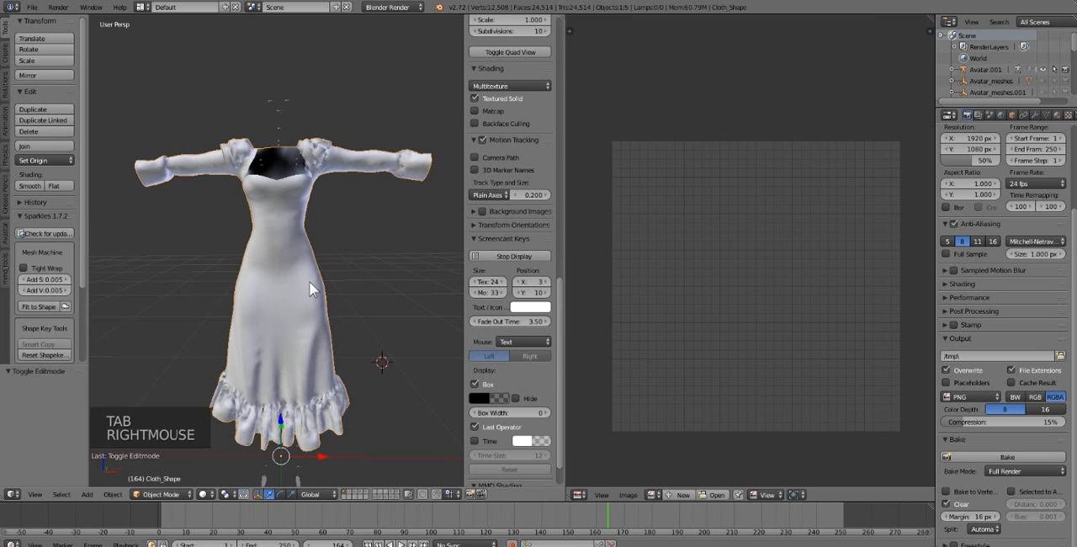
{"action": "key", "text": "Tab"}
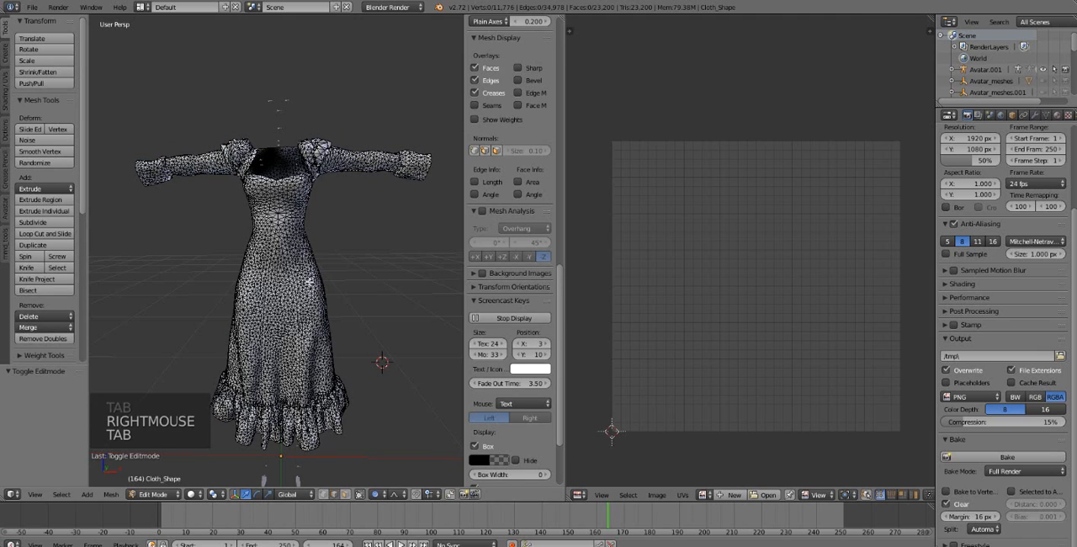
{"action": "key", "text": "a"}
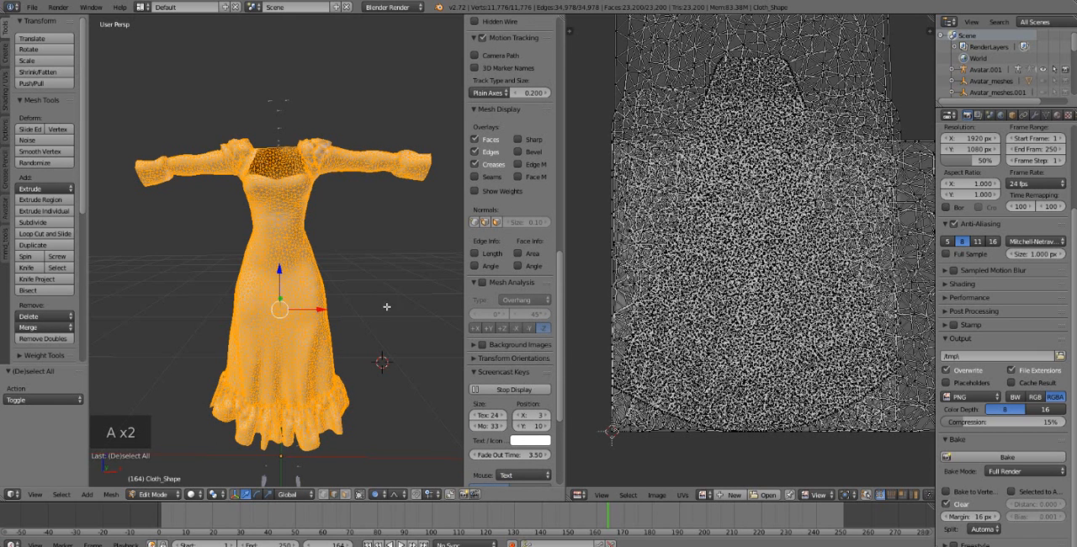
{"action": "mouse_move", "coordinate": [615, 143]}
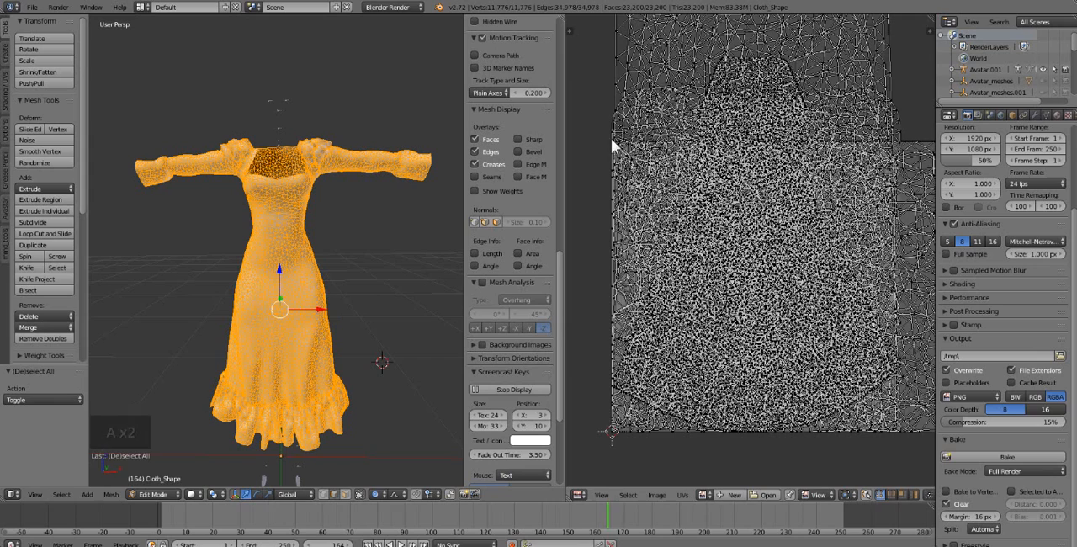
{"action": "mouse_move", "coordinate": [882, 412]}
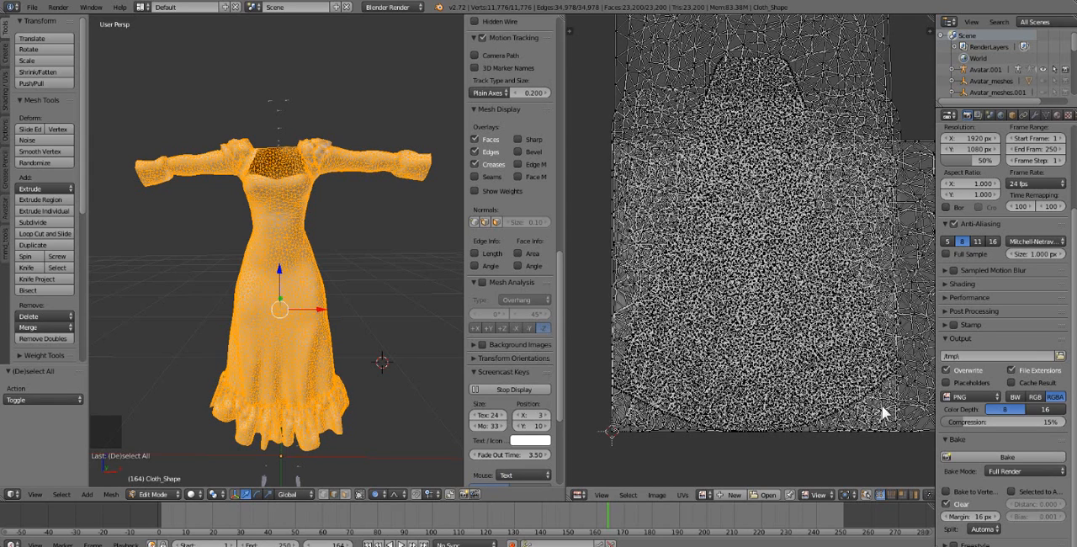
{"action": "mouse_move", "coordinate": [764, 213]}
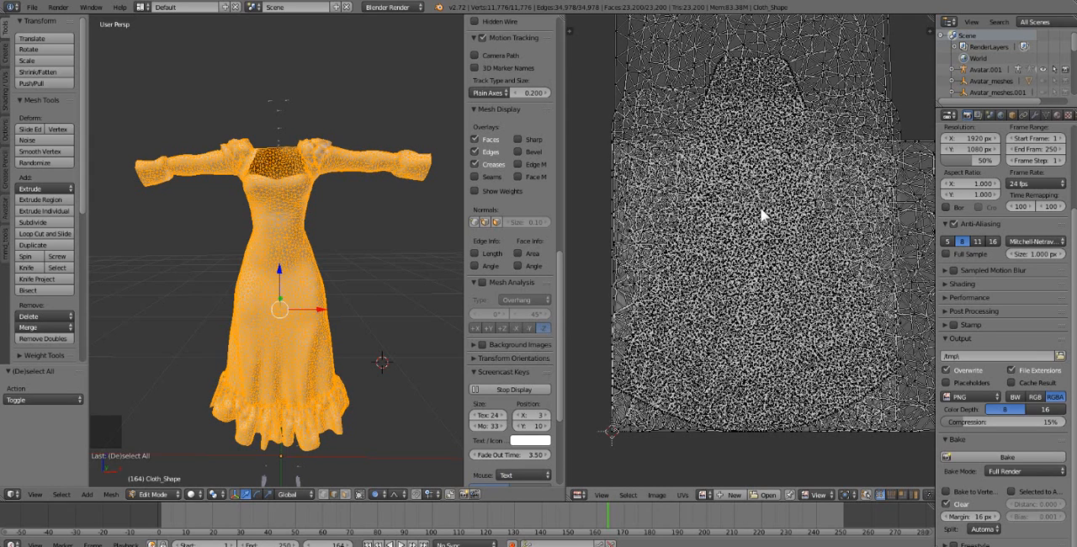
{"action": "mouse_move", "coordinate": [690, 278]}
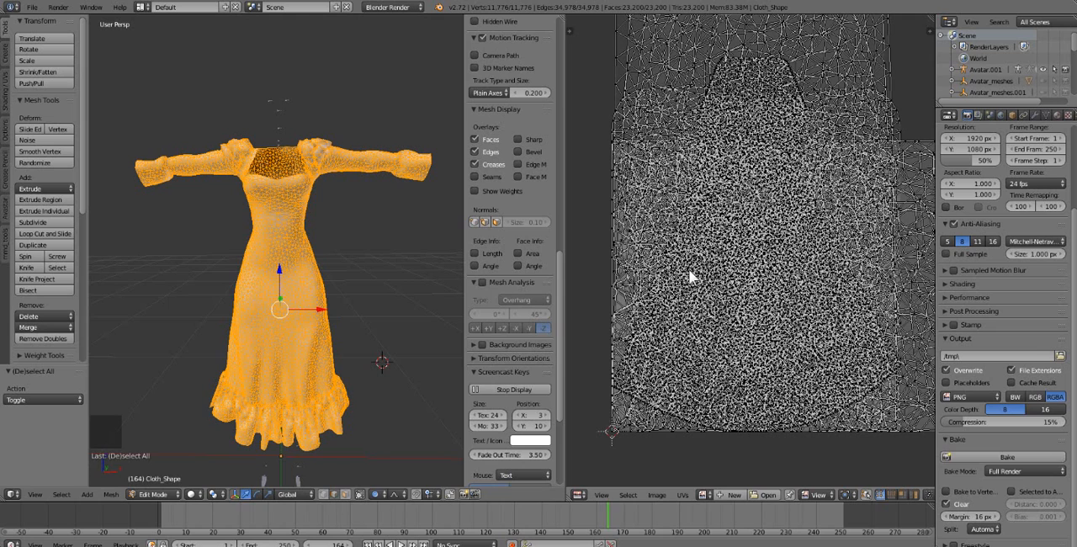
{"action": "scroll", "scroll_direction": "down", "scroll_amount": 3}
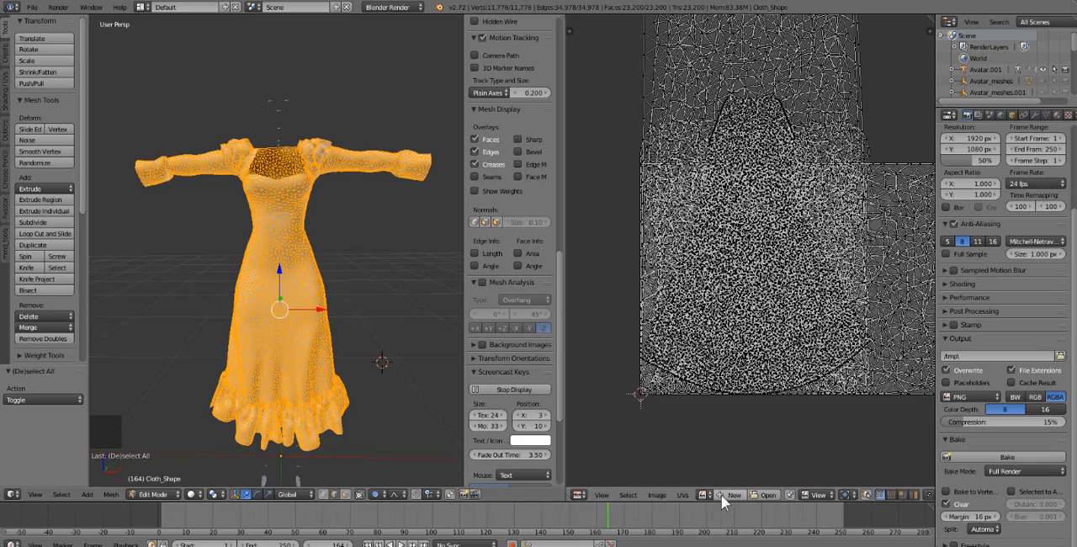
Switch the editor image and set the bake type to Ambient Occlusion, checking World settings.
{"action": "left_click", "coordinate": [732, 495]}
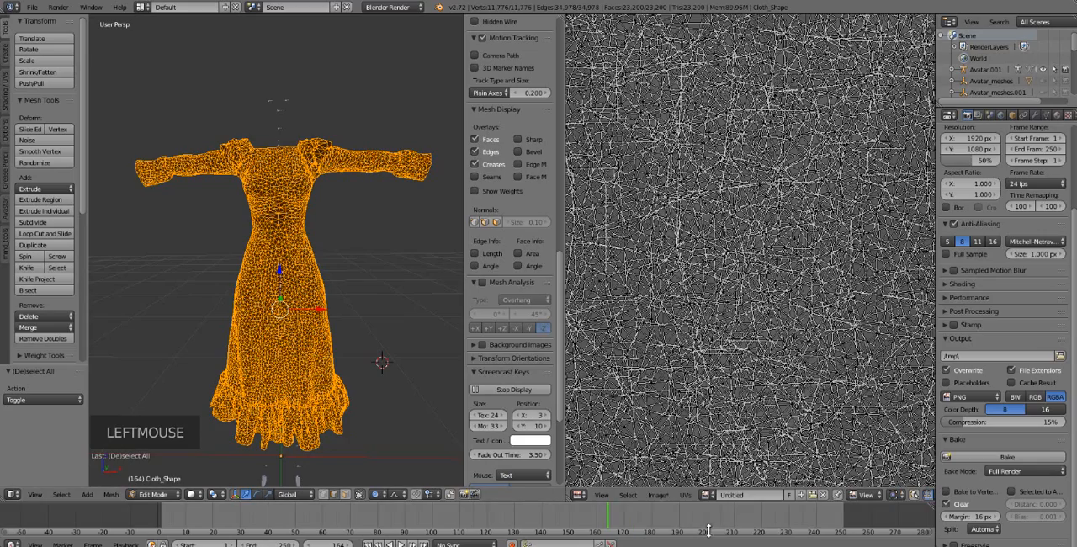
{"action": "scroll", "scroll_direction": "down", "scroll_amount": 3}
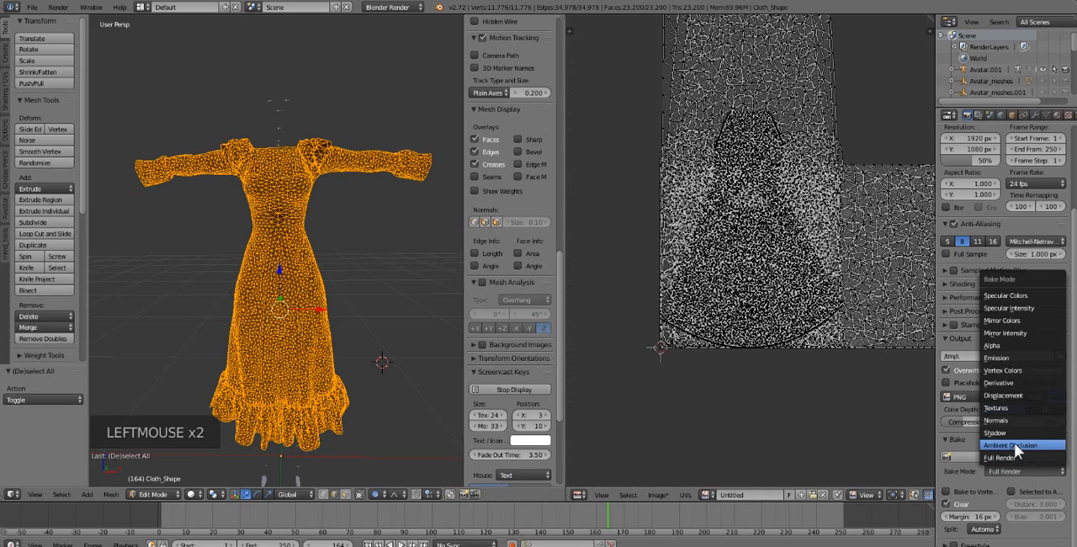
{"action": "left_click", "coordinate": [1010, 445]}
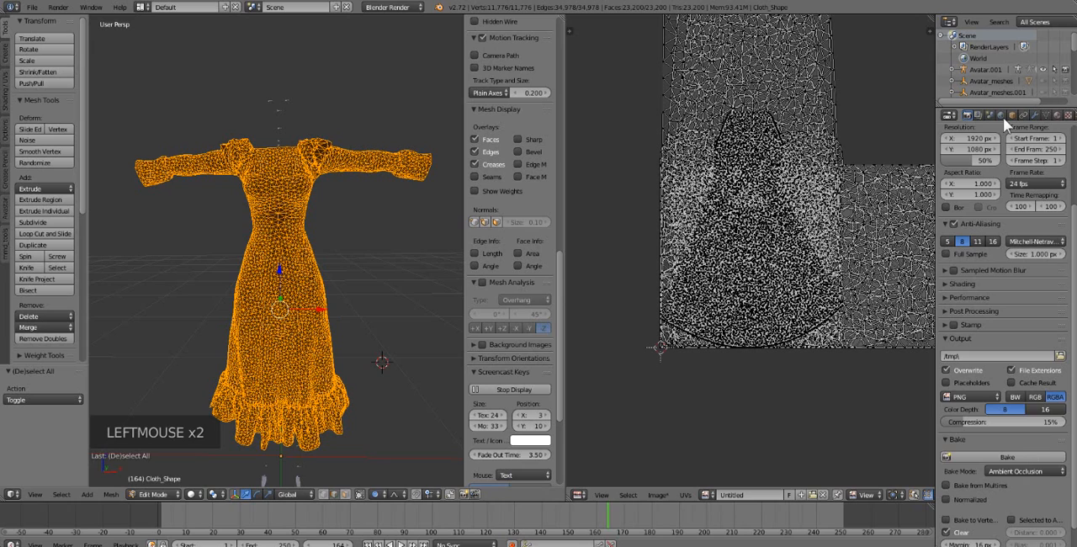
{"action": "left_click", "coordinate": [1000, 115]}
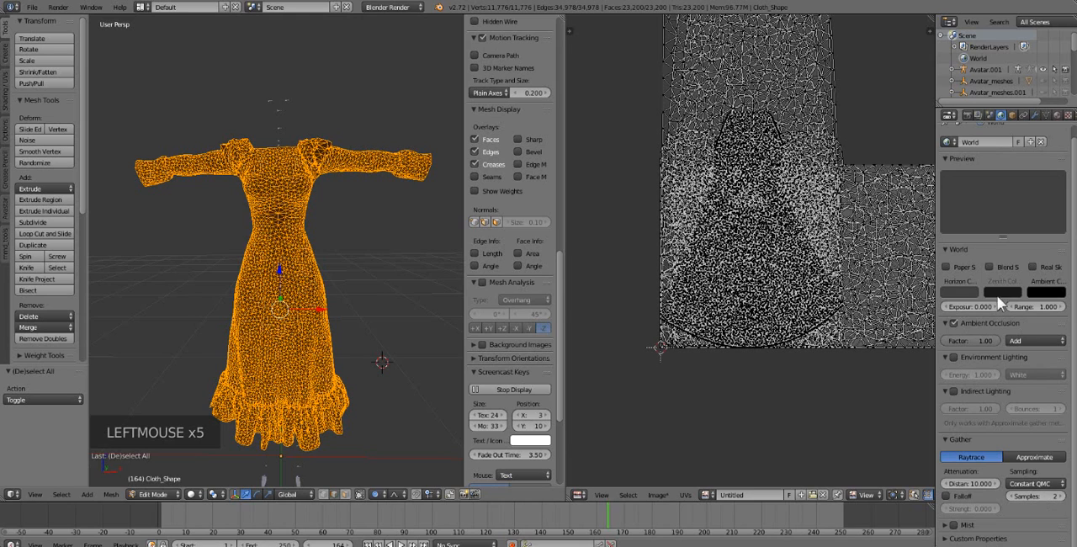
Return to the Render settings and start the ambient occlusion bake.
{"action": "scroll", "scroll_direction": "up", "scroll_amount": 3}
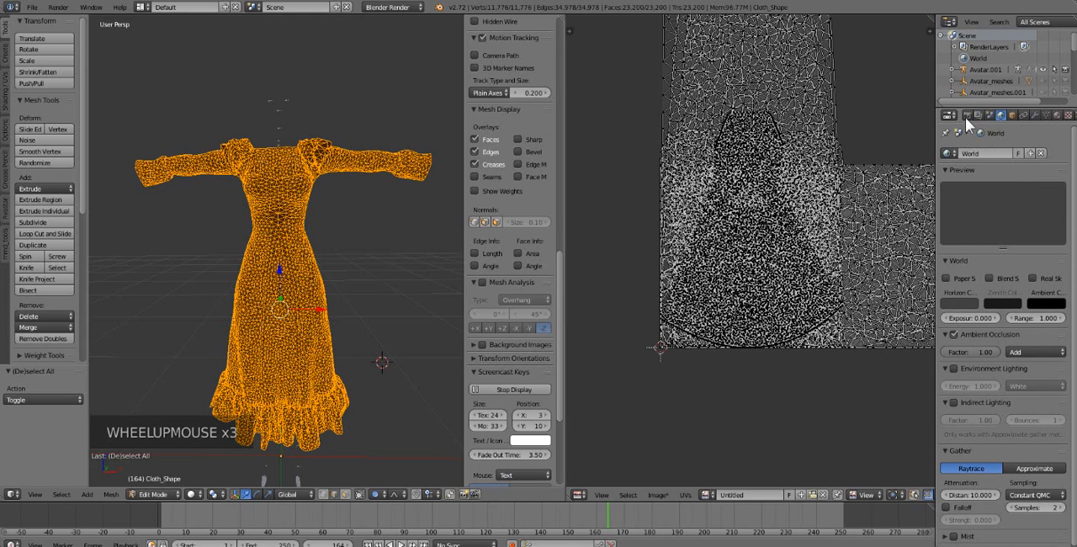
{"action": "left_click", "coordinate": [968, 114]}
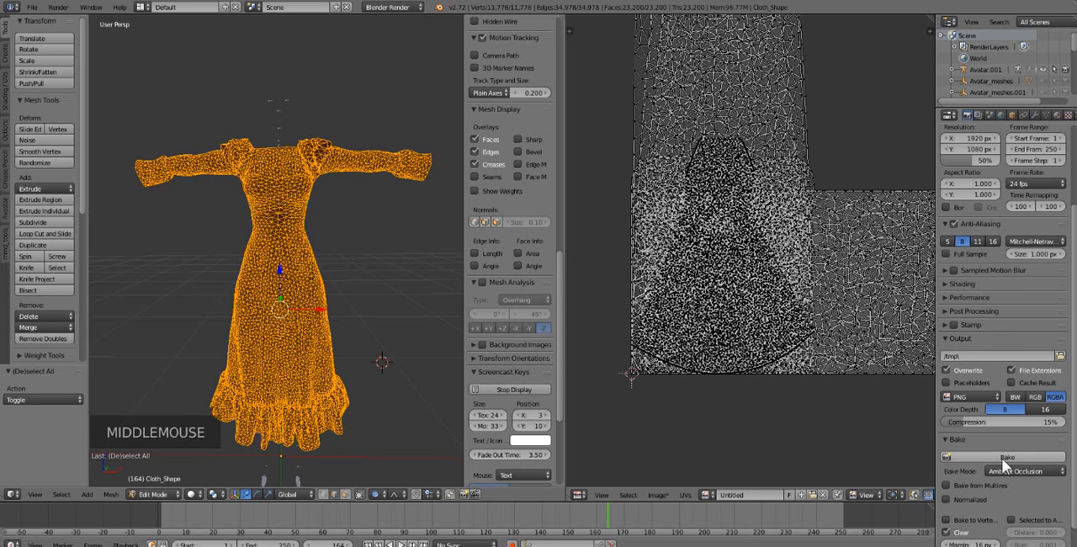
{"action": "left_click", "coordinate": [1007, 458]}
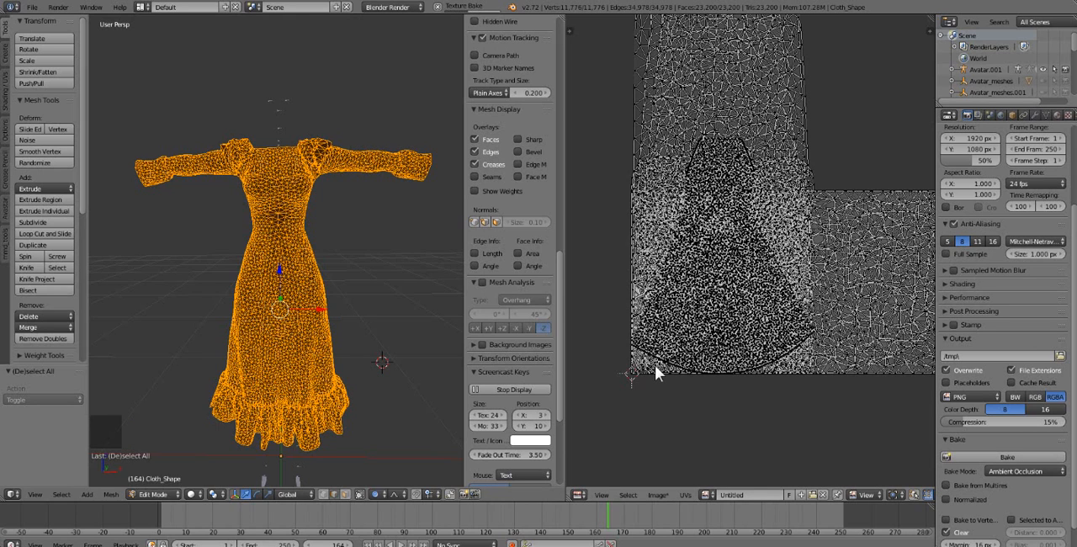
{"action": "mouse_move", "coordinate": [595, 152]}
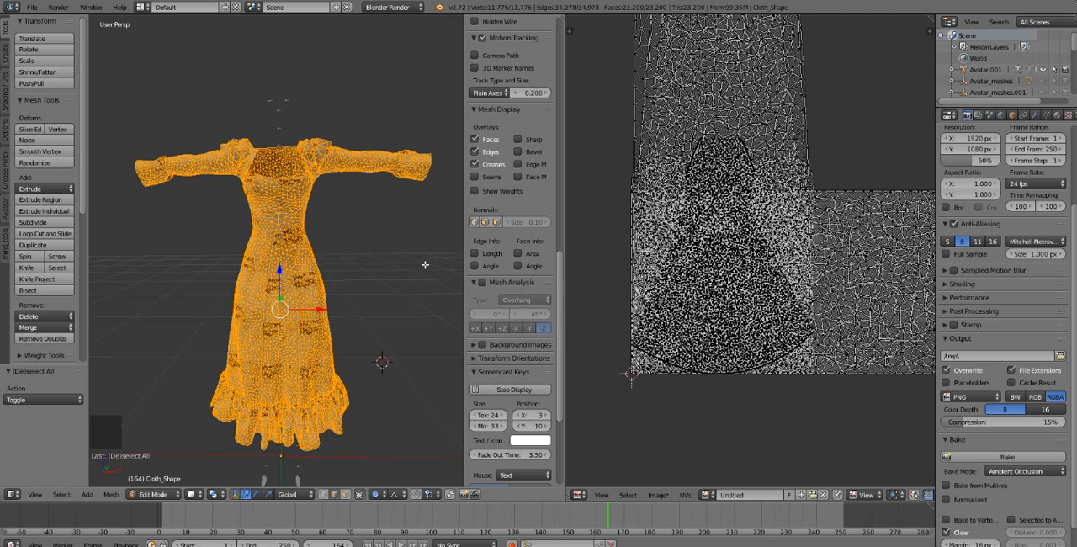
Switch the dress to Object Mode and orbit around it to inspect the baked shading.
{"action": "key", "text": "Tab"}
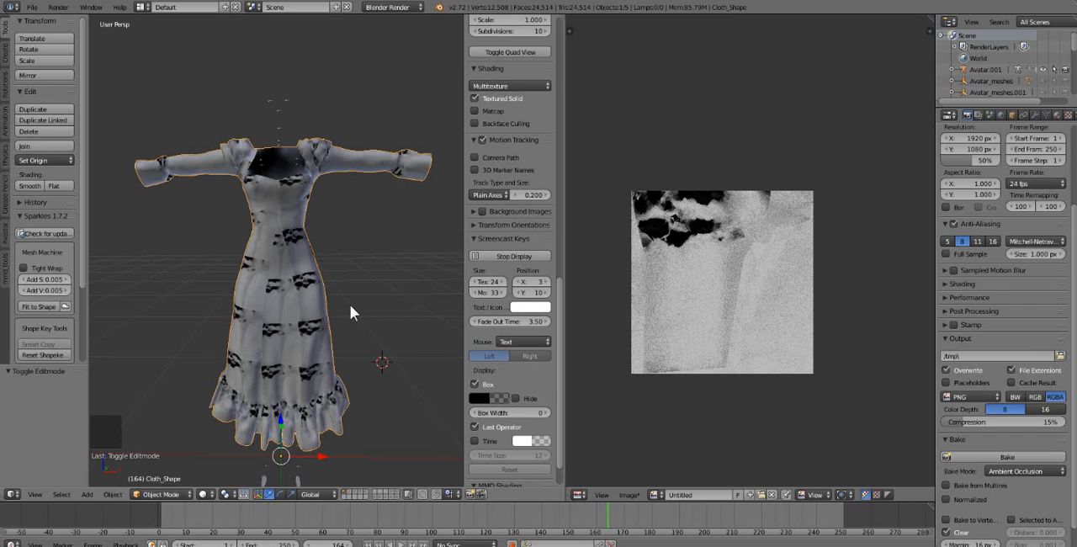
{"action": "middle_click", "coordinate": [350, 312]}
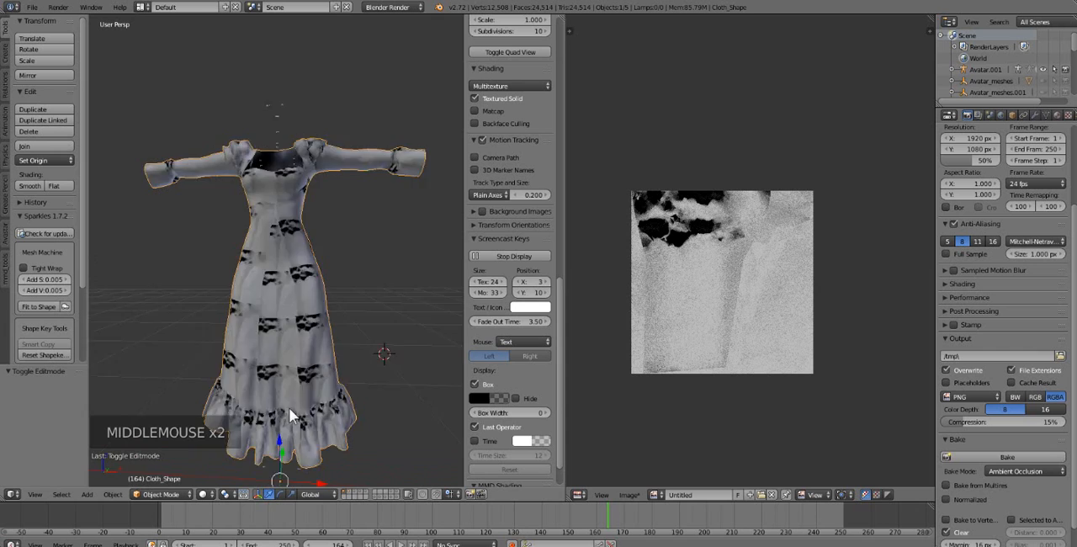
{"action": "scroll", "scroll_direction": "up", "scroll_amount": 3}
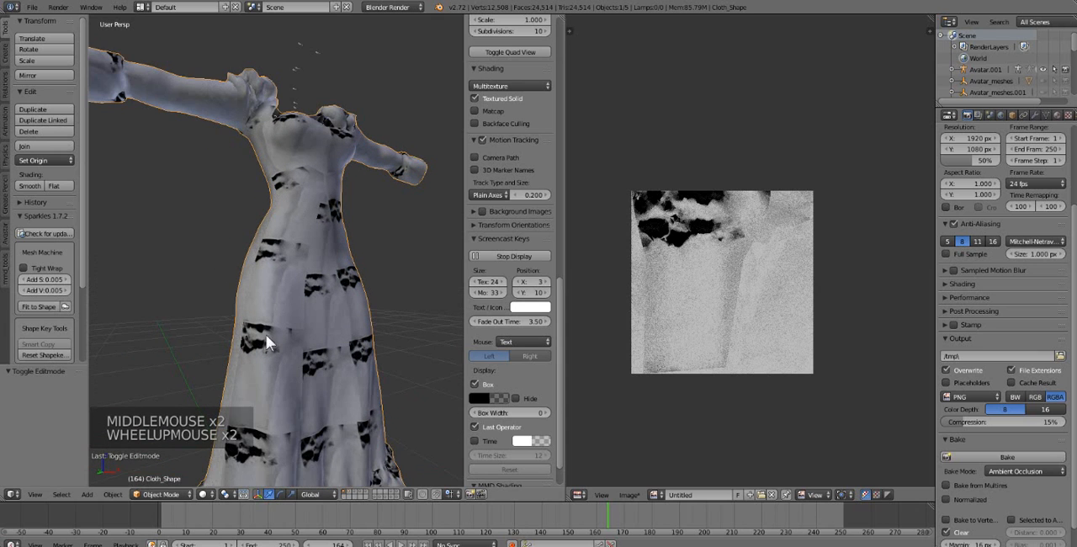
{"action": "scroll", "scroll_direction": "down", "scroll_amount": 3}
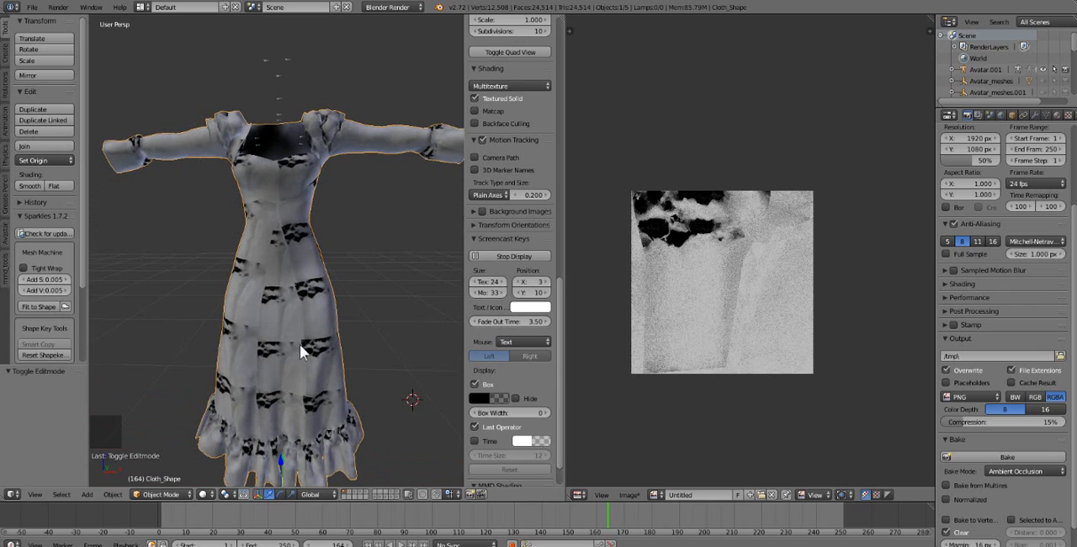
{"action": "scroll", "scroll_direction": "down", "scroll_amount": 3}
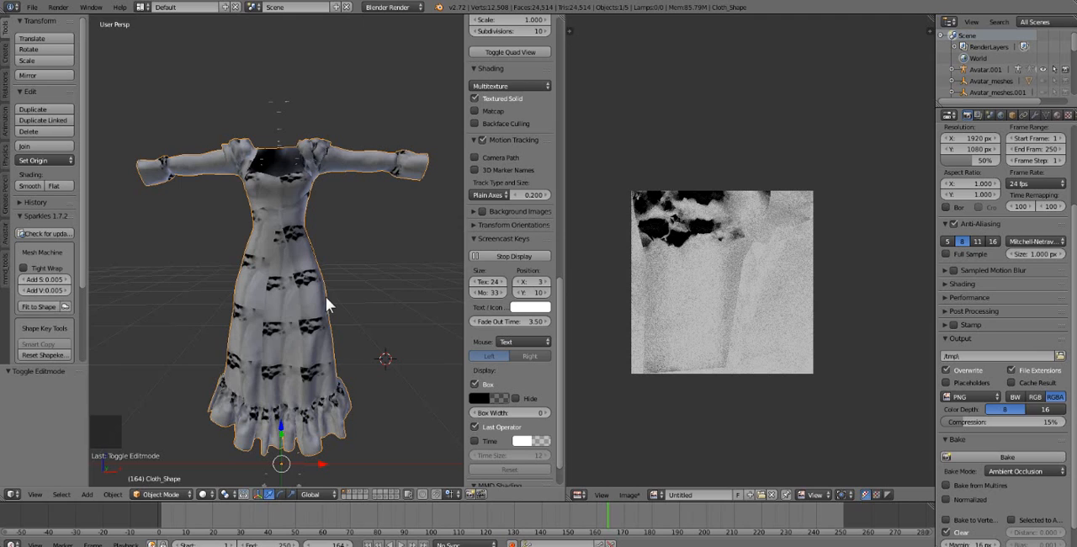
{"action": "mouse_move", "coordinate": [303, 298]}
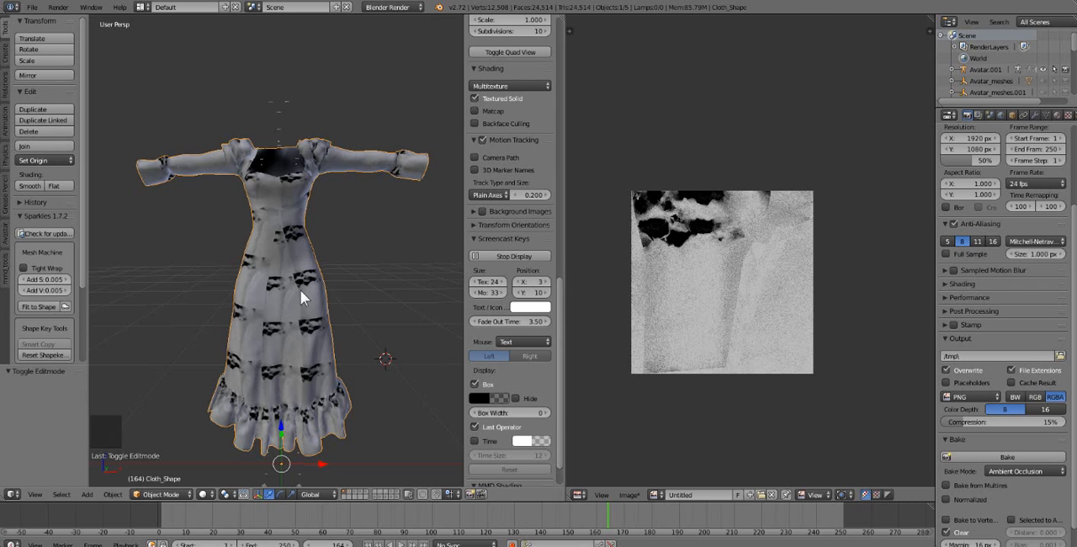
Re-enter Edit Mode, select the whole dress mesh and zoom the UV editor onto its layout.
{"action": "key", "text": "Tab"}
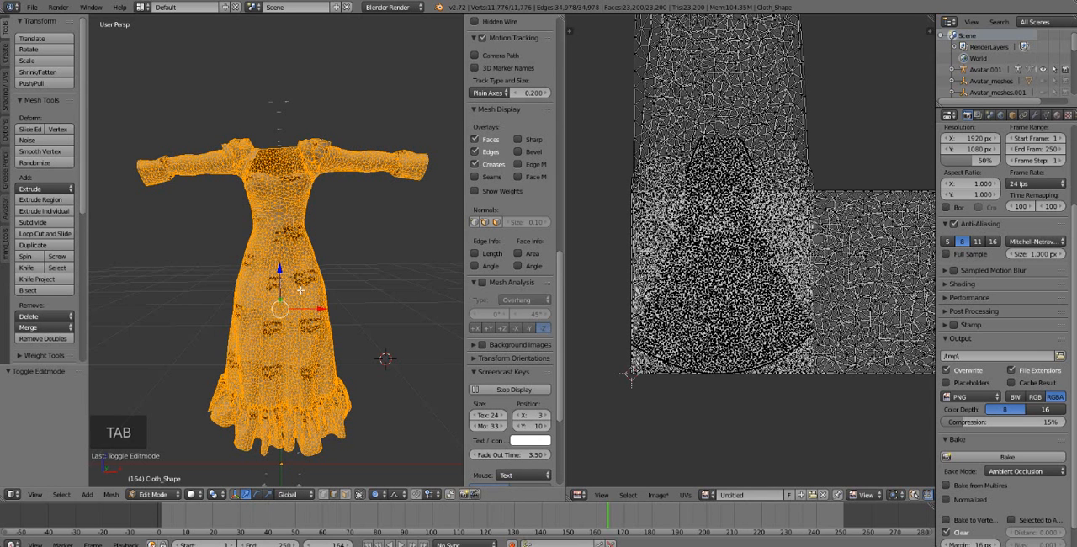
{"action": "key", "text": "a"}
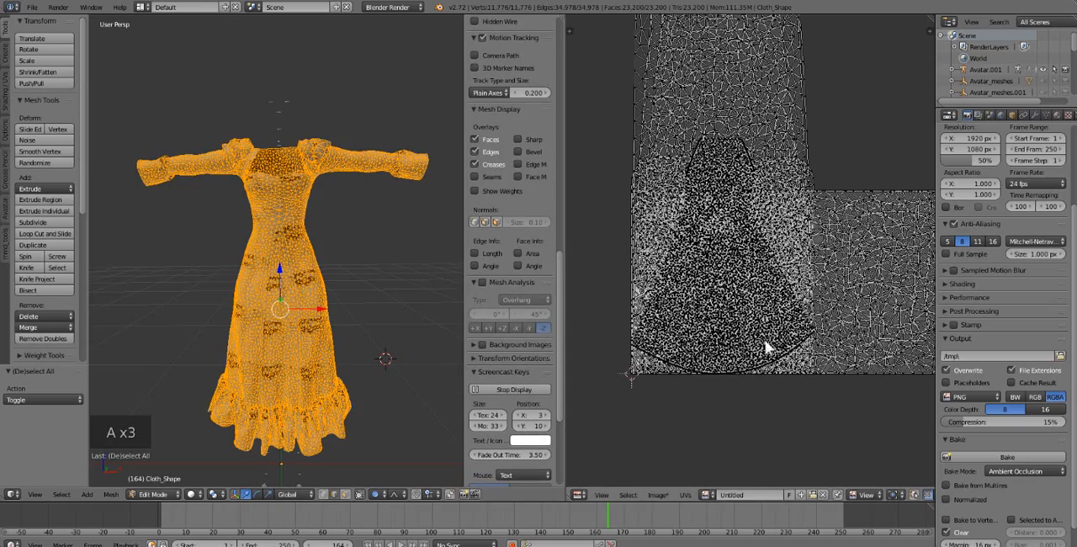
{"action": "scroll", "scroll_direction": "down", "scroll_amount": 3}
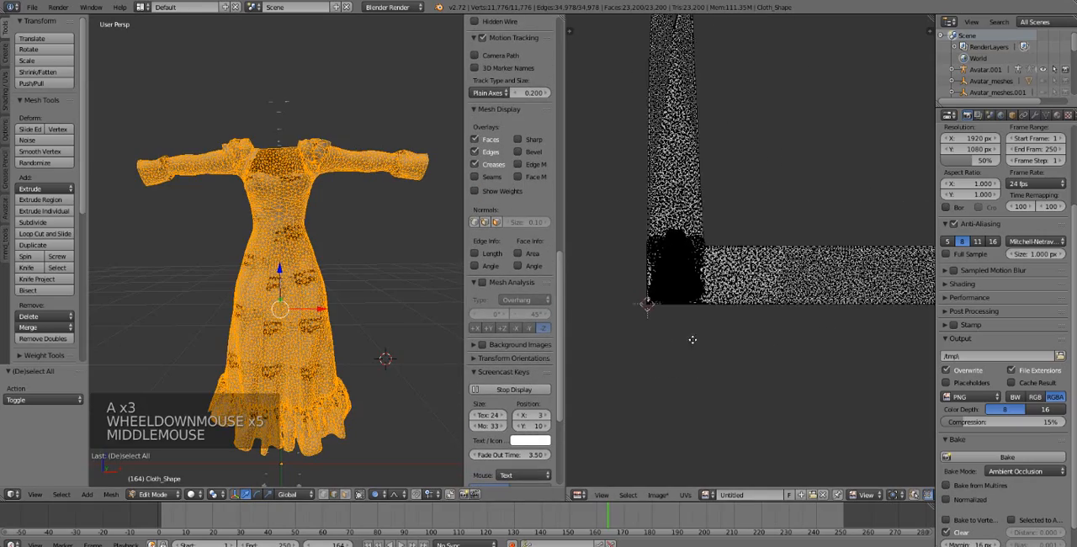
{"action": "scroll", "scroll_direction": "up", "scroll_amount": 3}
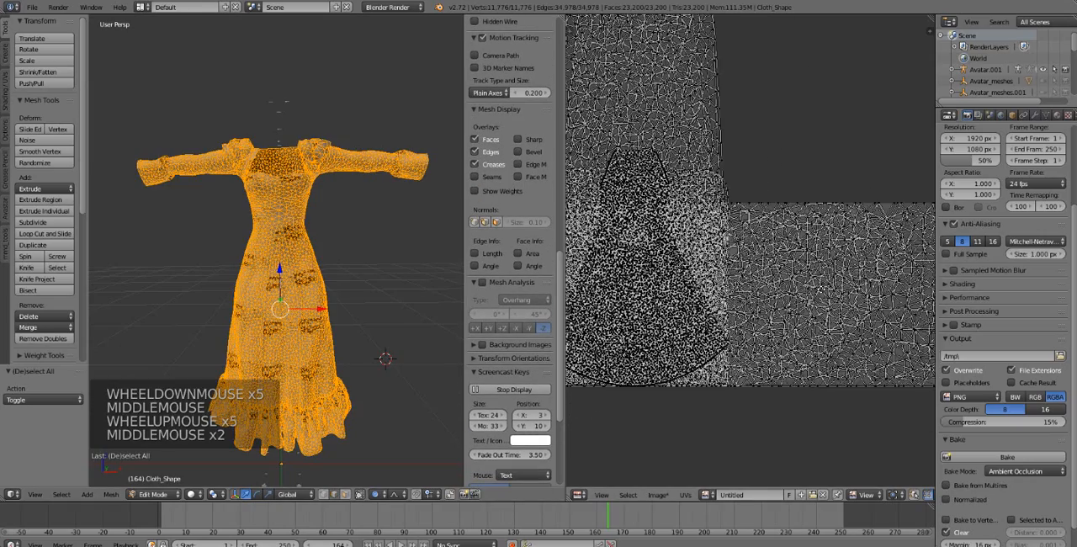
{"action": "scroll", "scroll_direction": "up", "scroll_amount": 3}
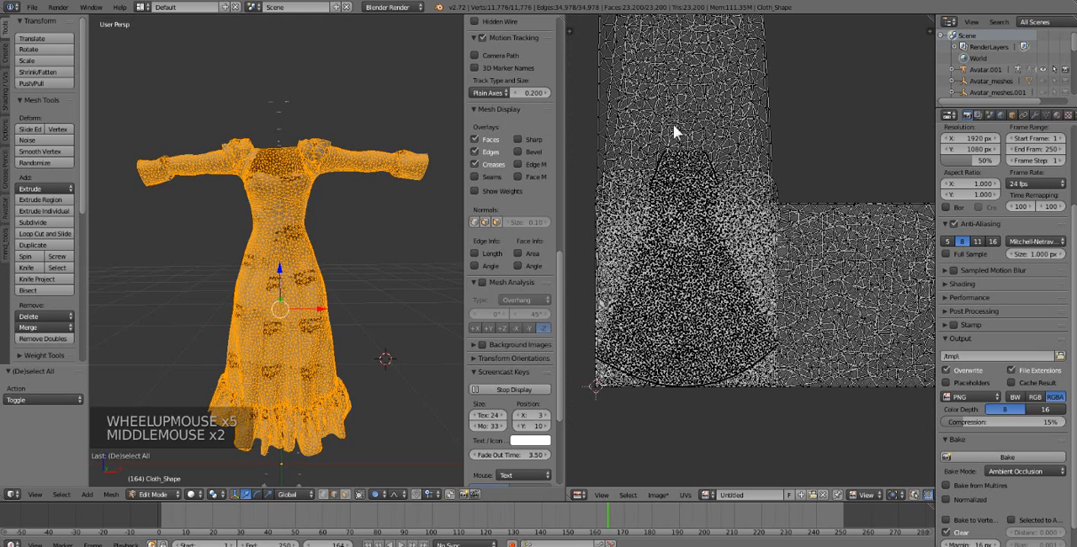
{"action": "mouse_move", "coordinate": [704, 350]}
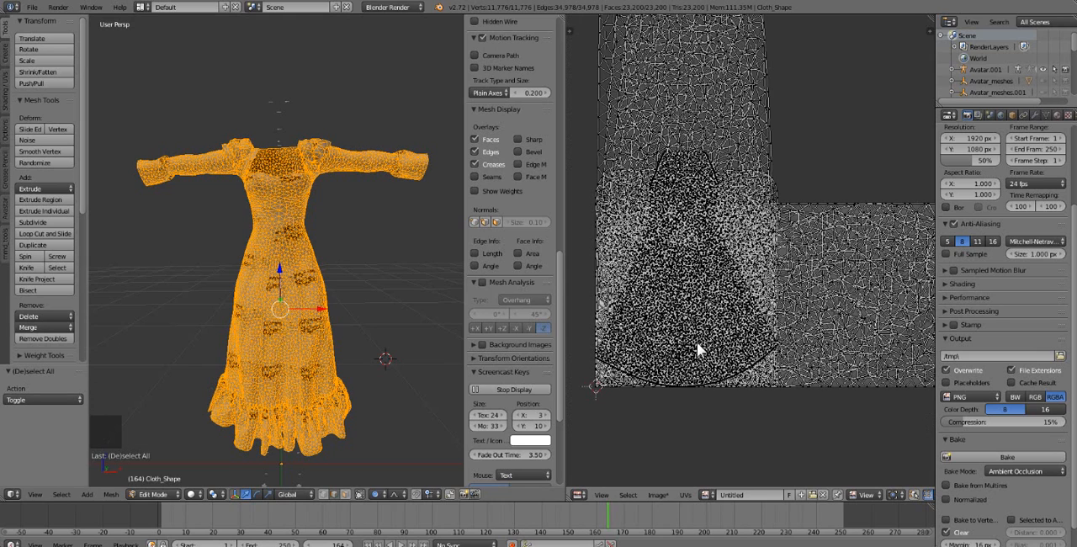
{"action": "mouse_move", "coordinate": [757, 114]}
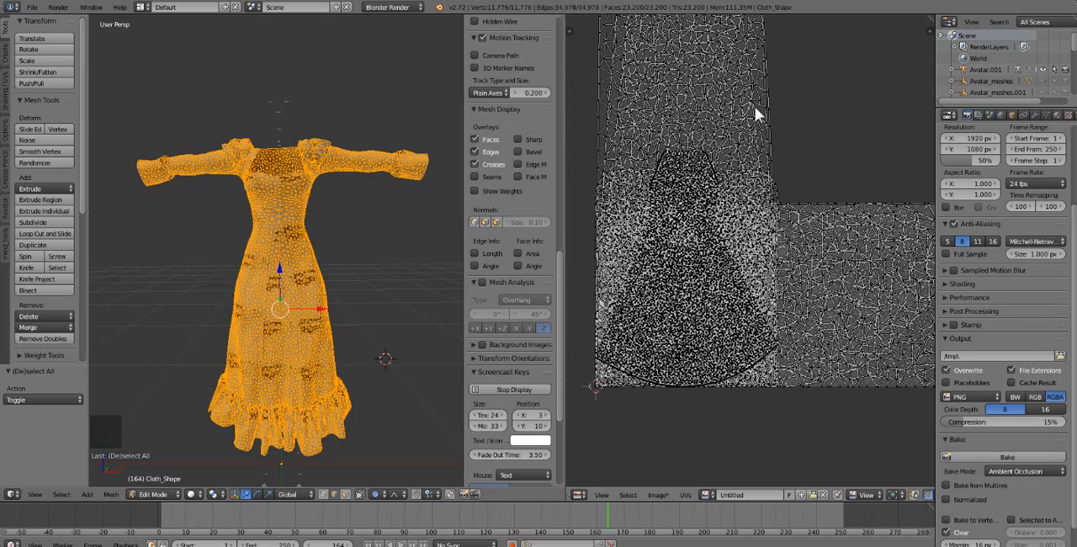
{"action": "scroll", "scroll_direction": "down", "scroll_amount": 3}
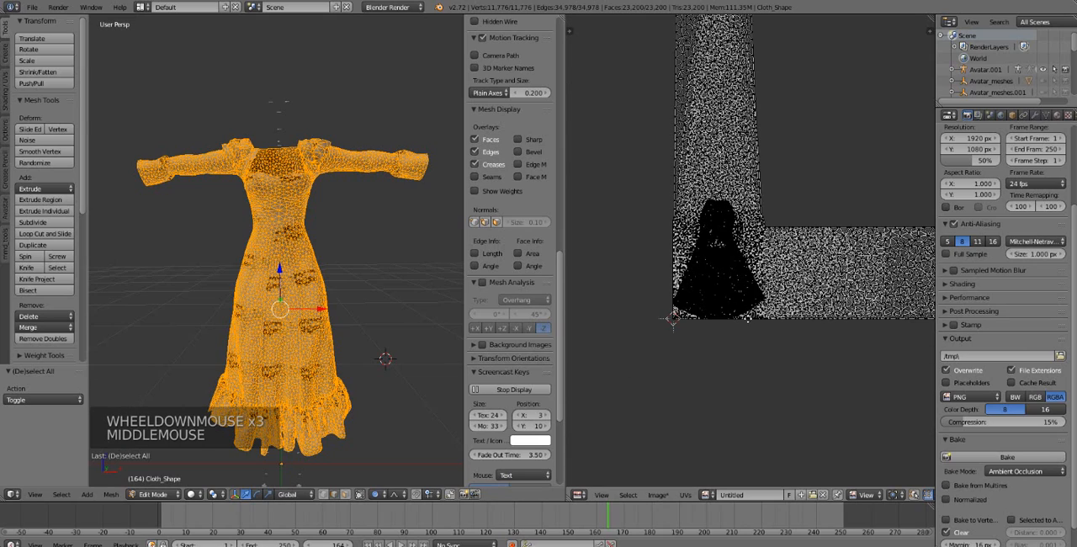
{"action": "scroll", "scroll_direction": "down", "scroll_amount": 3}
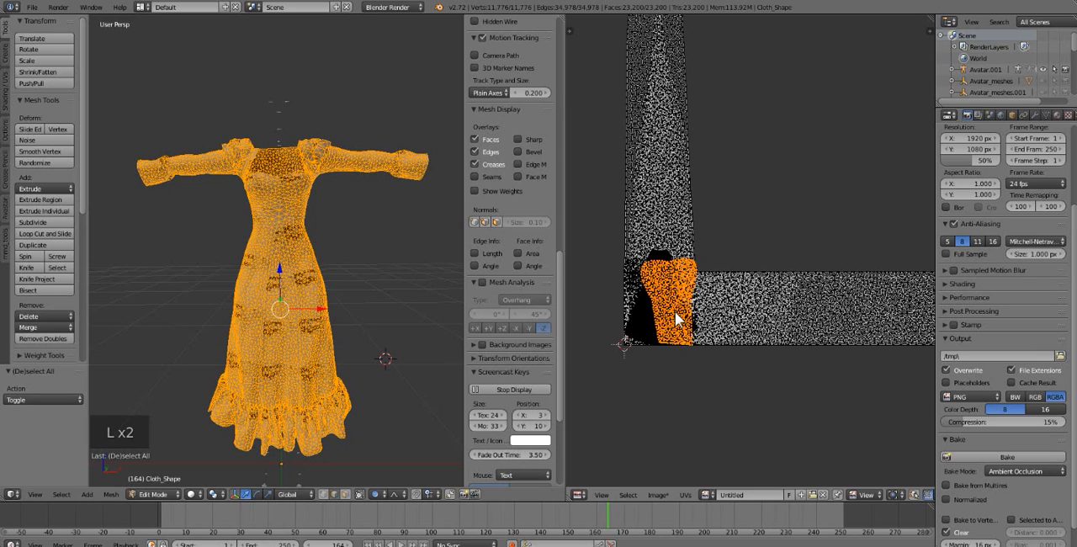
{"action": "mouse_move", "coordinate": [687, 377]}
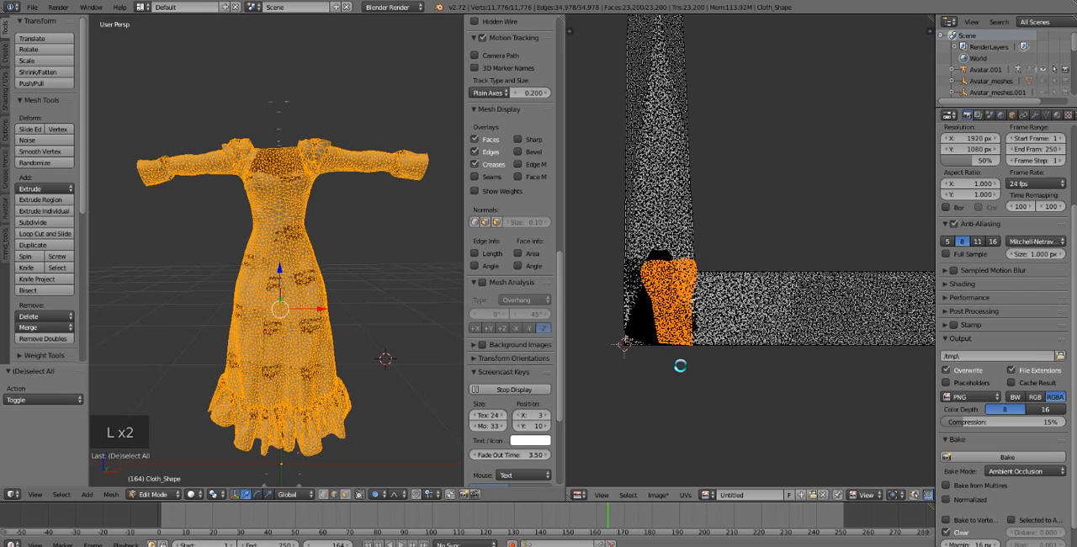
Place the 2D cursor beside the island where the two UV strips meet.
{"action": "left_click", "coordinate": [694, 307]}
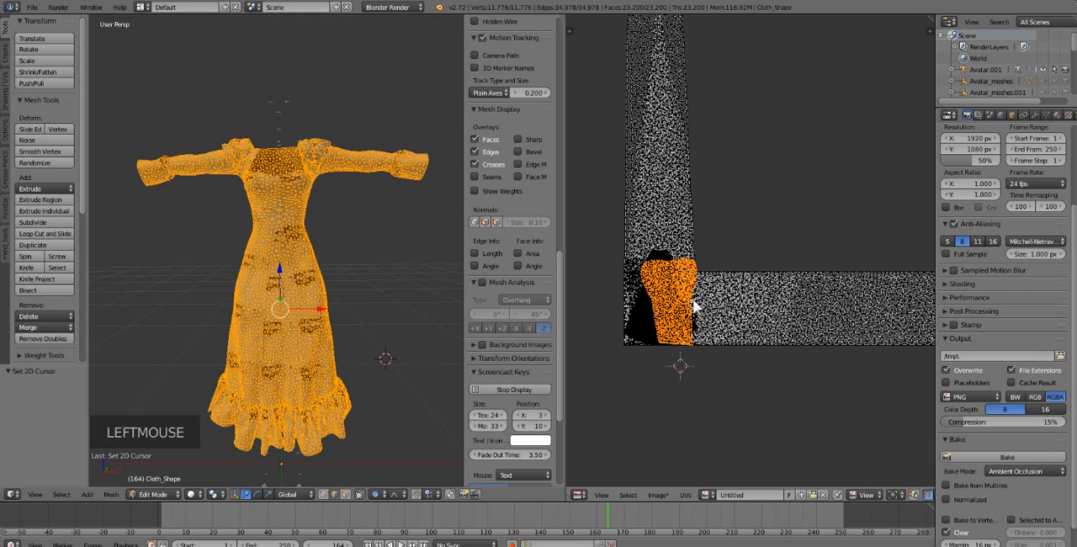
{"action": "scroll", "scroll_direction": "down", "scroll_amount": 3}
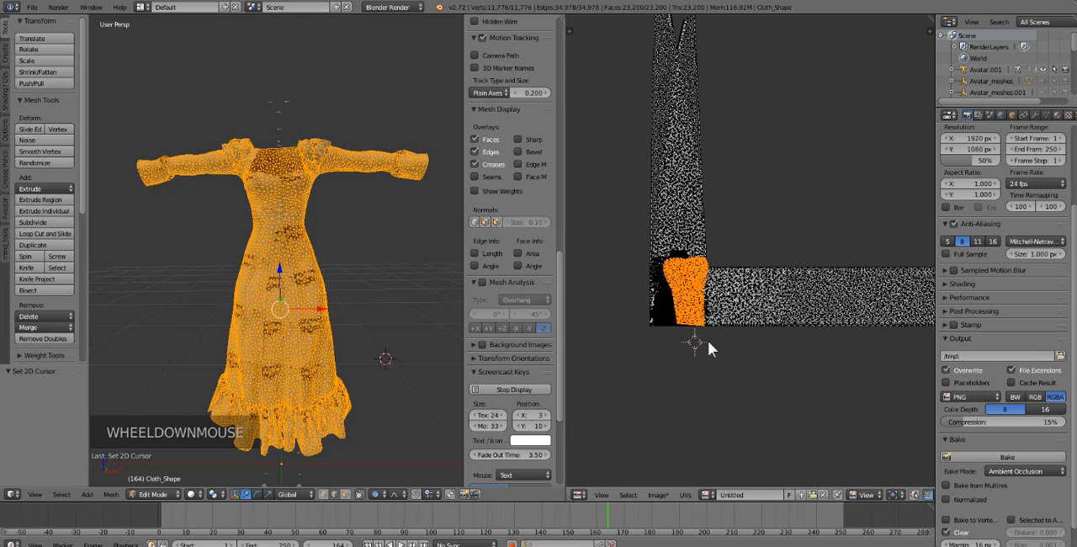
{"action": "scroll", "scroll_direction": "down", "scroll_amount": 3}
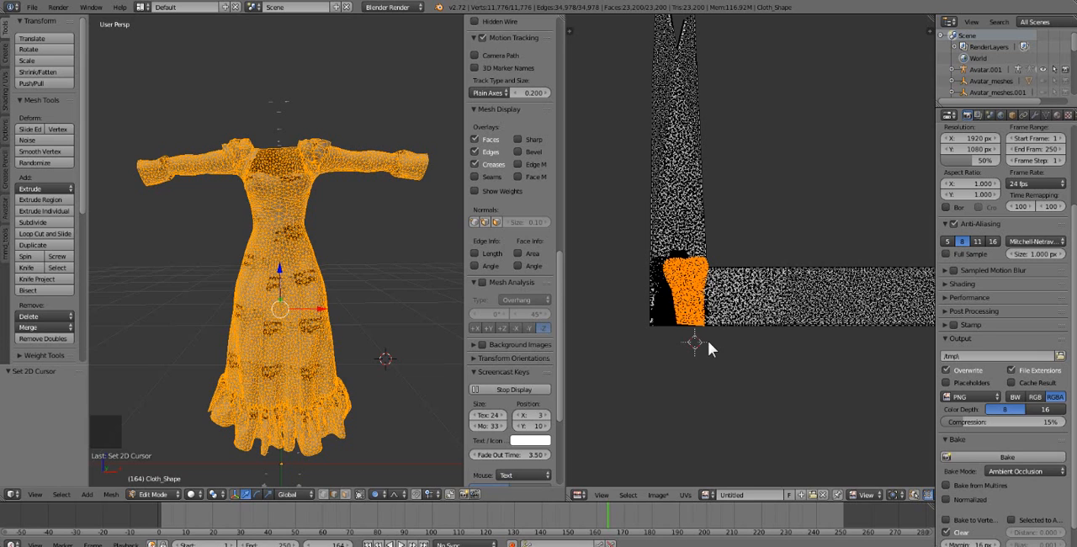
Select all UV islands and pack them into the baked image's texture space.
{"action": "key", "text": "a"}
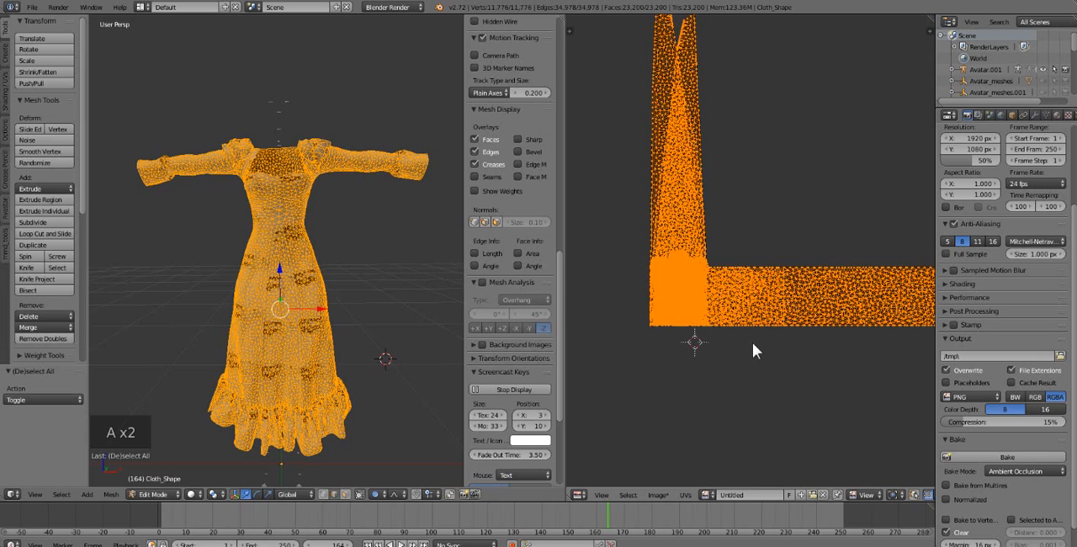
{"action": "key", "text": "a"}
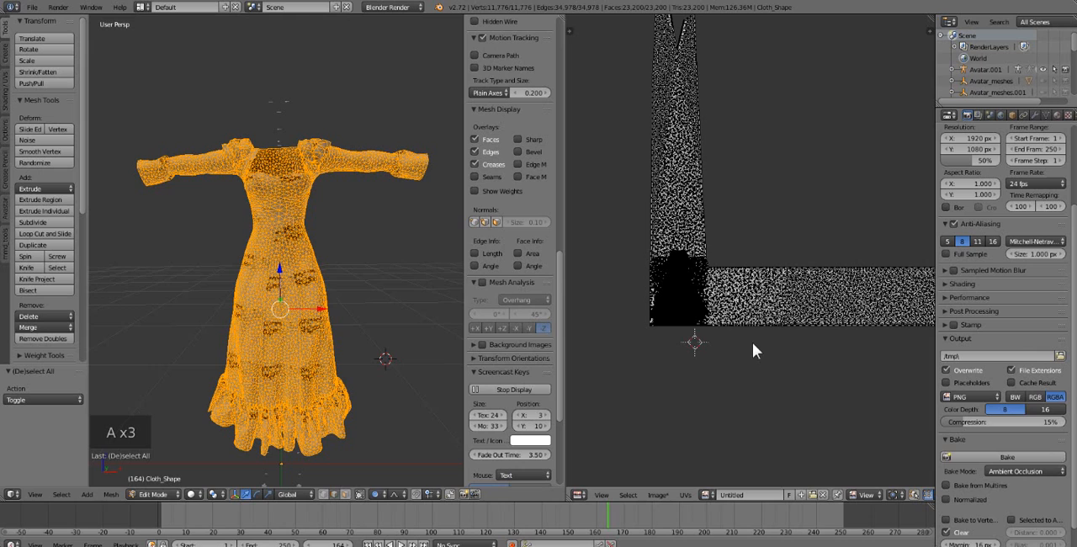
{"action": "key", "text": "a"}
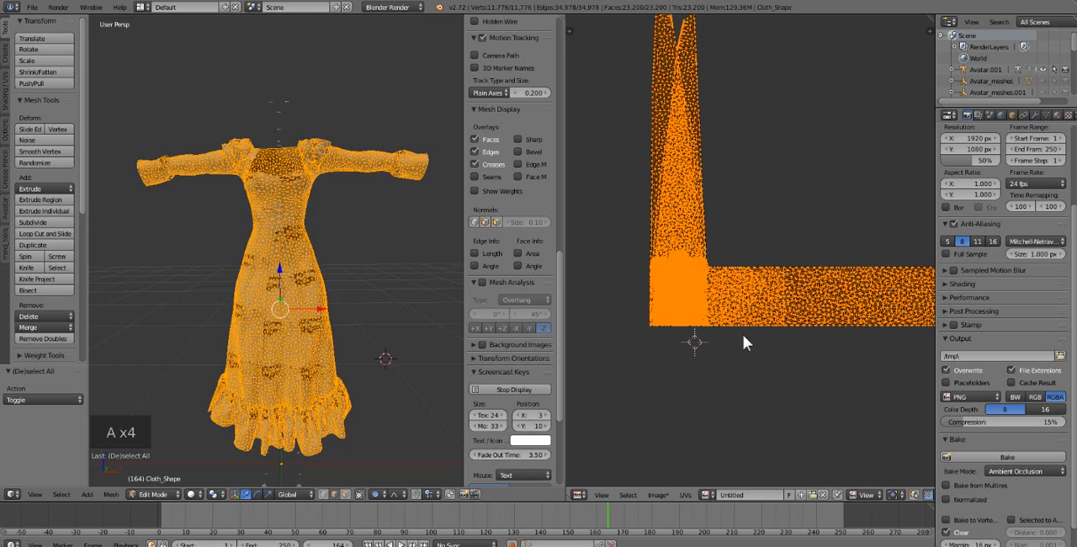
{"action": "mouse_move", "coordinate": [806, 250]}
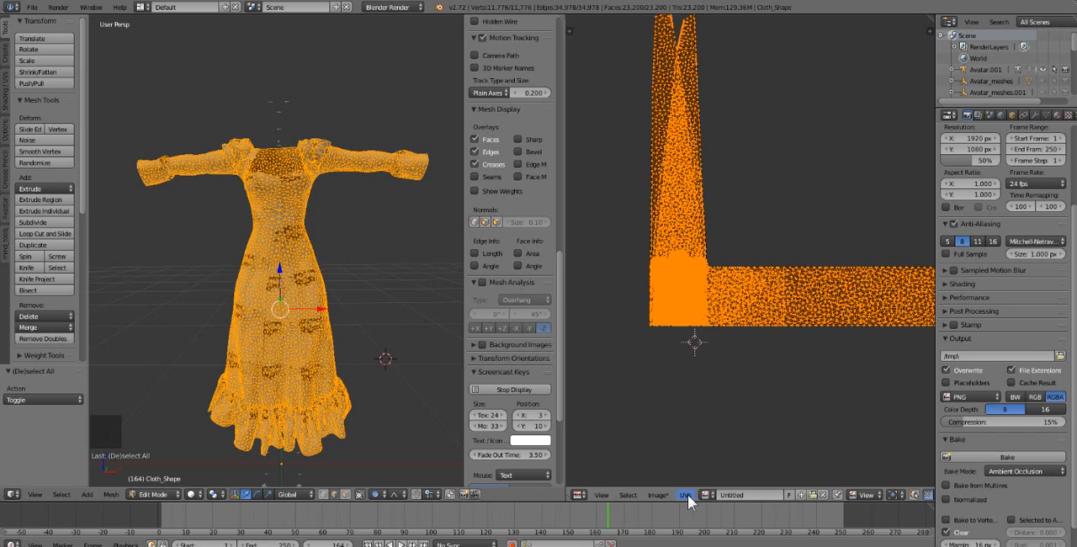
{"action": "left_click", "coordinate": [685, 495]}
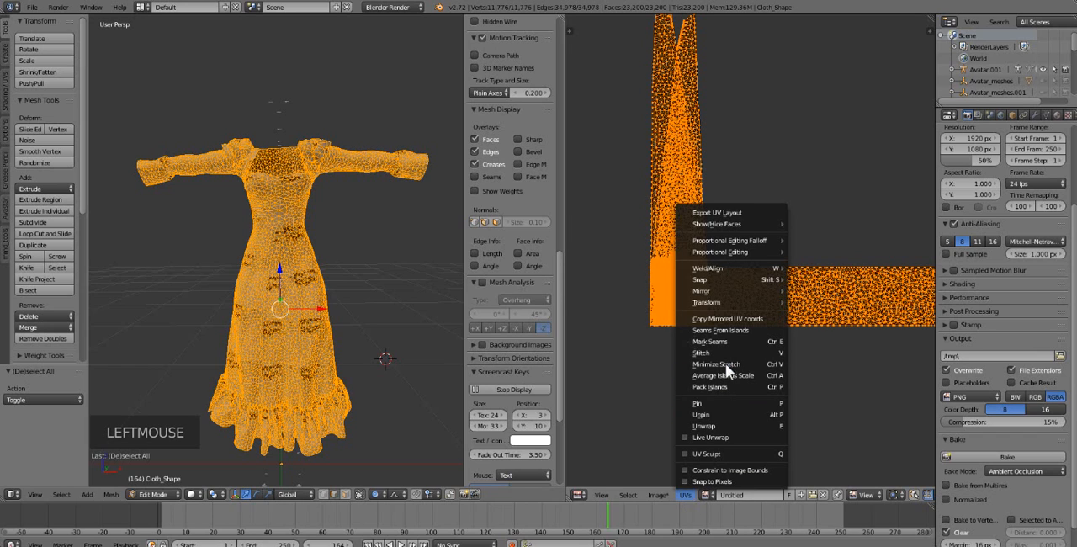
{"action": "mouse_move", "coordinate": [722, 387]}
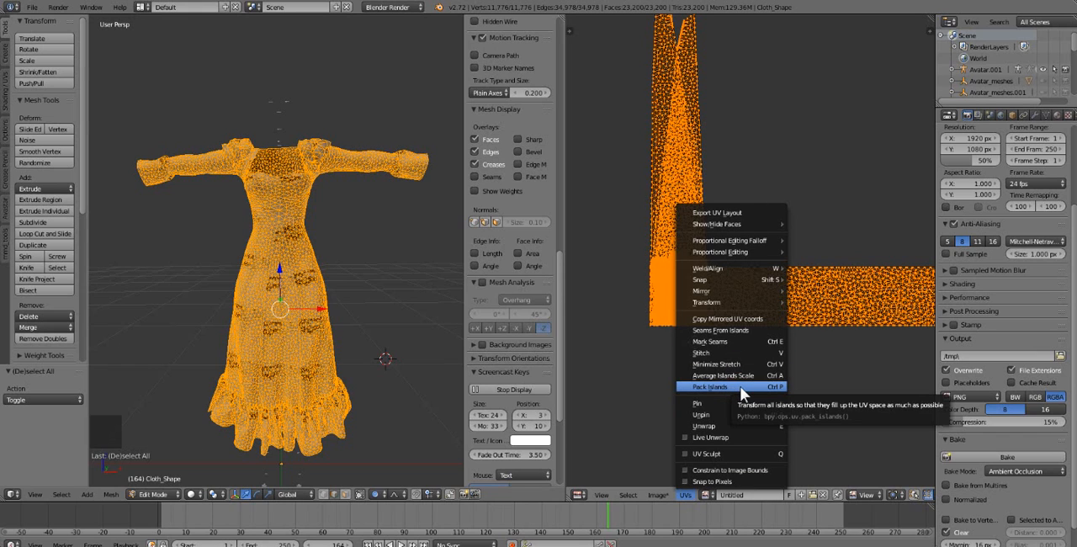
{"action": "left_click", "coordinate": [711, 387]}
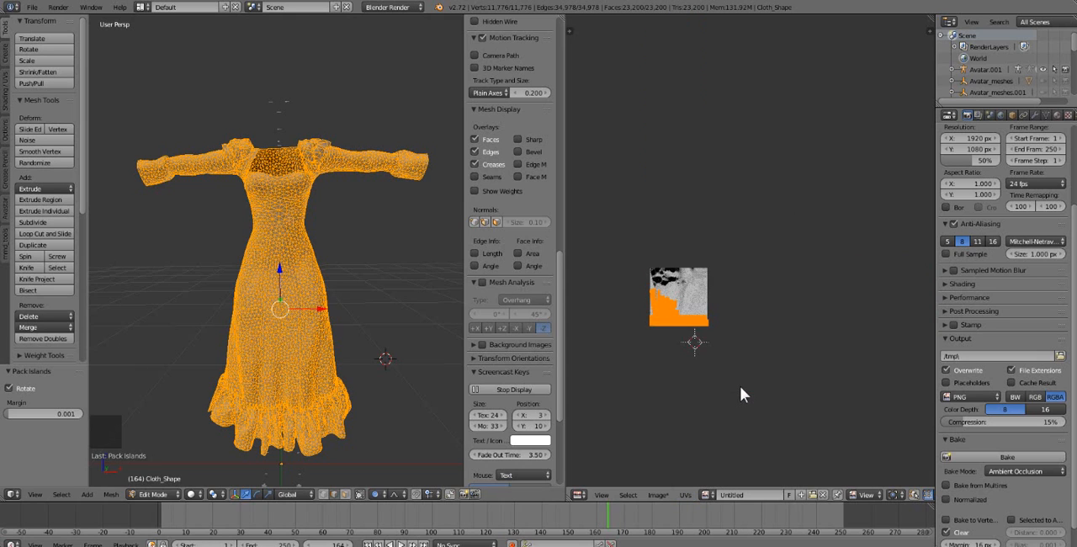
{"action": "scroll", "scroll_direction": "up", "scroll_amount": 3}
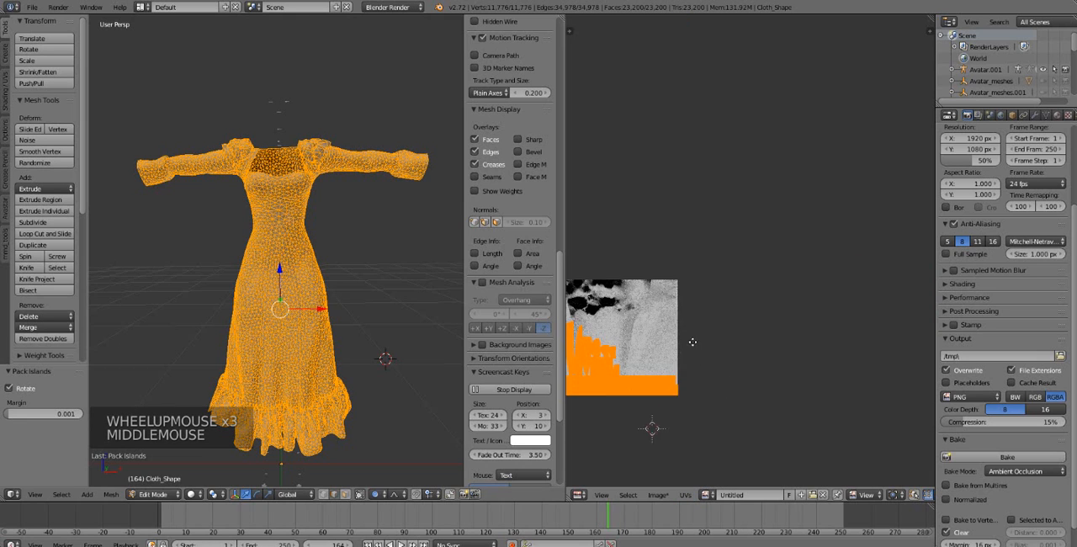
{"action": "scroll", "scroll_direction": "up", "scroll_amount": 3}
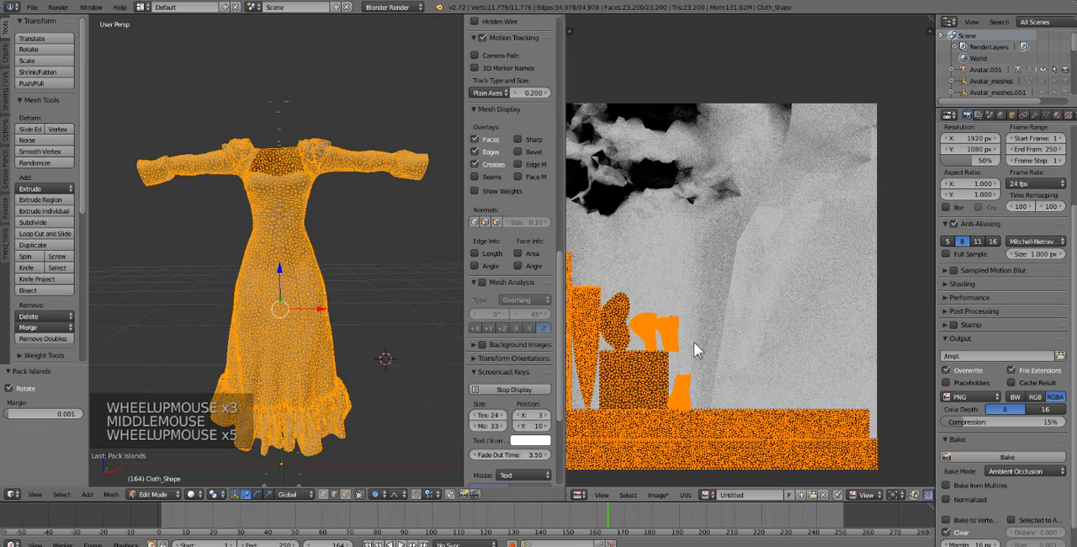
{"action": "scroll", "scroll_direction": "up", "scroll_amount": 3}
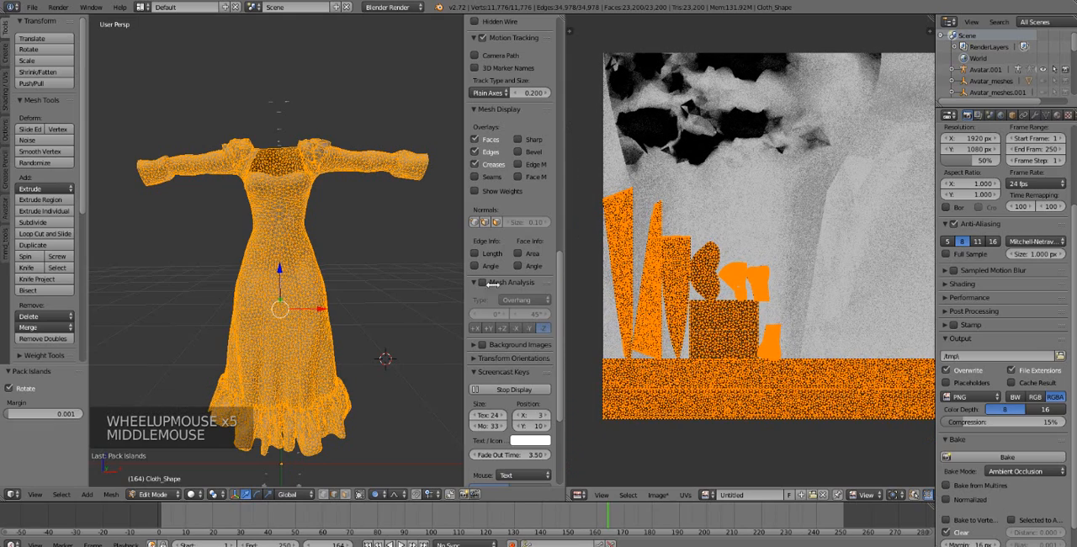
Switch to Object Mode and orbit the dress to check the baked shading from several angles.
{"action": "key", "text": "Tab"}
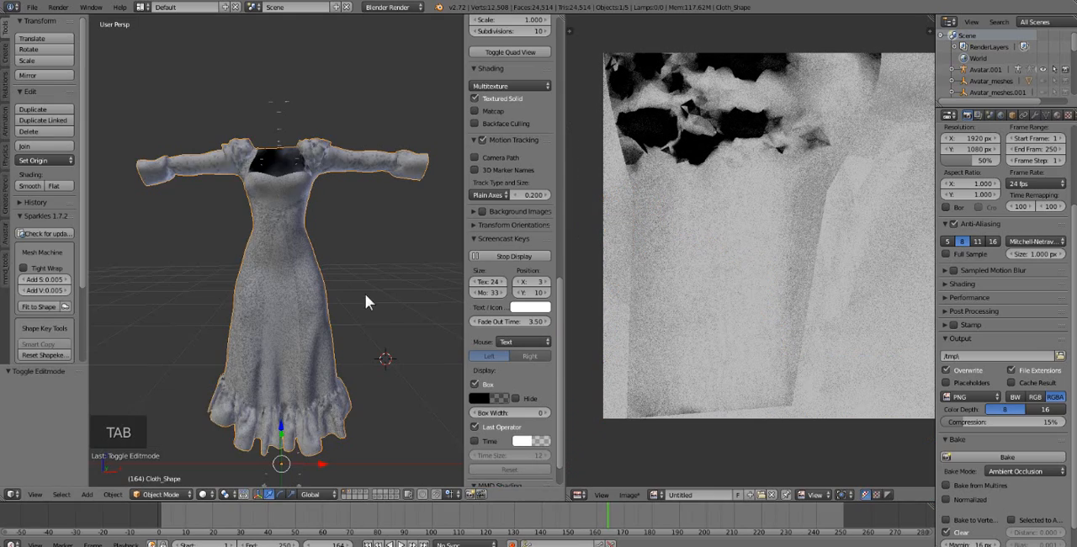
{"action": "left_click_drag", "start_coordinate": [367, 301], "coordinate": [110, 312]}
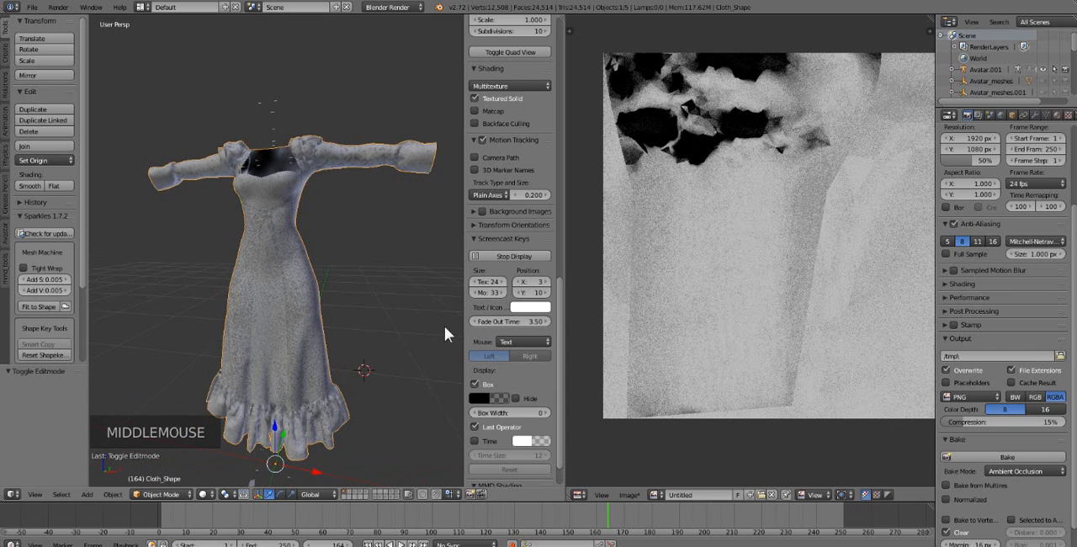
{"action": "scroll", "scroll_direction": "up", "scroll_amount": 3}
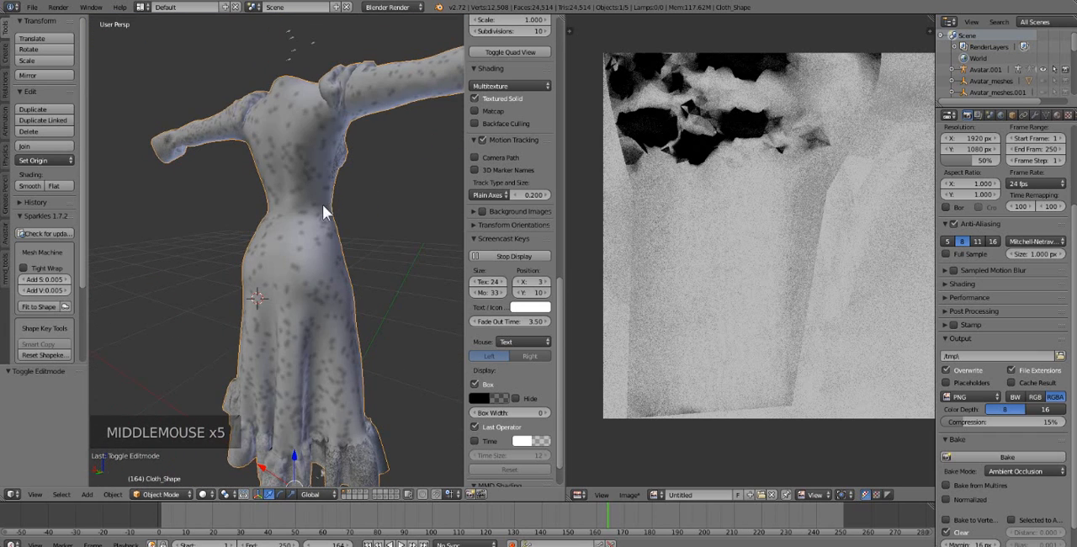
{"action": "scroll", "scroll_direction": "down", "scroll_amount": 3}
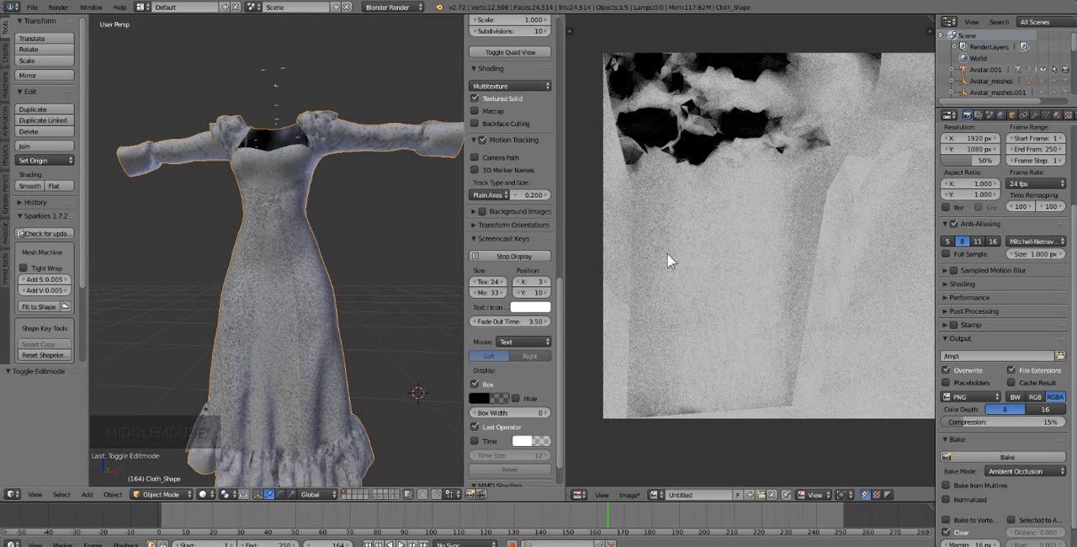
{"action": "key", "text": "Tab"}
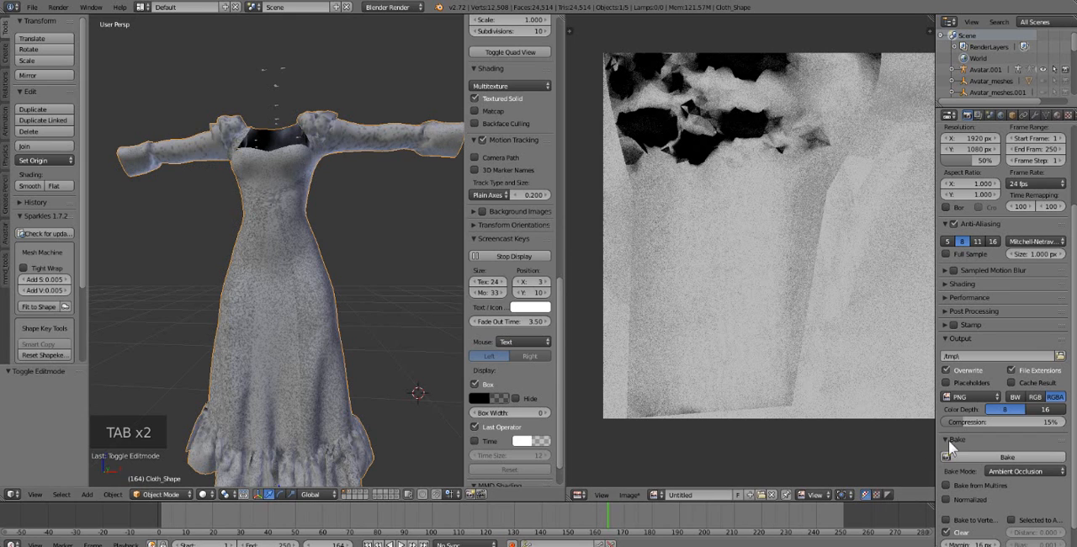
Toggle Edit Mode on and off, then orbit to view the dress's back with the fresh bake.
{"action": "key", "text": "Tab"}
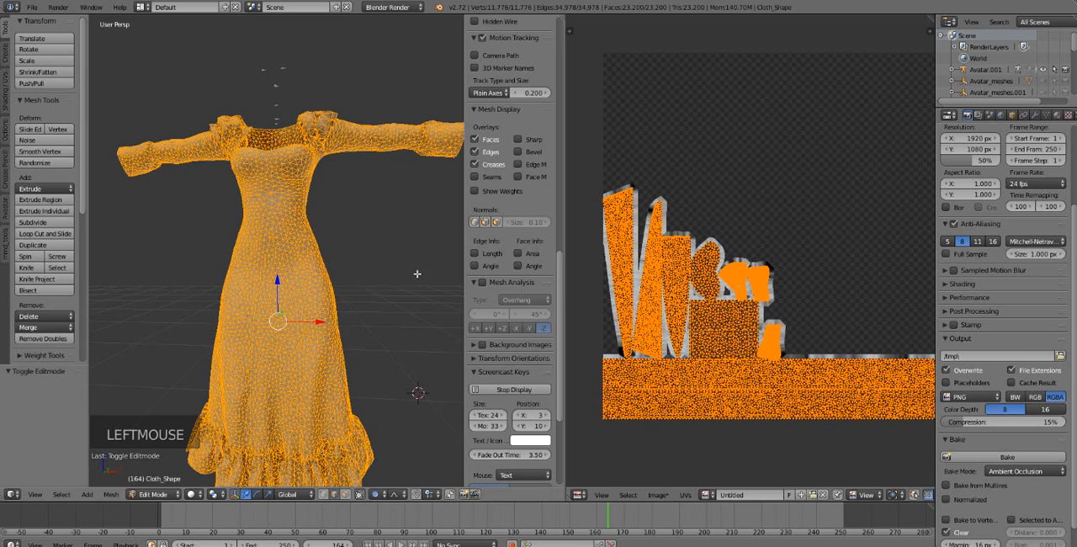
{"action": "key", "text": "Tab"}
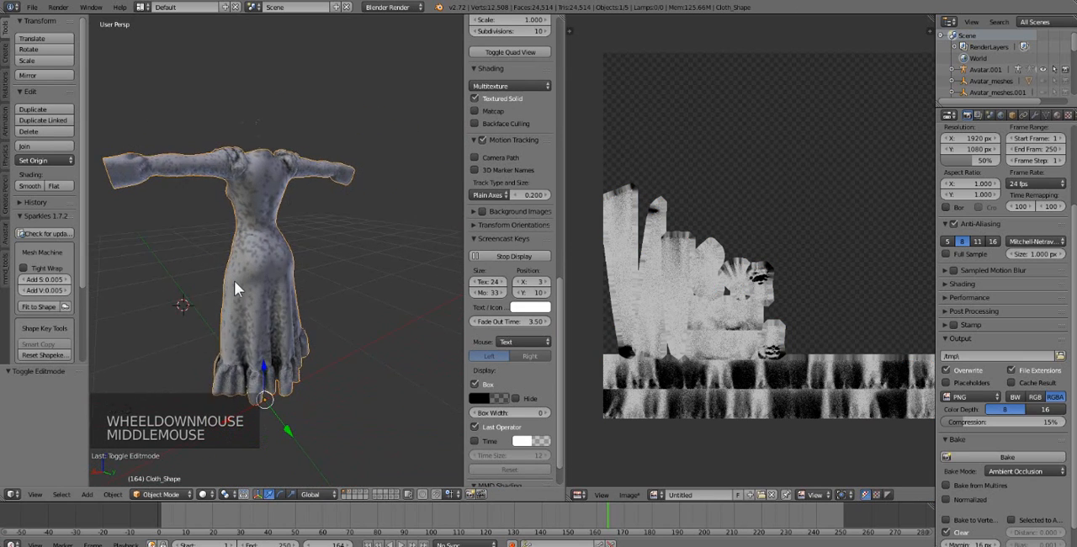
{"action": "scroll", "scroll_direction": "up", "scroll_amount": 3}
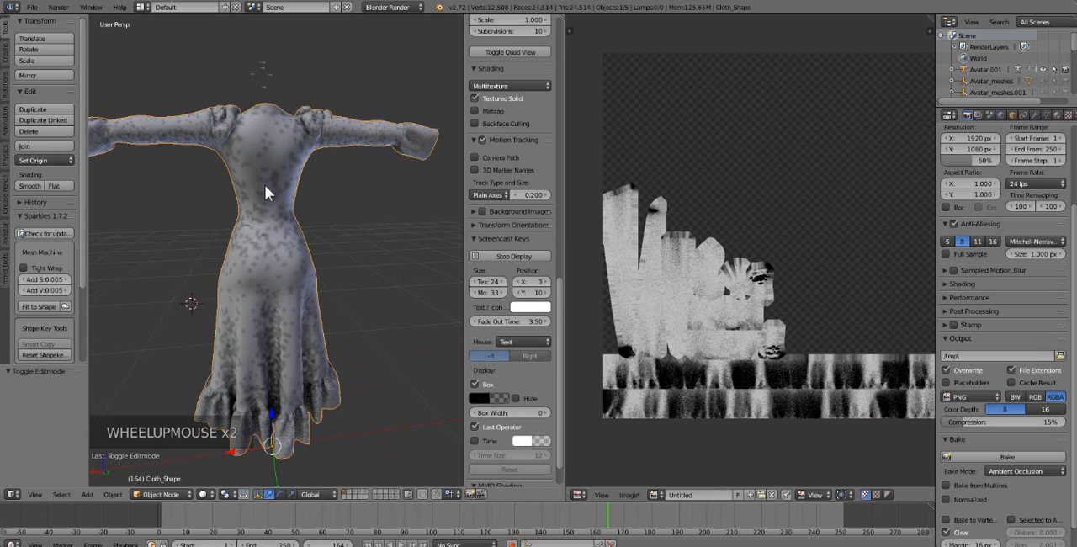
{"action": "left_click_drag", "start_coordinate": [266, 193], "coordinate": [354, 246]}
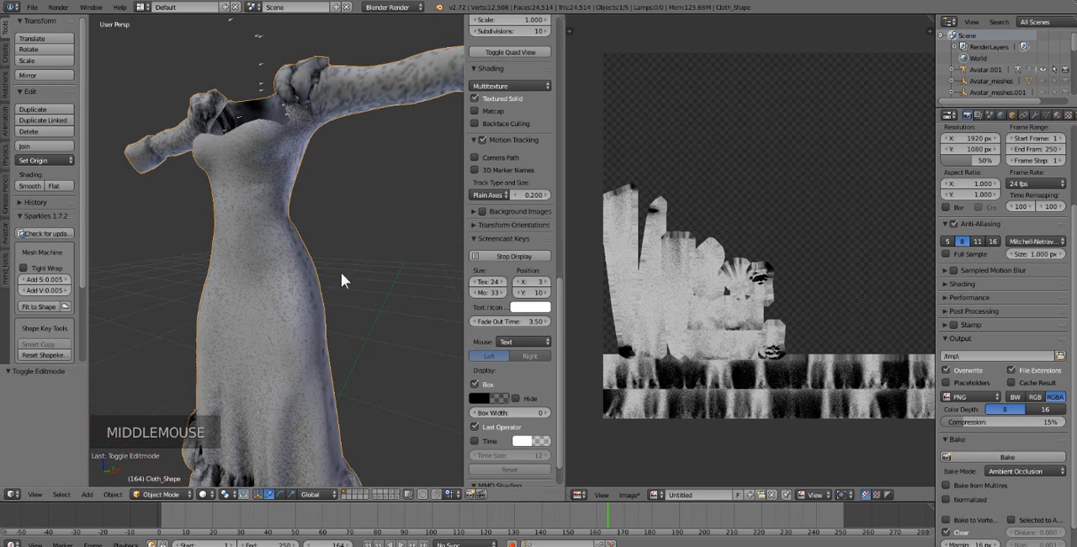
{"action": "mouse_move", "coordinate": [313, 285]}
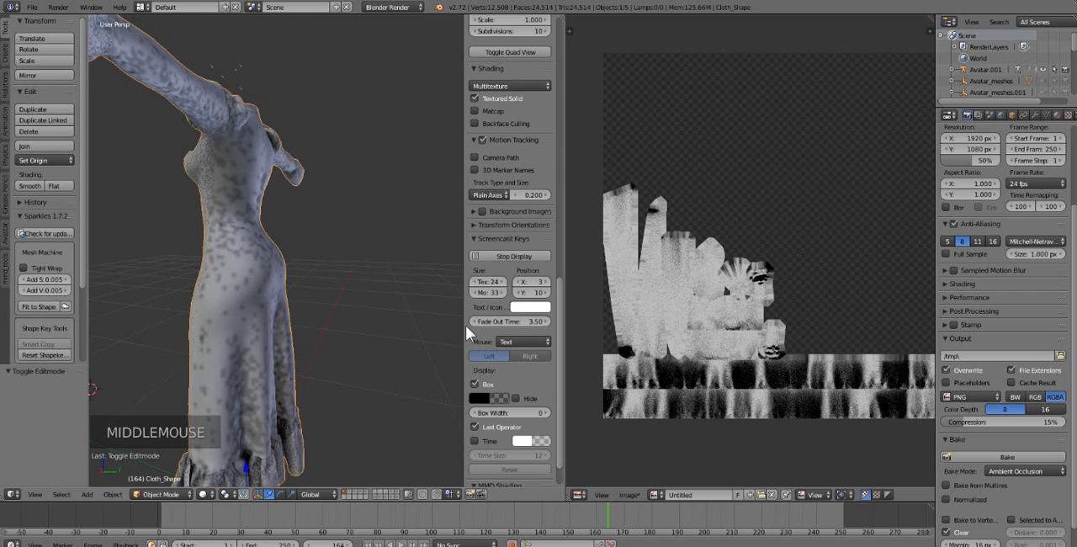
{"action": "mouse_move", "coordinate": [592, 269]}
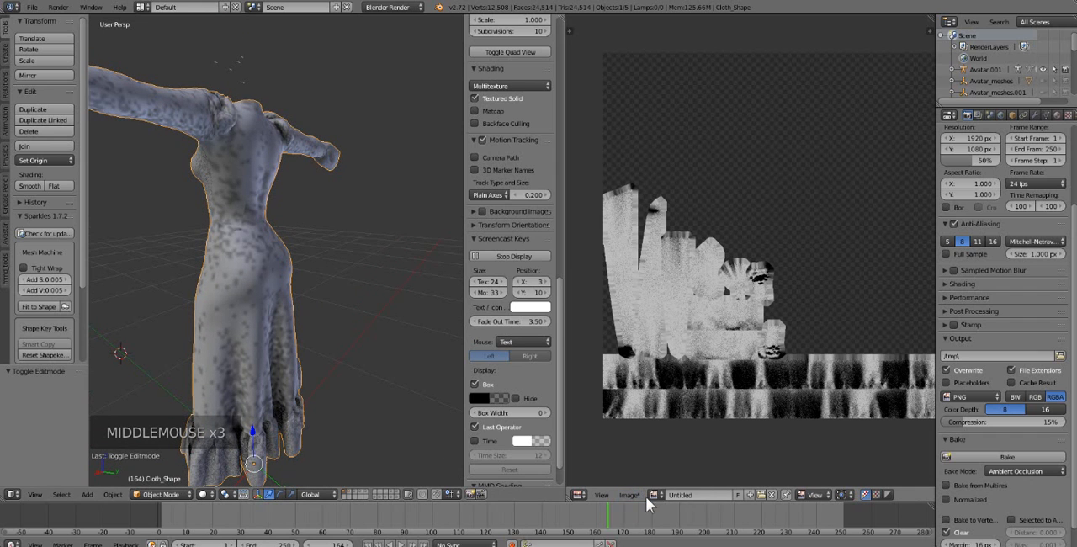
Load the black-and-white floral JPG from disk via Image > Open Image.
{"action": "left_click", "coordinate": [629, 495]}
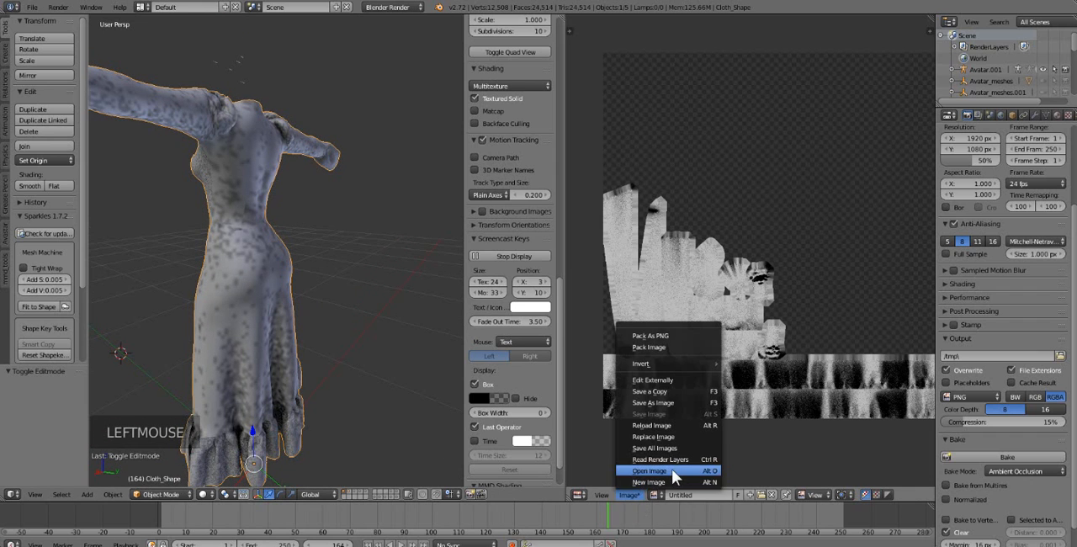
{"action": "left_click", "coordinate": [650, 471]}
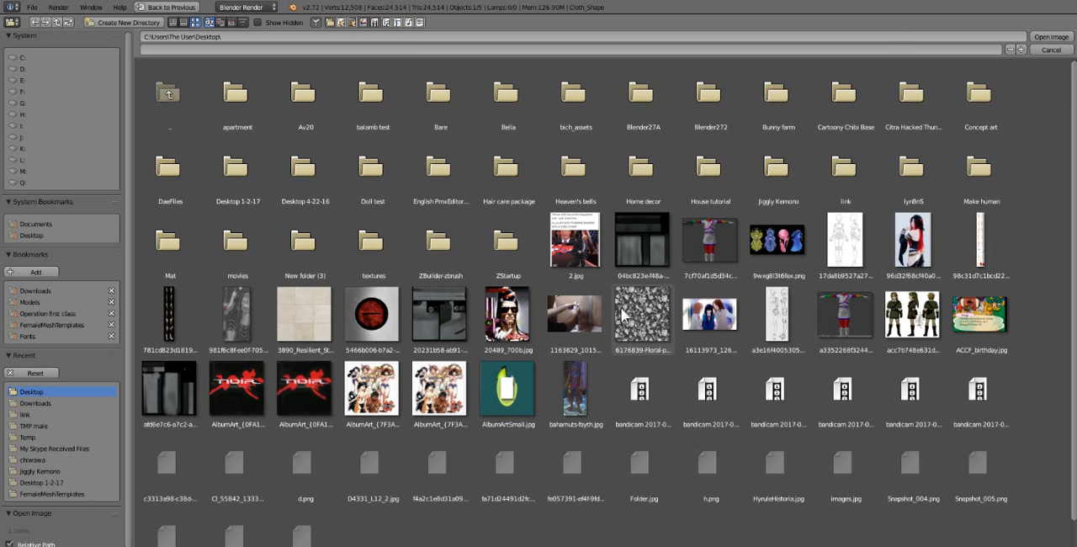
{"action": "left_click", "coordinate": [643, 318]}
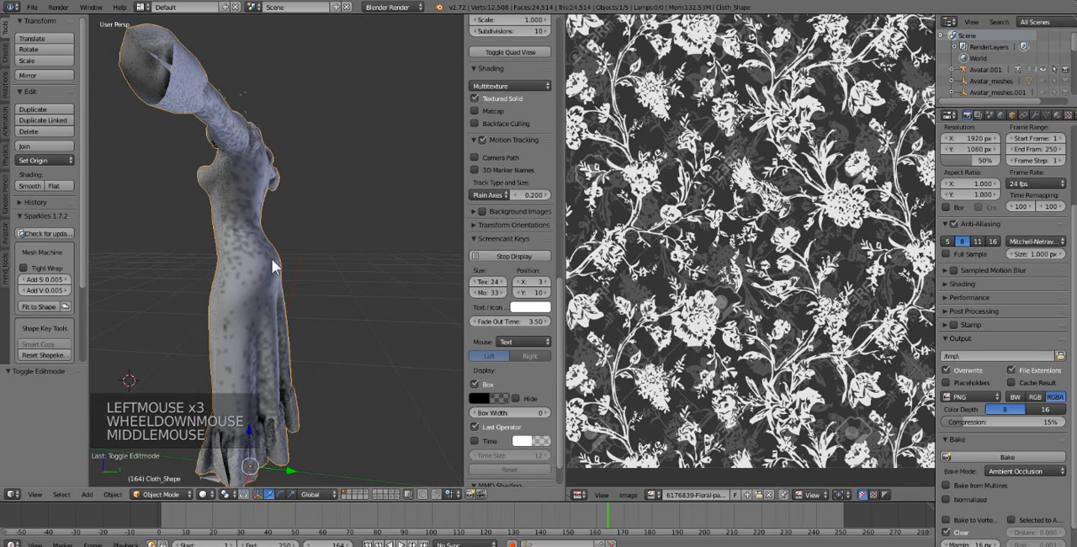
{"action": "scroll", "scroll_direction": "down", "scroll_amount": 3}
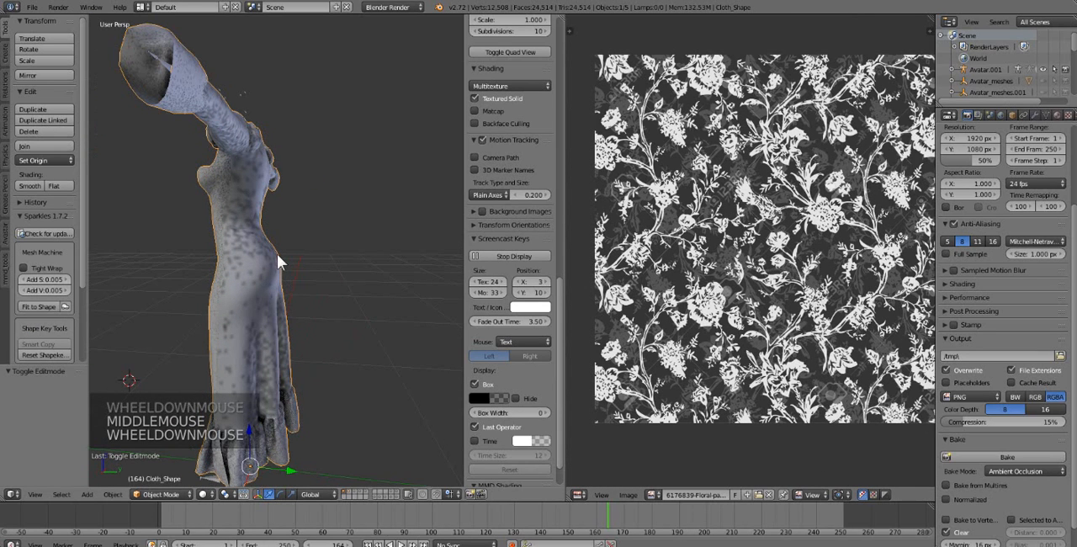
Assign the floral image behind the dress's UV layout so the flowers cover the garment.
{"action": "key", "text": "Tab"}
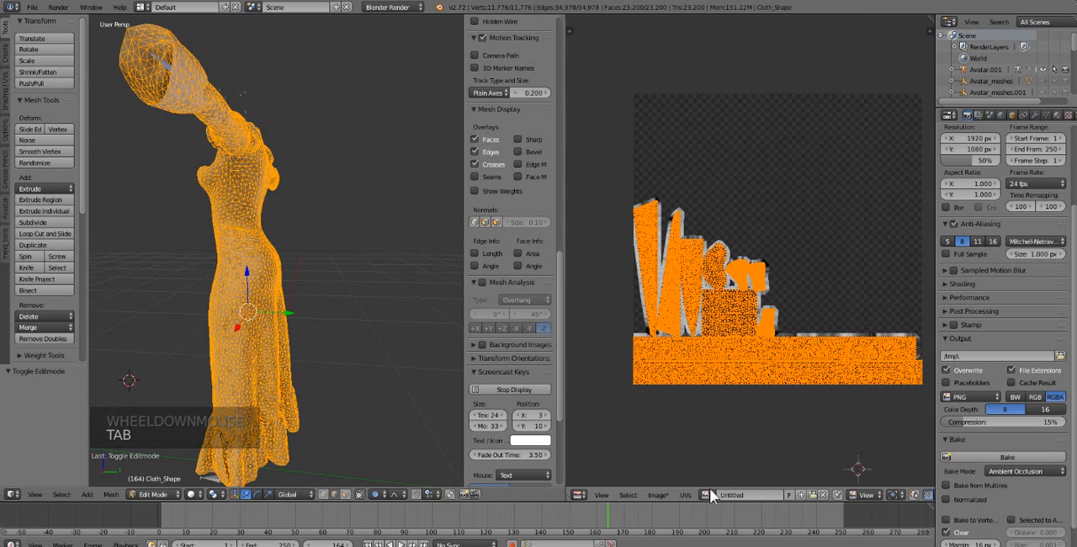
{"action": "left_click", "coordinate": [712, 495]}
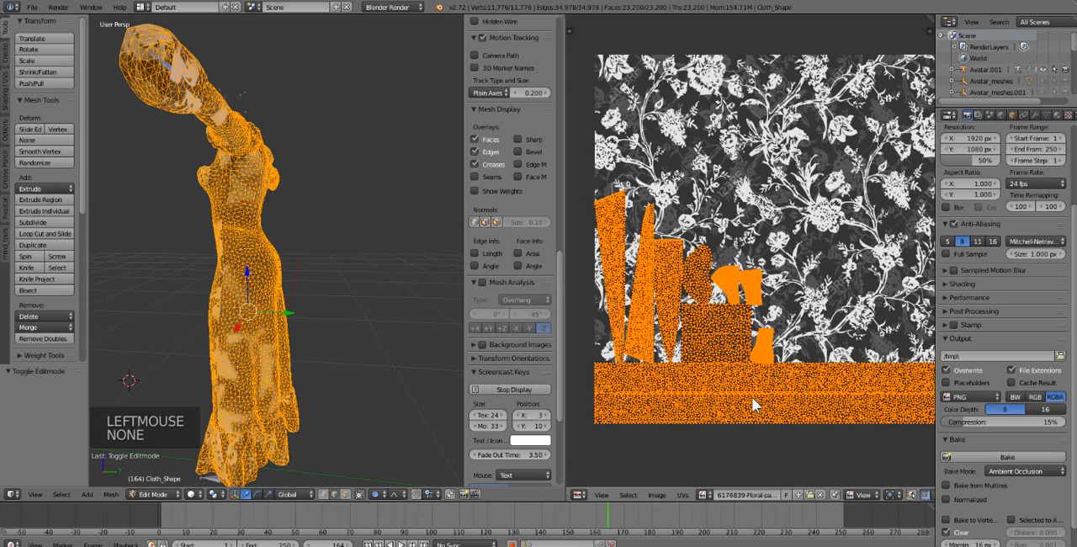
{"action": "key", "text": "Tab"}
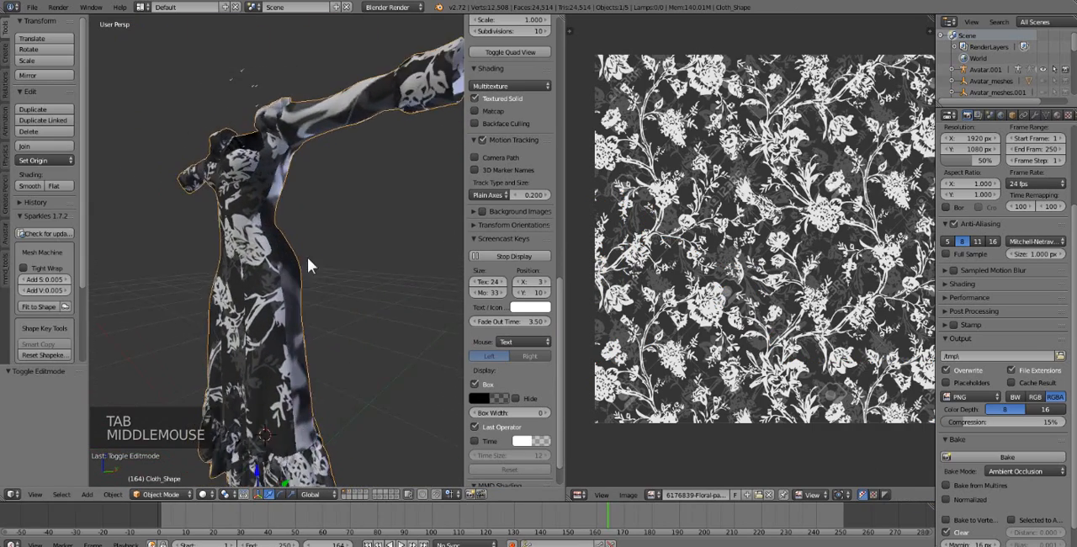
Enter Edit Mode, clear the selection and select the linked mesh pieces at the dress's back.
{"action": "scroll", "scroll_direction": "up", "scroll_amount": 3}
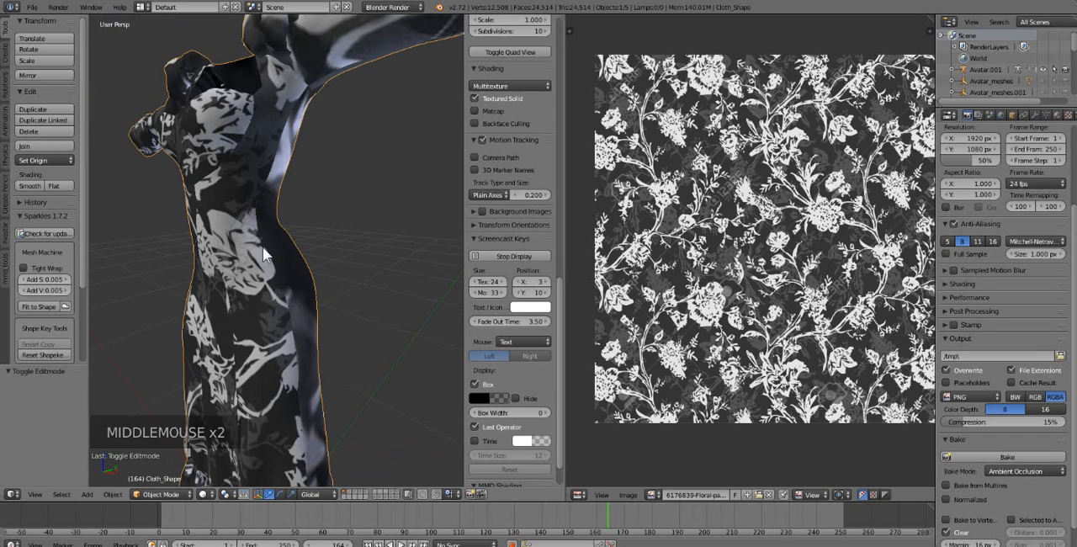
{"action": "scroll", "scroll_direction": "down", "scroll_amount": 3}
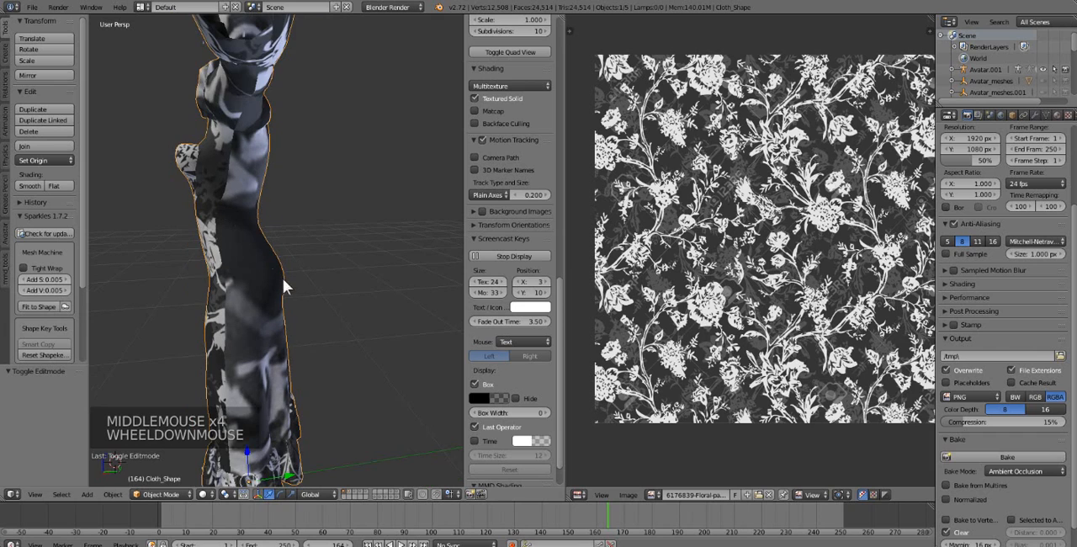
{"action": "key", "text": "Tab"}
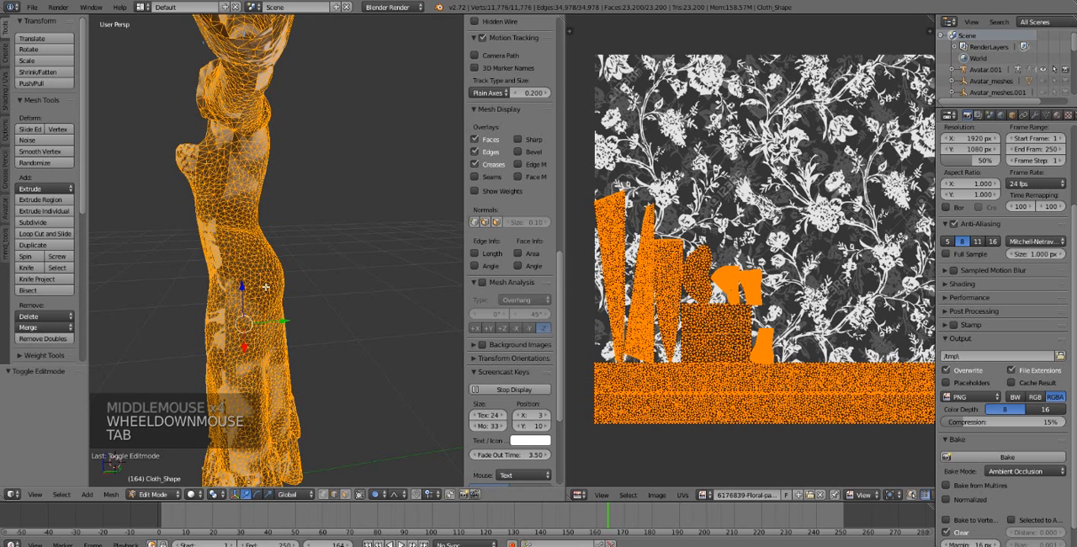
{"action": "key", "text": "a"}
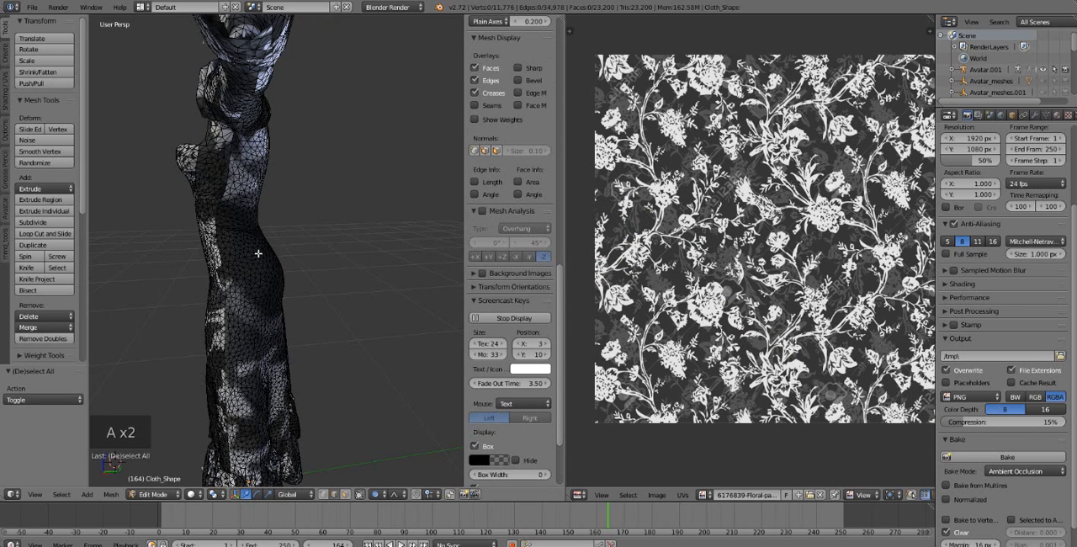
{"action": "mouse_move", "coordinate": [298, 322]}
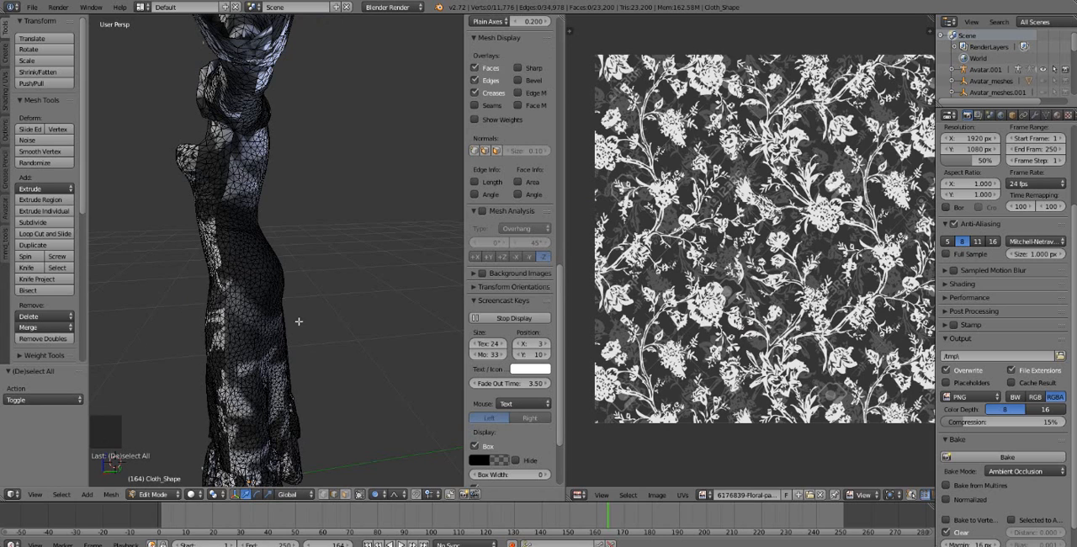
{"action": "mouse_move", "coordinate": [249, 256]}
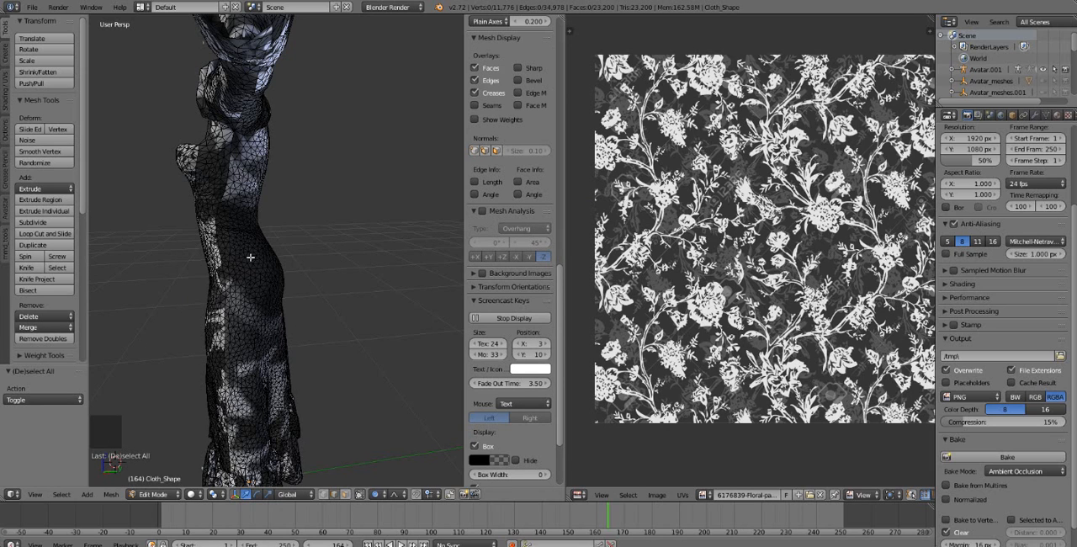
{"action": "key", "text": "l"}
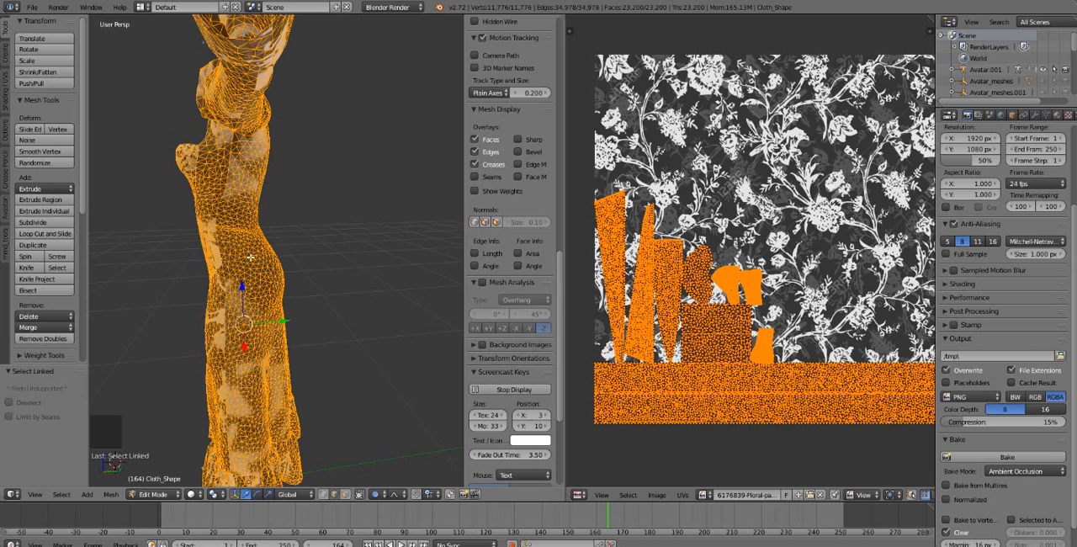
{"action": "key", "text": "l"}
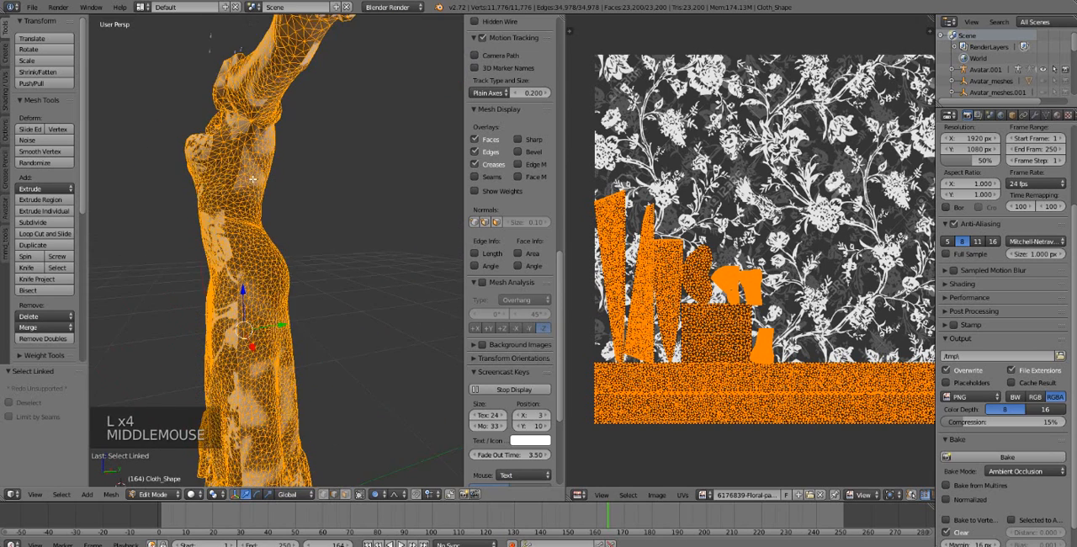
Redo the linked selection after clearing it, then return the dress to Object Mode.
{"action": "key", "text": "Tab"}
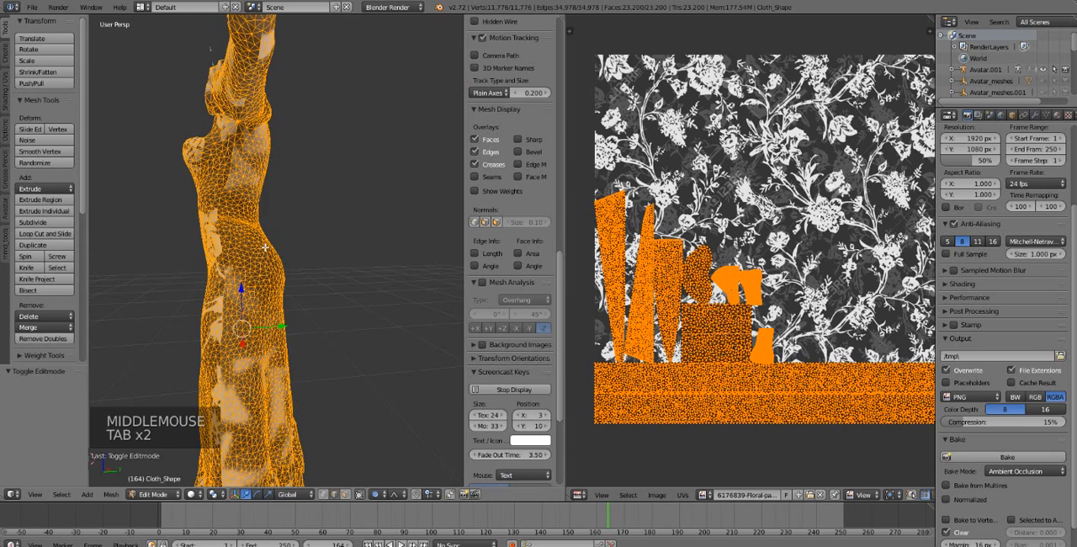
{"action": "key", "text": "a"}
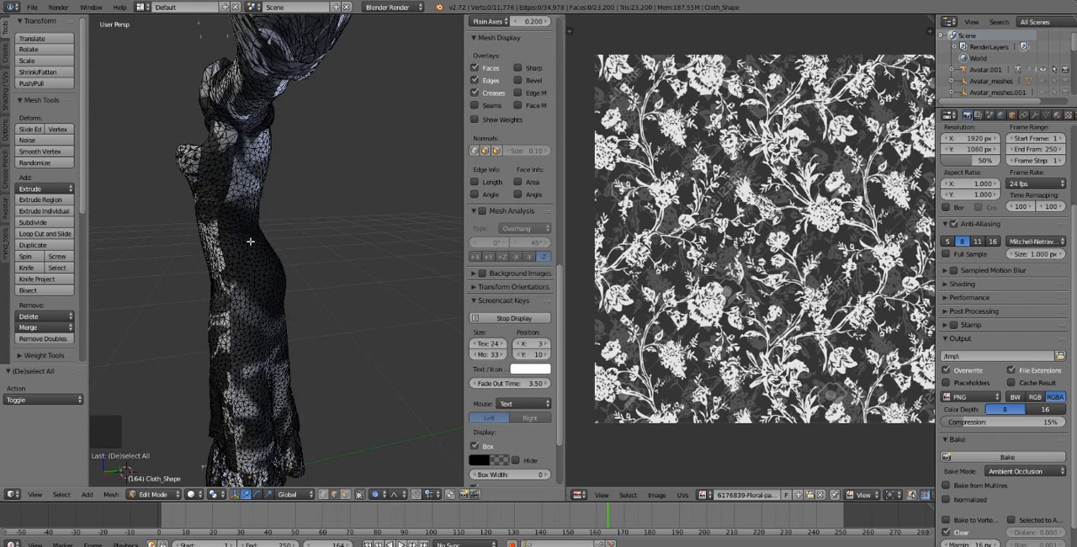
{"action": "key", "text": "l"}
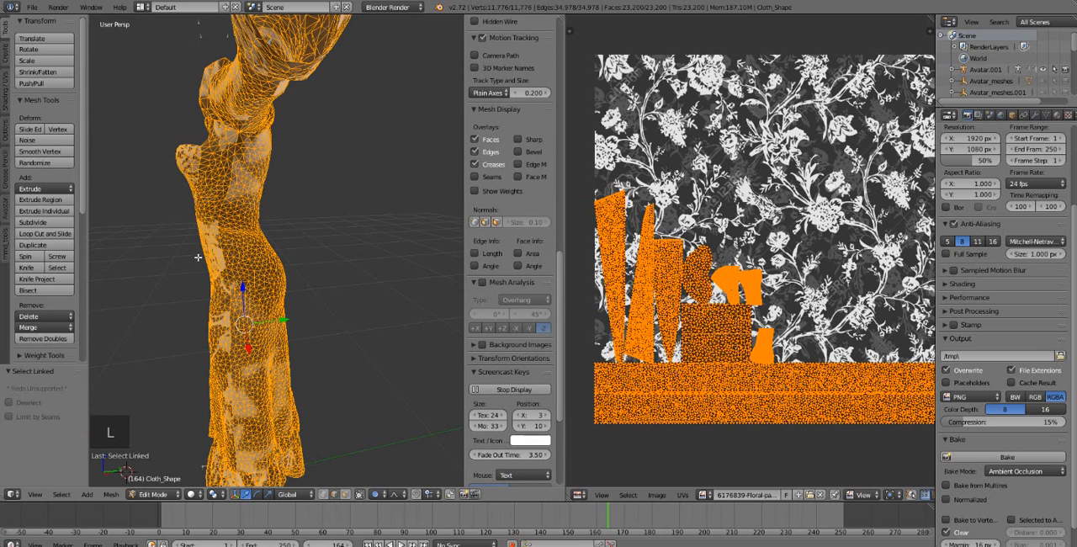
{"action": "key", "text": "Tab"}
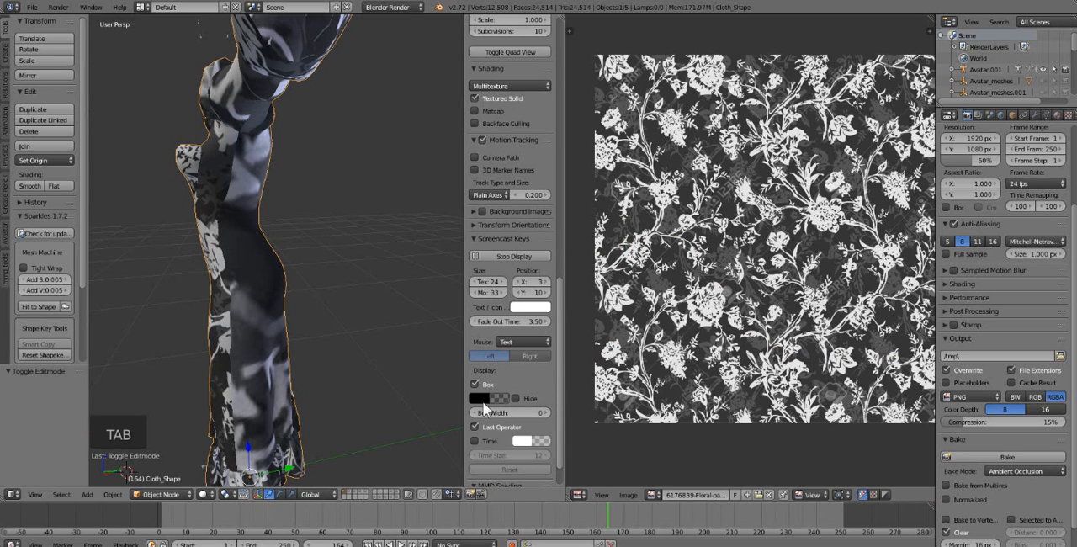
{"action": "mouse_move", "coordinate": [336, 374]}
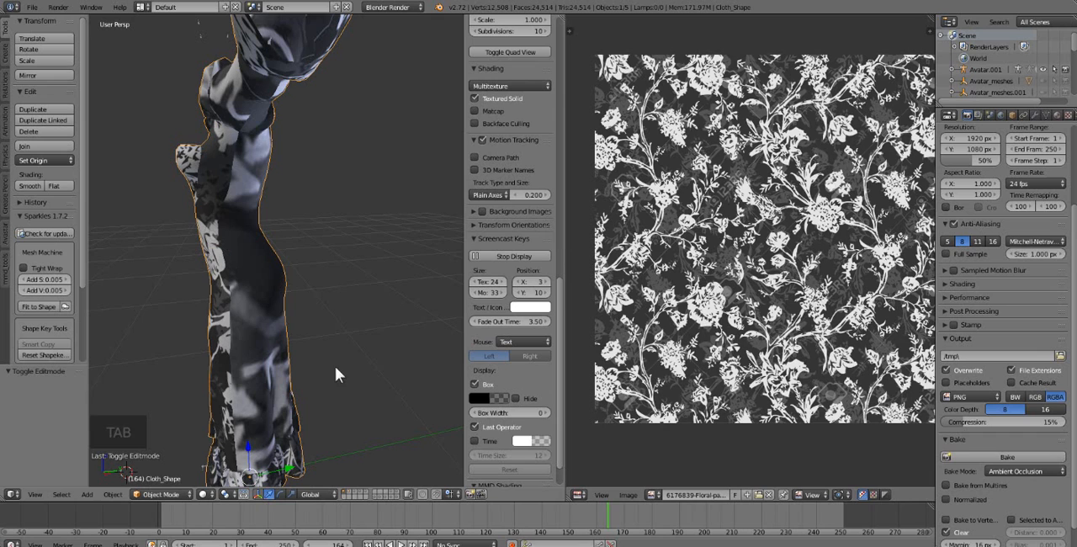
{"action": "mouse_move", "coordinate": [631, 417]}
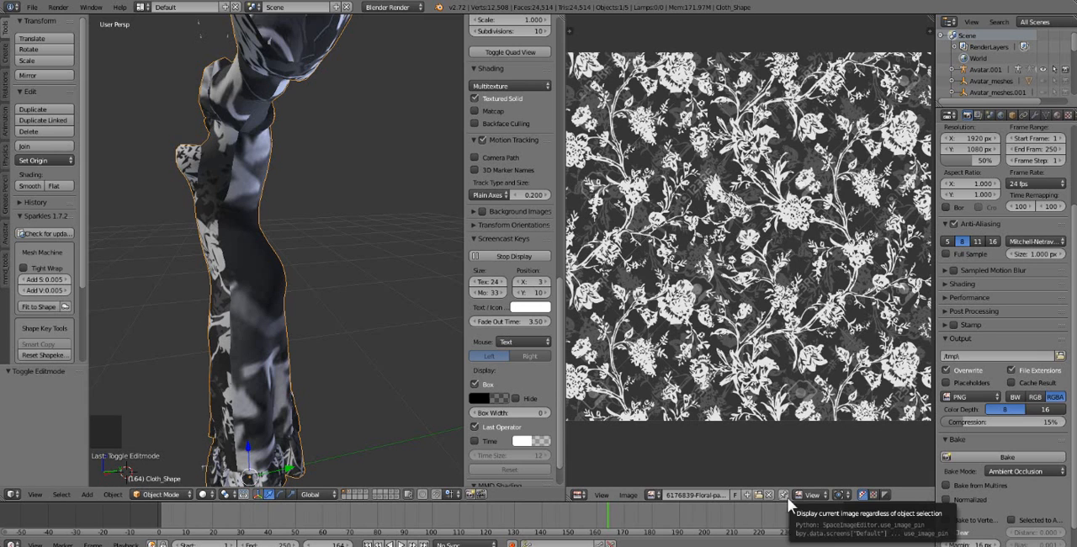
Enter Edit Mode, clear the selection and enable showing every UV island over the floral image.
{"action": "key", "text": "Tab"}
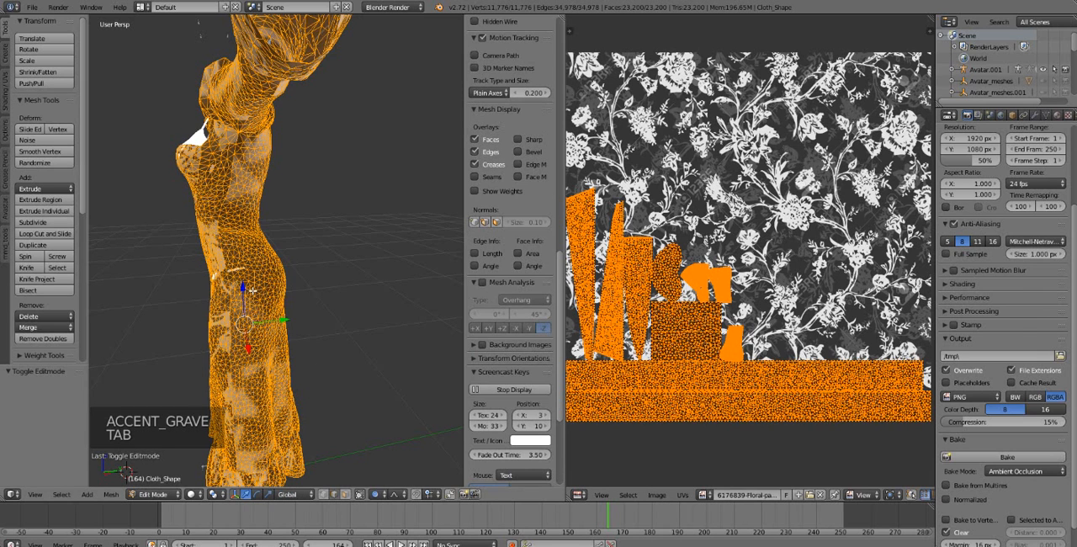
{"action": "key", "text": "a"}
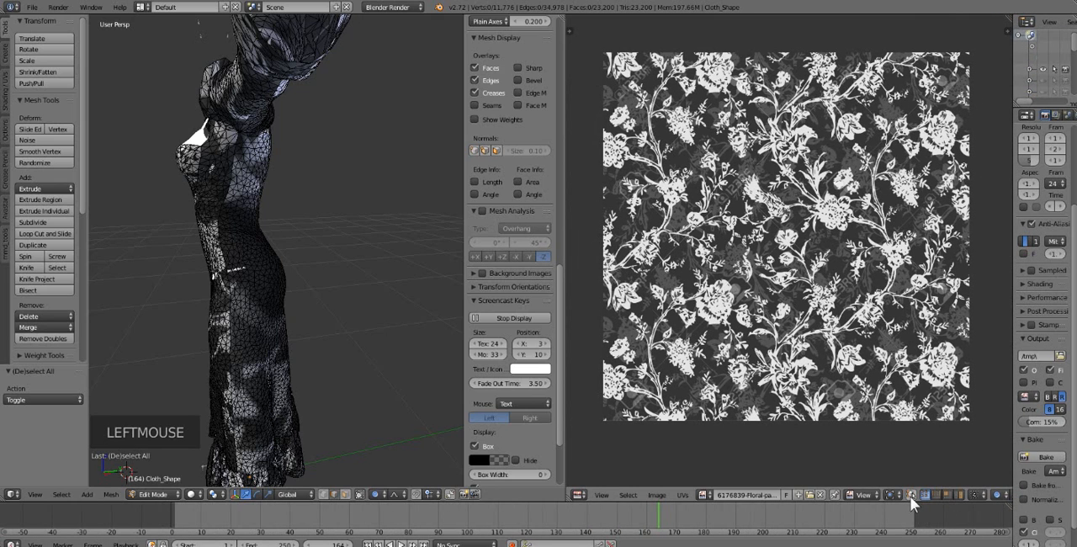
{"action": "mouse_move", "coordinate": [912, 501]}
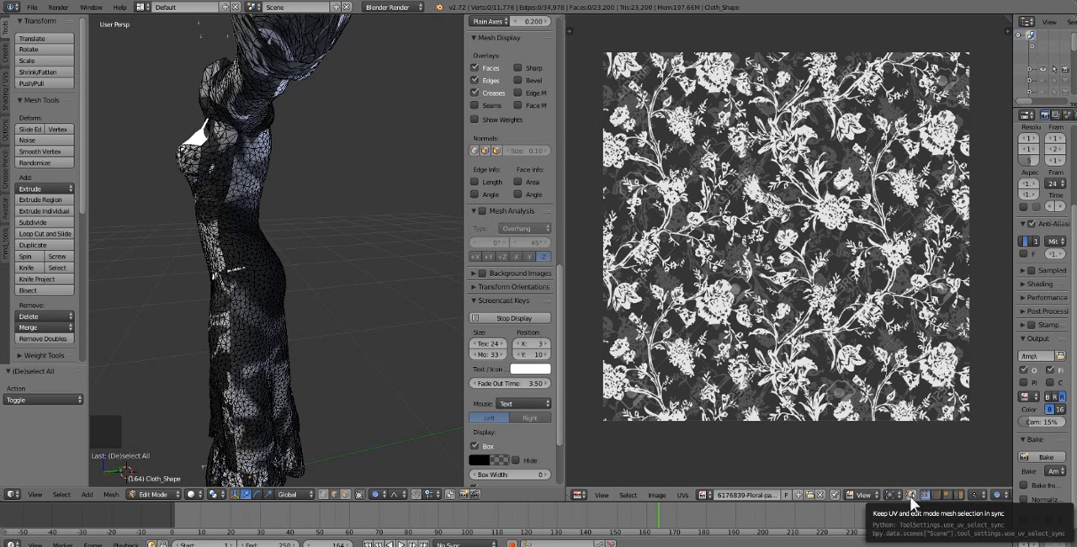
{"action": "left_click", "coordinate": [912, 495]}
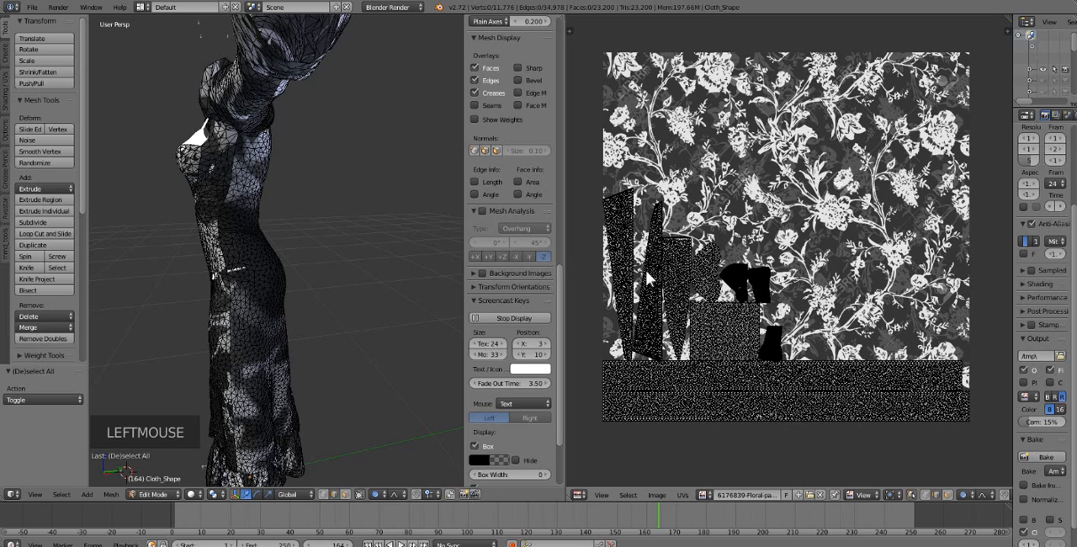
{"action": "mouse_move", "coordinate": [721, 293]}
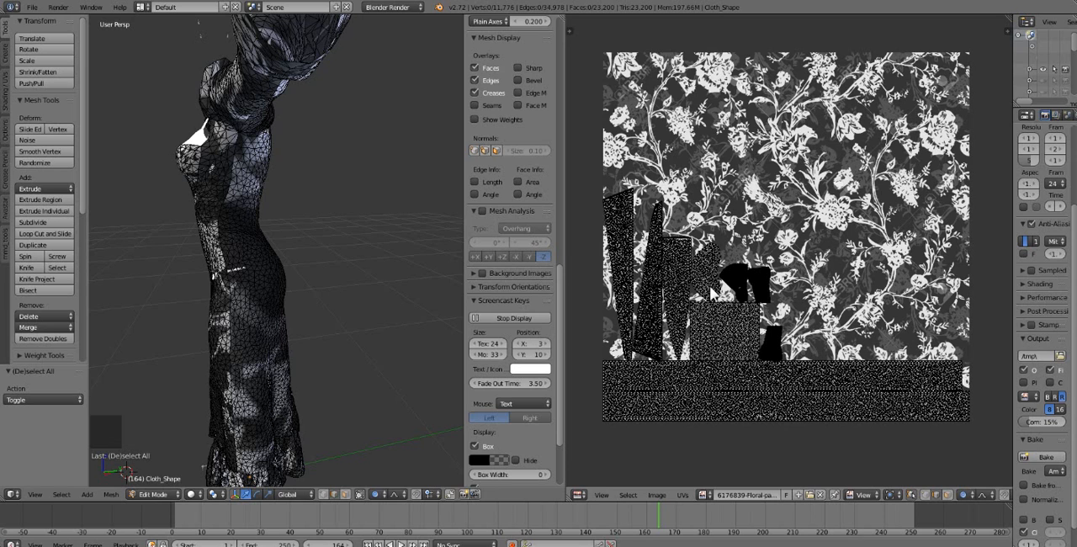
{"action": "mouse_move", "coordinate": [659, 301]}
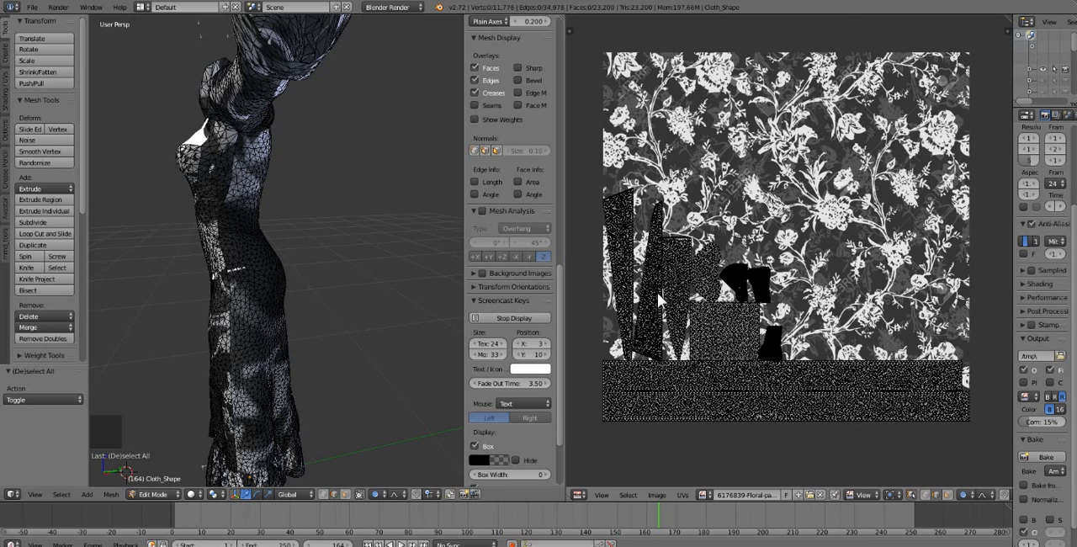
{"action": "scroll", "scroll_direction": "up", "scroll_amount": 3}
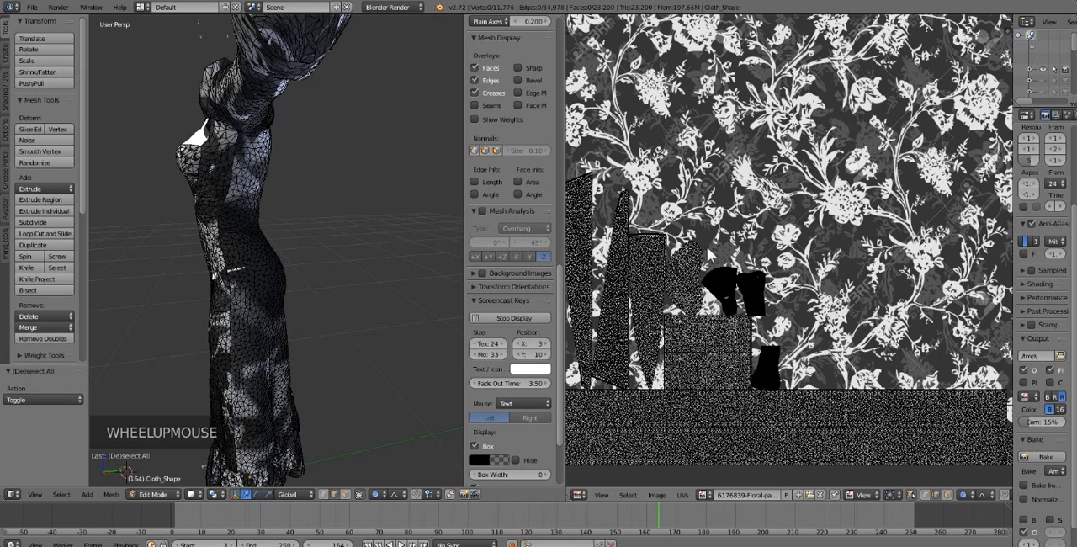
{"action": "key", "text": "l"}
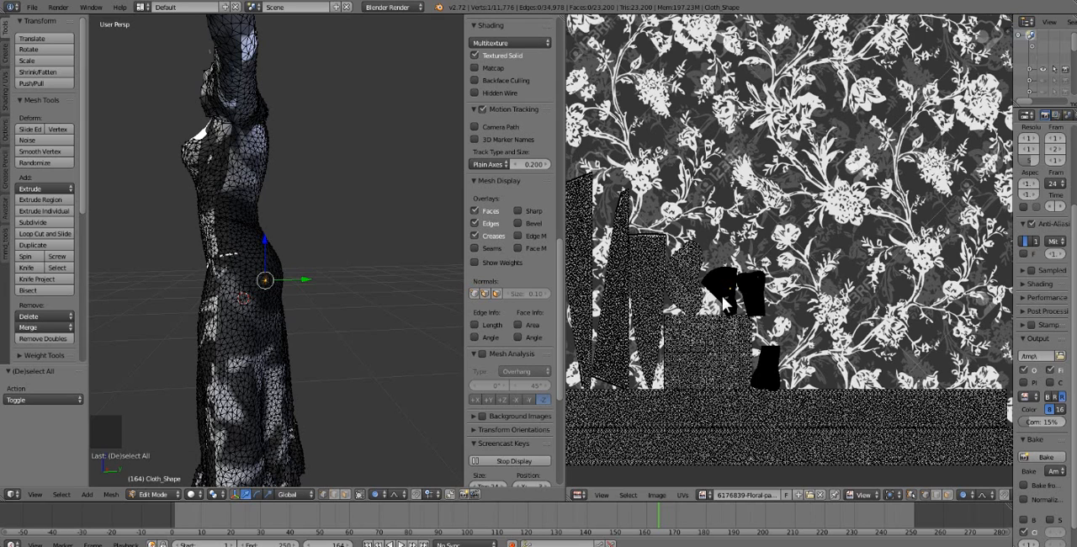
{"action": "mouse_move", "coordinate": [244, 177]}
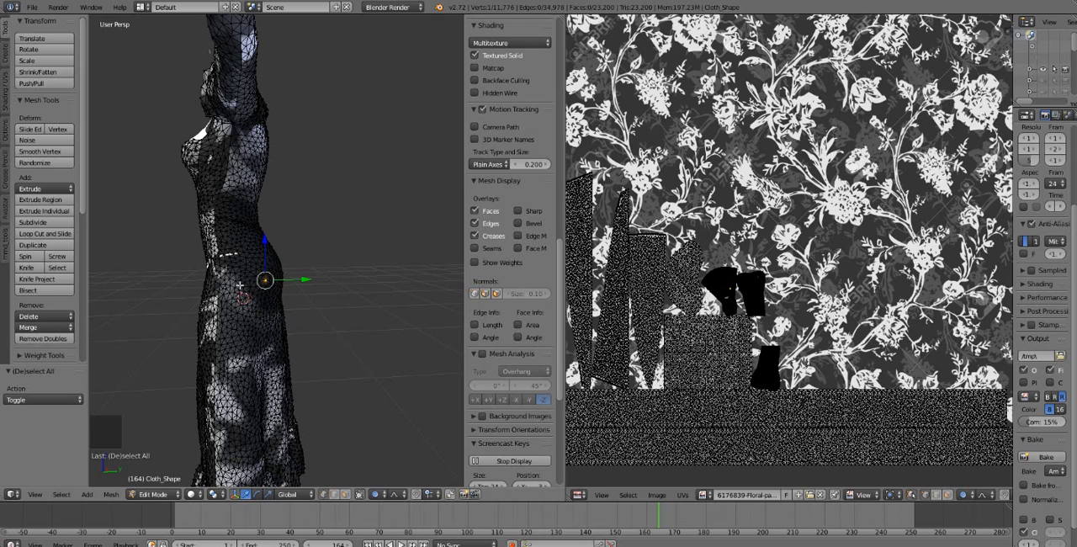
Select a face on the dress's back panel so its UV island shows over the floral image.
{"action": "right_click", "coordinate": [265, 279]}
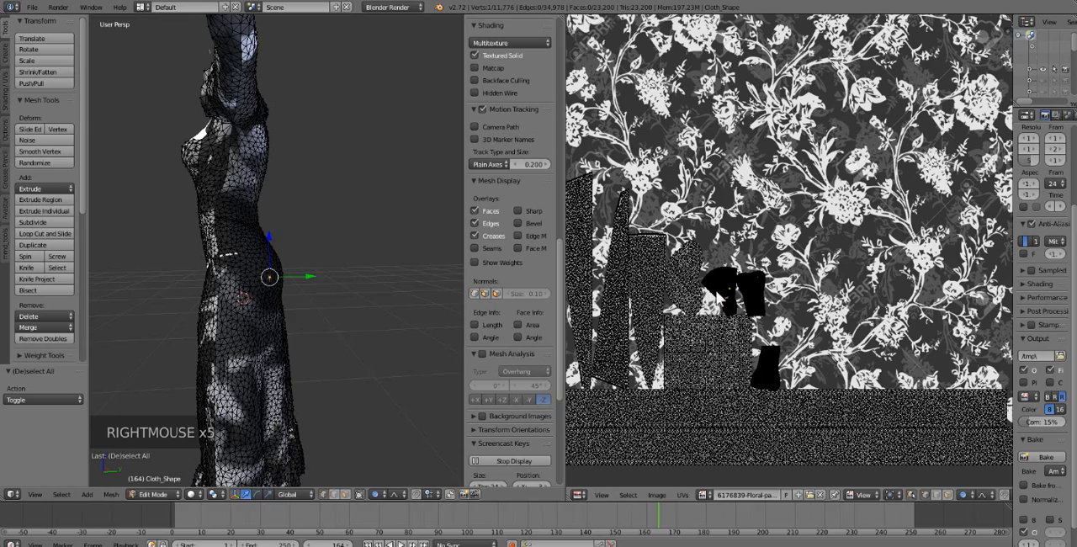
{"action": "scroll", "scroll_direction": "up", "scroll_amount": 3}
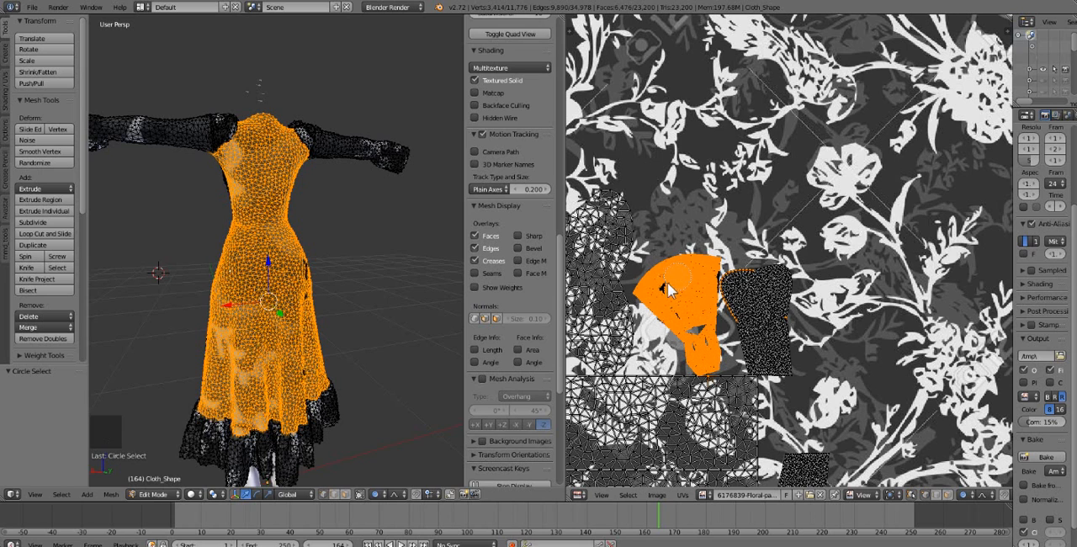
Add faces to the back panel selection while orbiting, undoing a mistaken pick.
{"action": "left_click", "coordinate": [681, 289]}
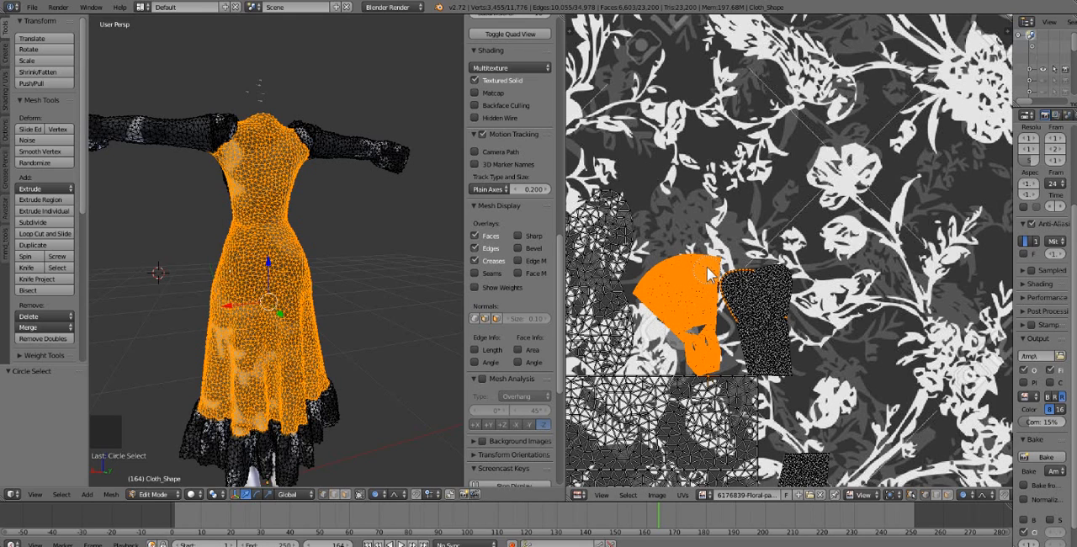
{"action": "mouse_move", "coordinate": [673, 337]}
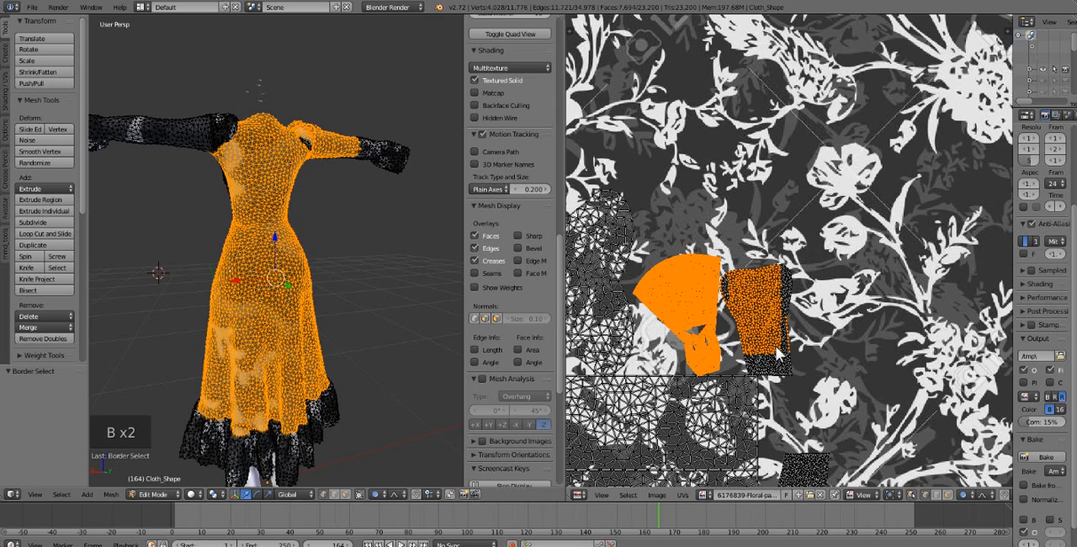
{"action": "key", "text": "ctrl+z"}
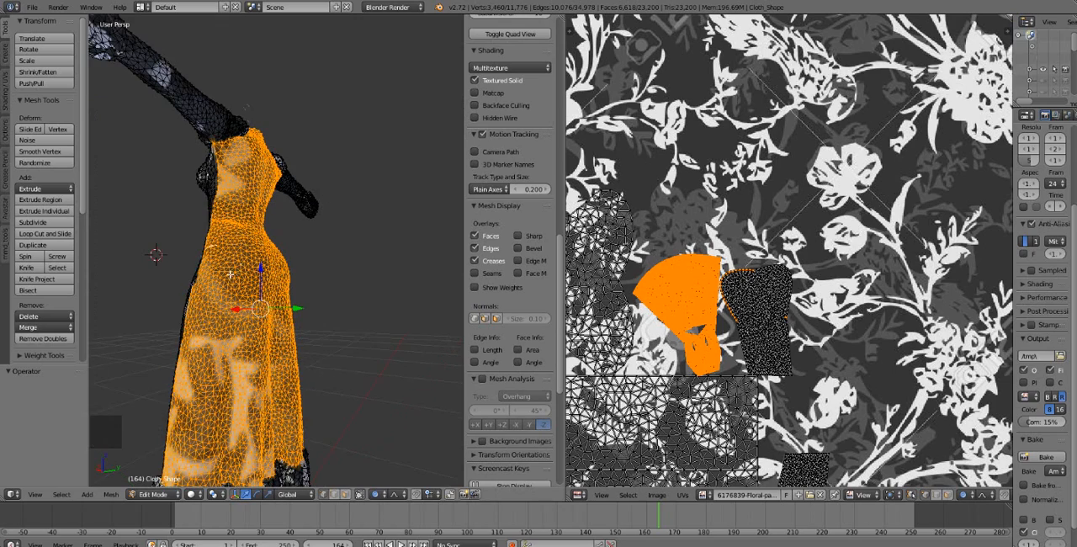
{"action": "scroll", "scroll_direction": "up", "scroll_amount": 3}
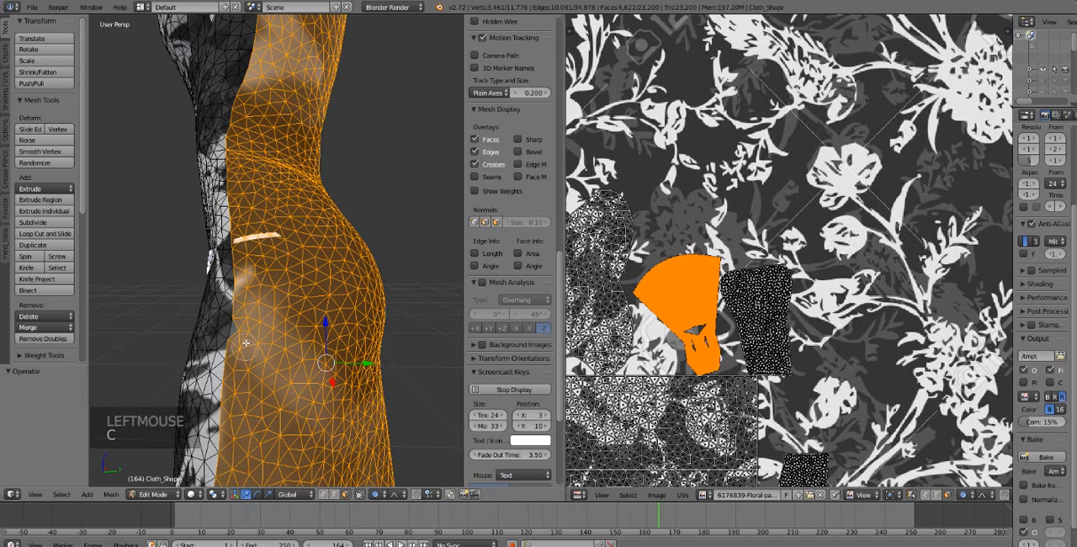
{"action": "scroll", "scroll_direction": "down", "scroll_amount": 3}
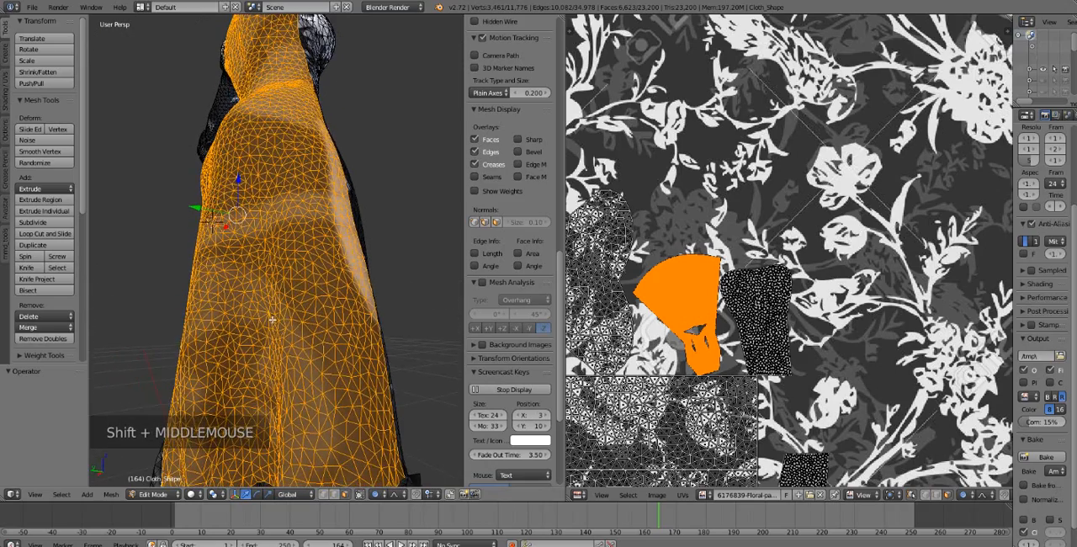
{"action": "scroll", "scroll_direction": "down", "scroll_amount": 3}
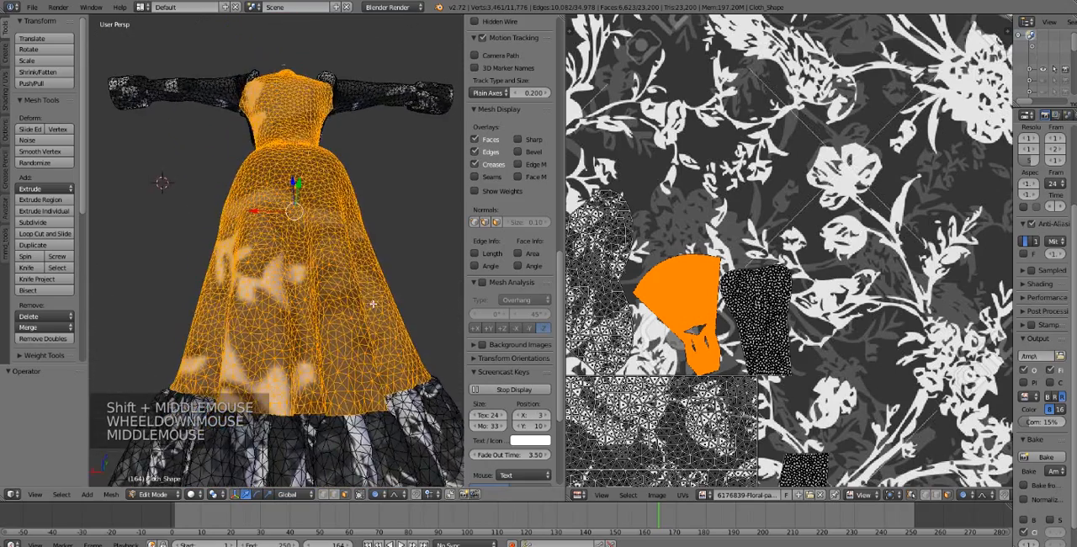
{"action": "scroll", "scroll_direction": "down", "scroll_amount": 3}
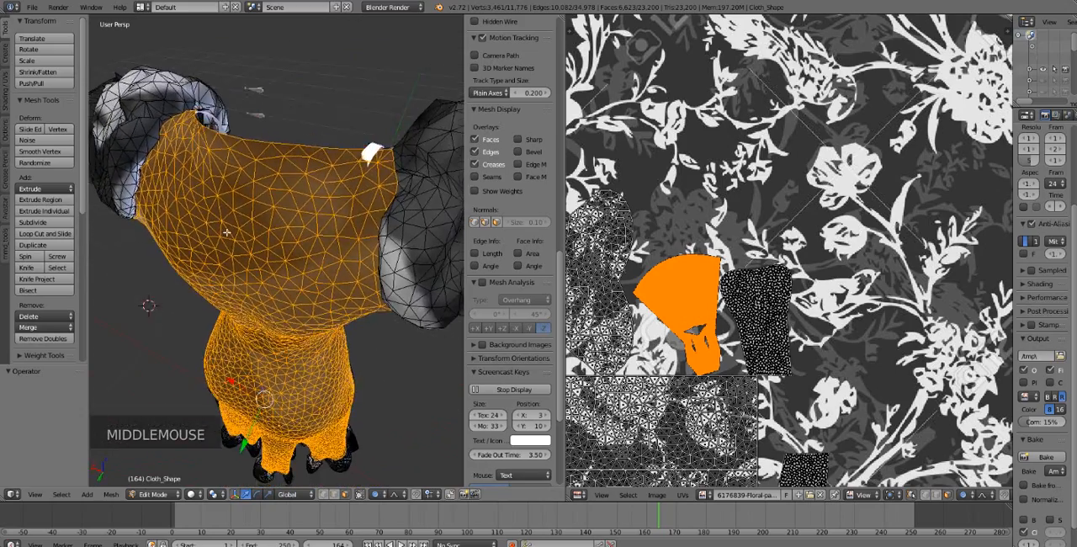
Undo an accidental separate (P) to restore the full back panel selection.
{"action": "scroll", "scroll_direction": "down", "scroll_amount": 3}
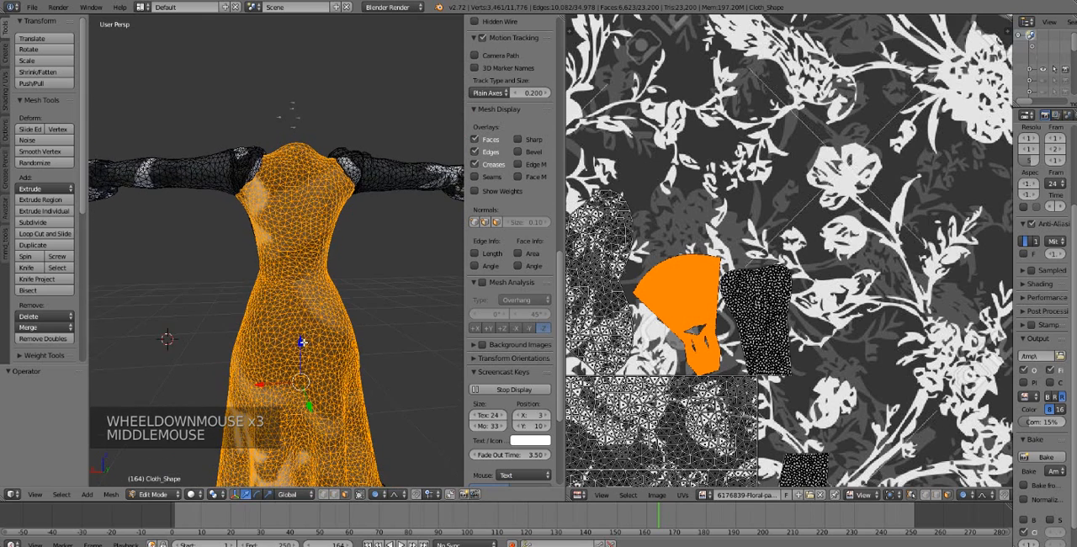
{"action": "key", "text": "p"}
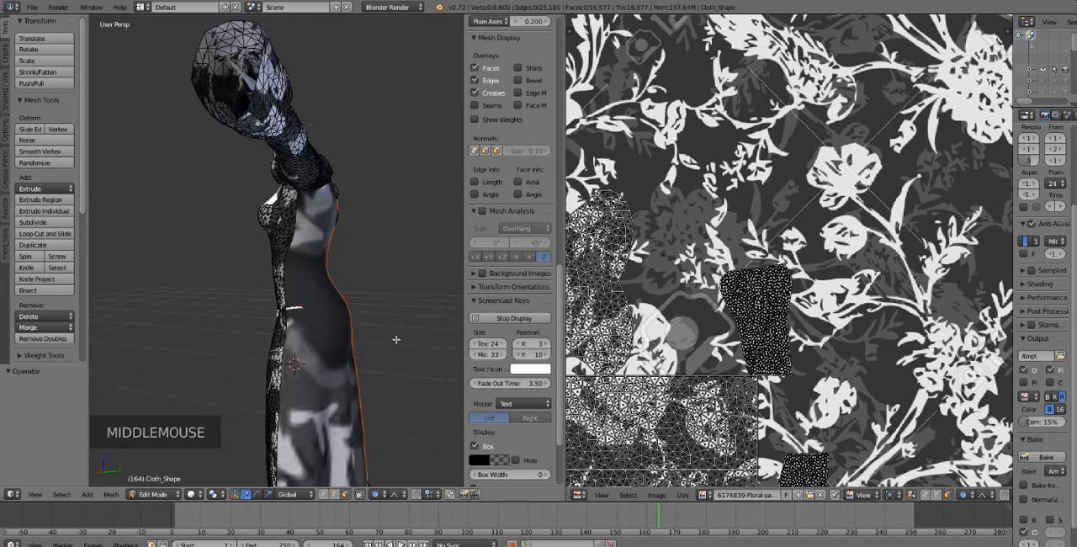
{"action": "key", "text": "ctrl+z"}
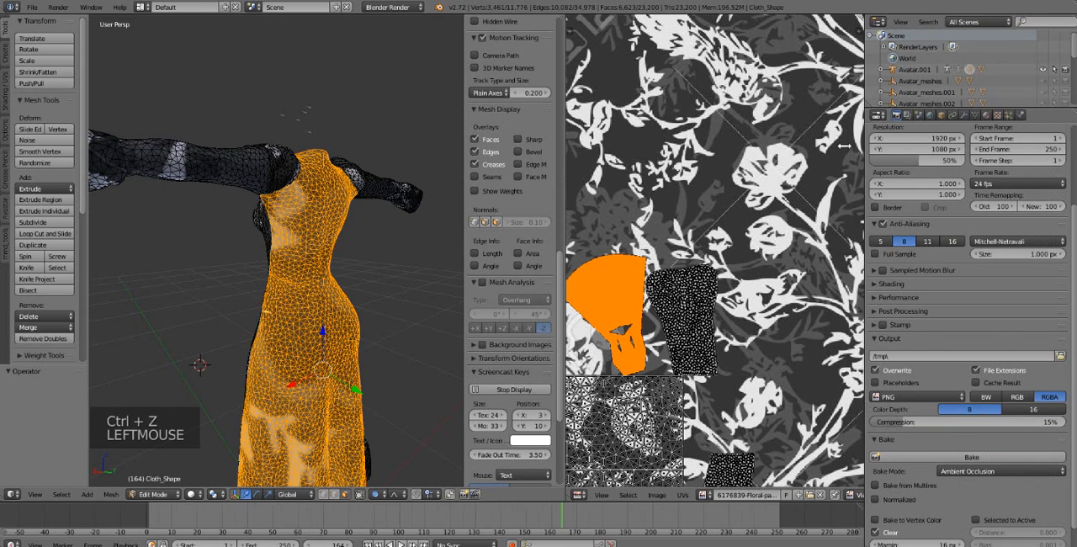
Add a second material slot with new Material.001 in pink diffuse, assigned to the back panel faces.
{"action": "left_click", "coordinate": [885, 114]}
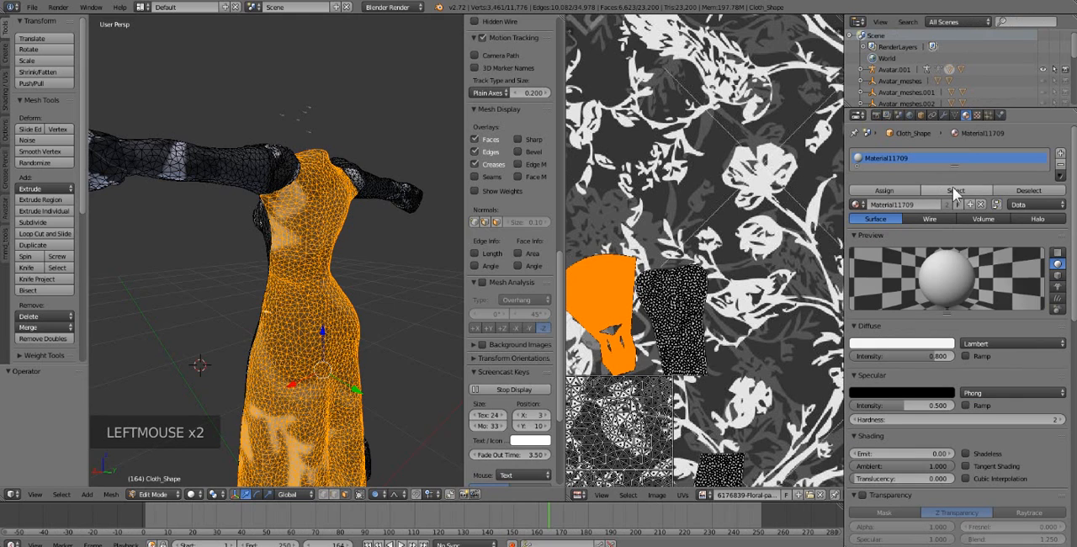
{"action": "left_click", "coordinate": [873, 205]}
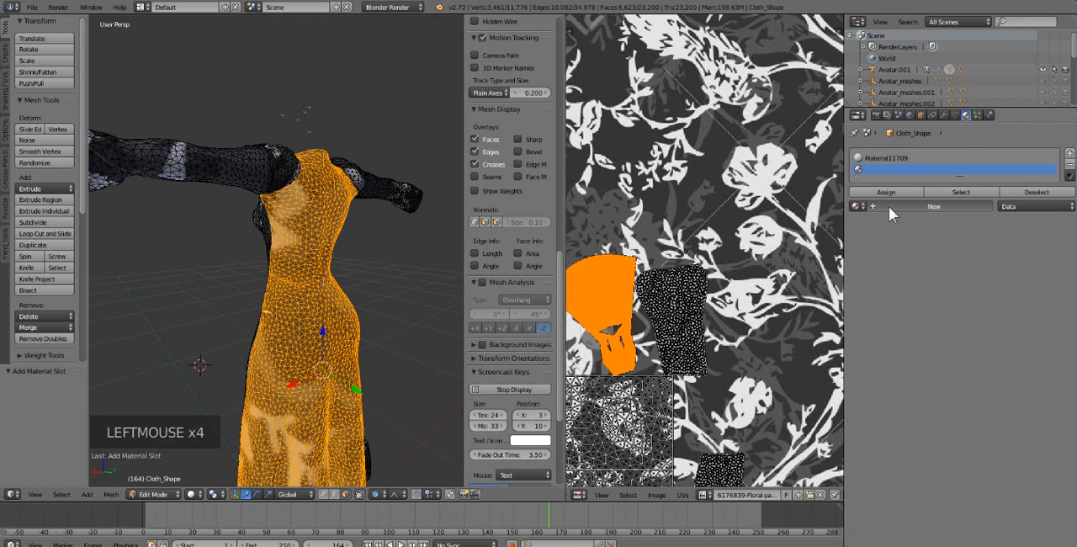
{"action": "left_click", "coordinate": [933, 205]}
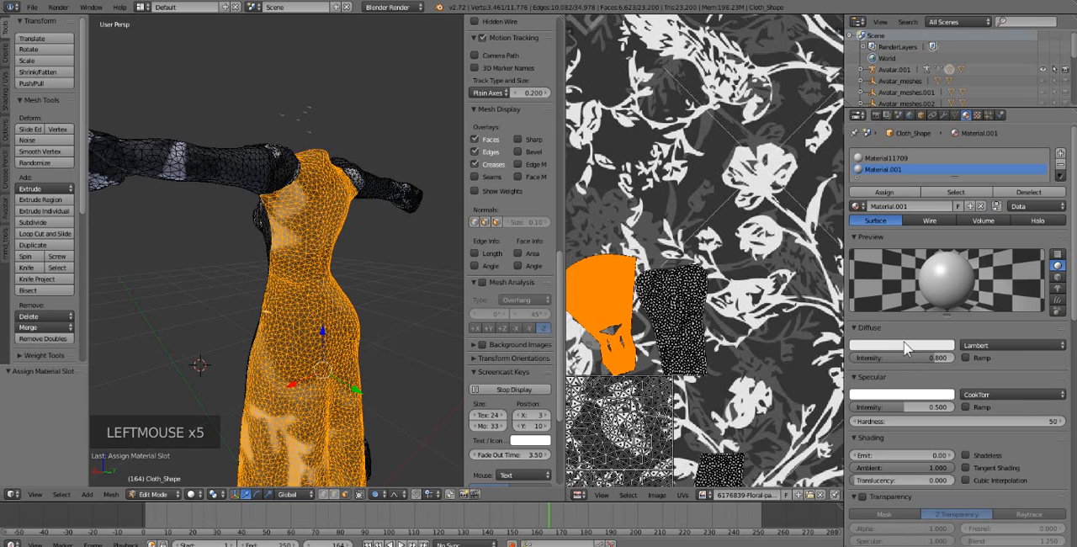
{"action": "left_click", "coordinate": [900, 345]}
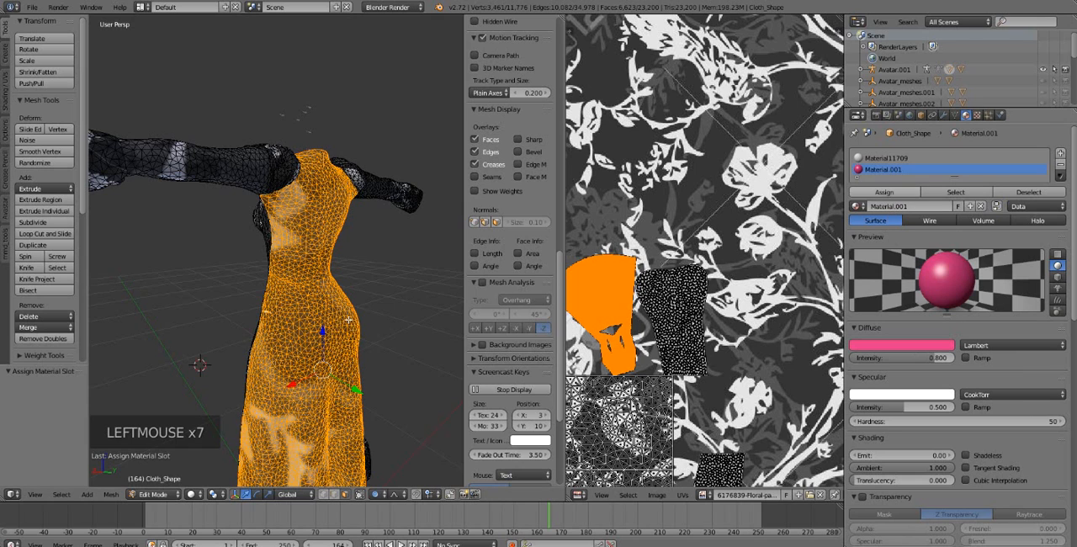
{"action": "key", "text": "Tab"}
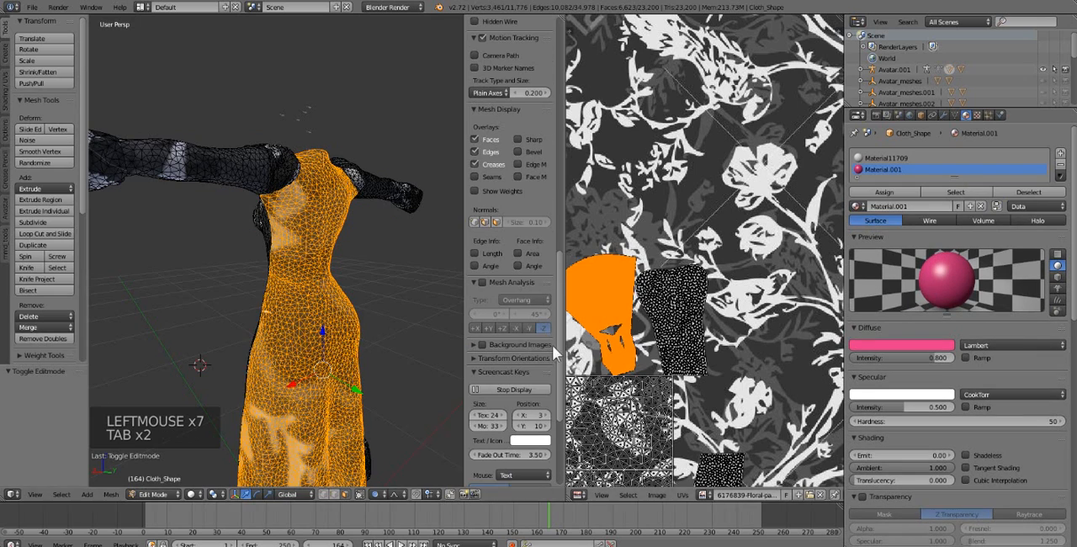
Separate the back panel into Cloth_Shape.002 and enter mesh editing on it.
{"action": "key", "text": "p"}
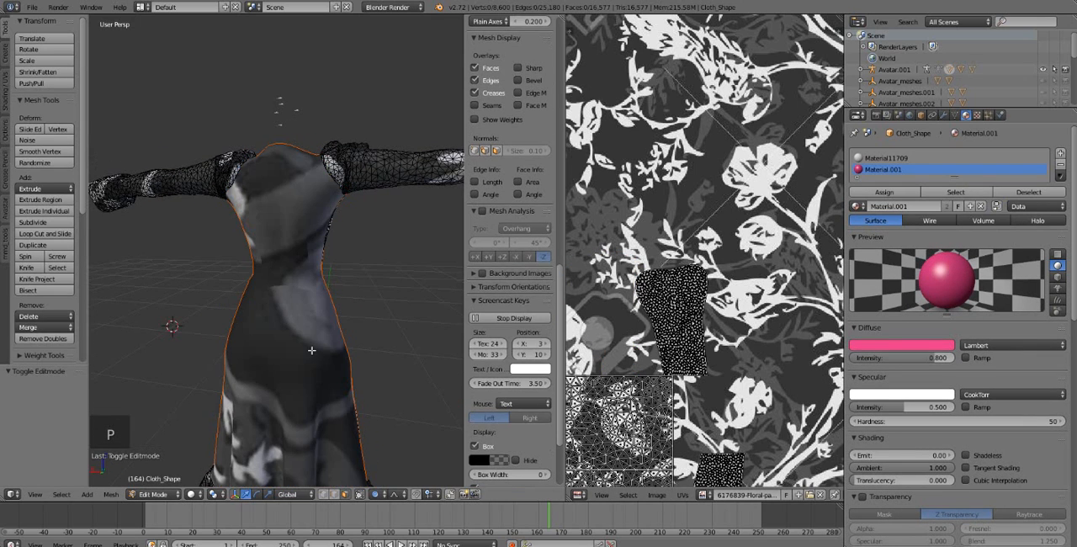
{"action": "middle_click", "coordinate": [311, 337]}
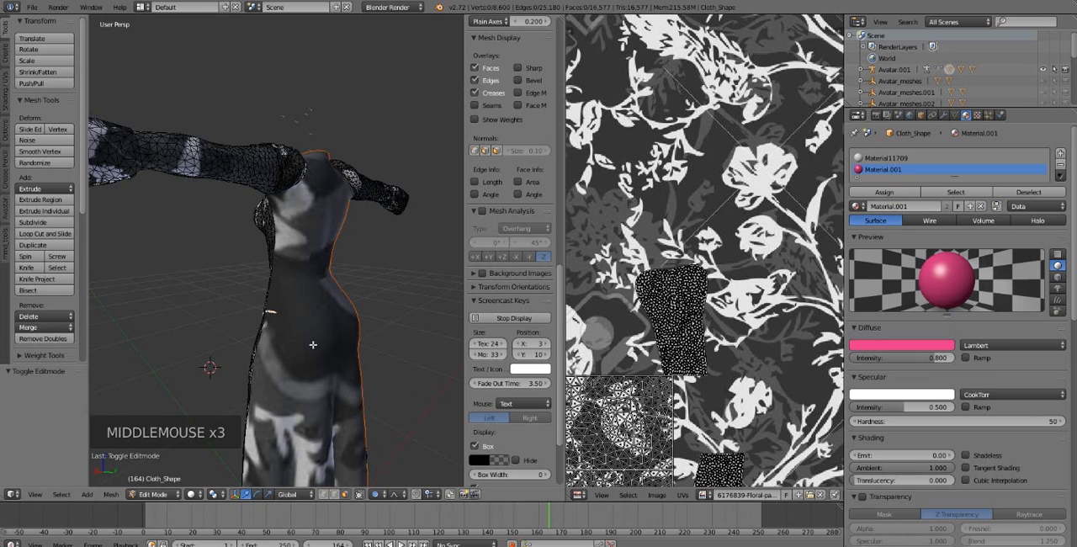
{"action": "key", "text": "Tab"}
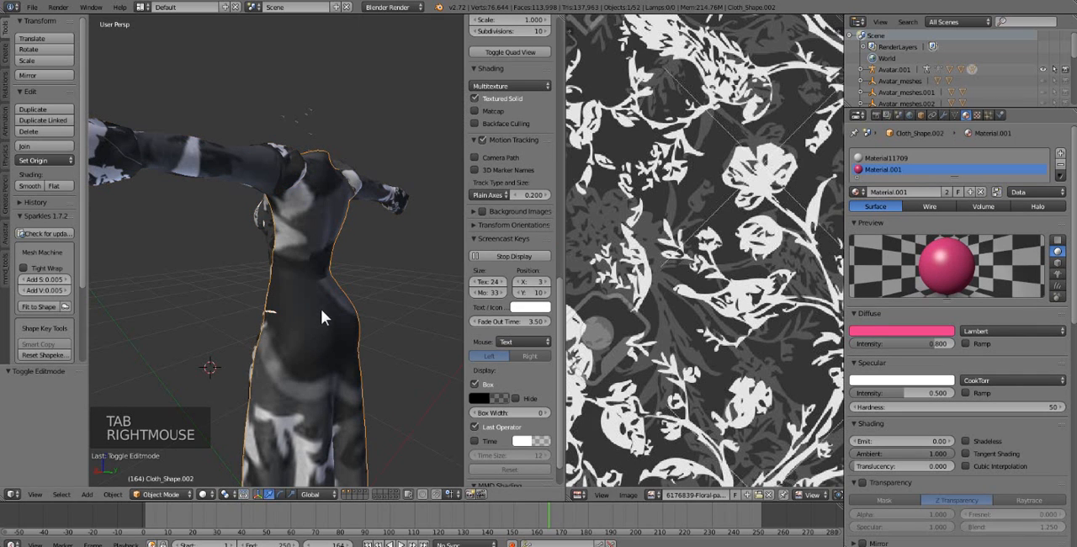
{"action": "key", "text": "Tab"}
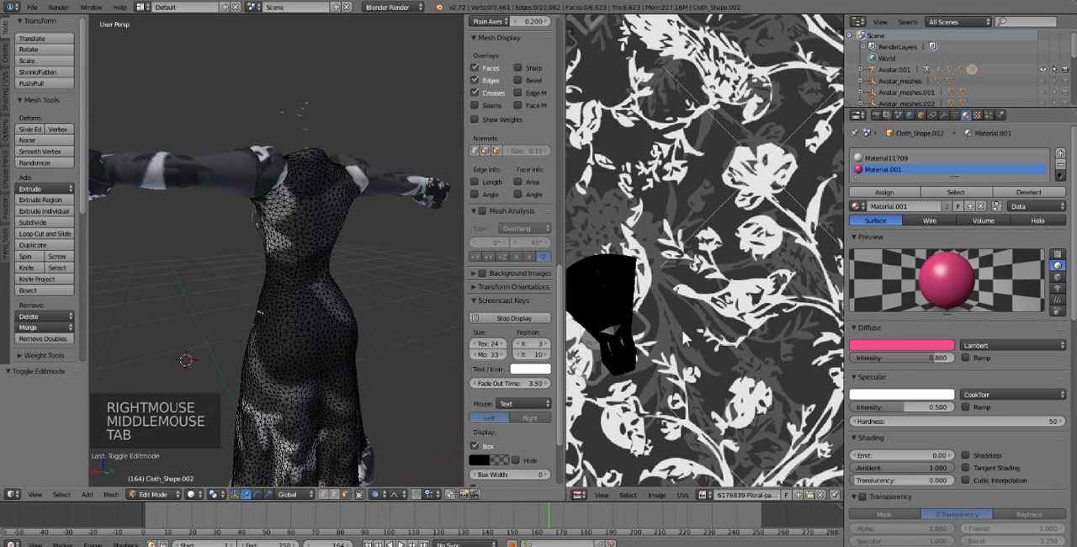
{"action": "scroll", "scroll_direction": "down", "scroll_amount": 3}
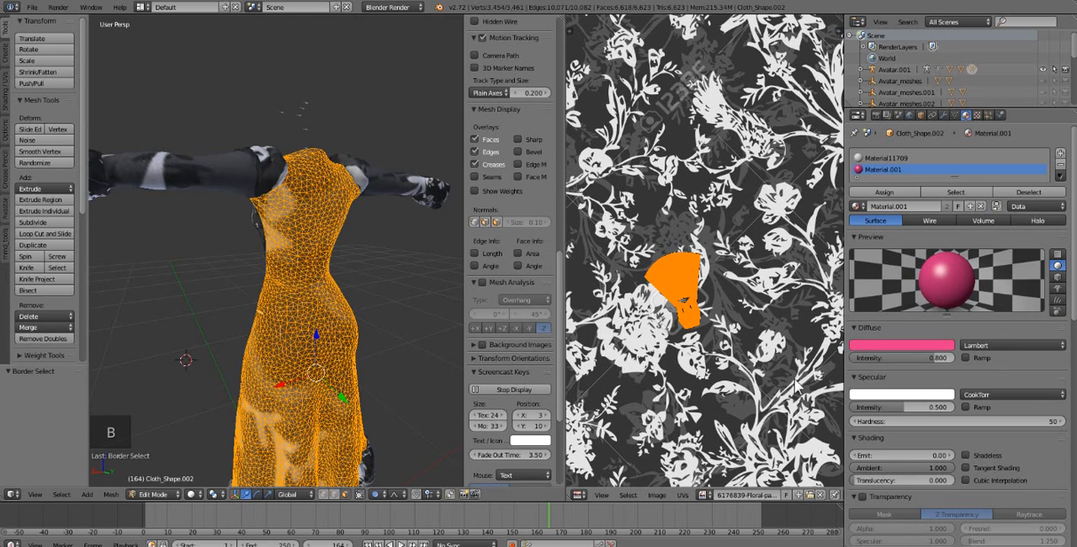
Select all of the dress's UVs, rotate the island upright and scale it up across the floral image.
{"action": "key", "text": "a"}
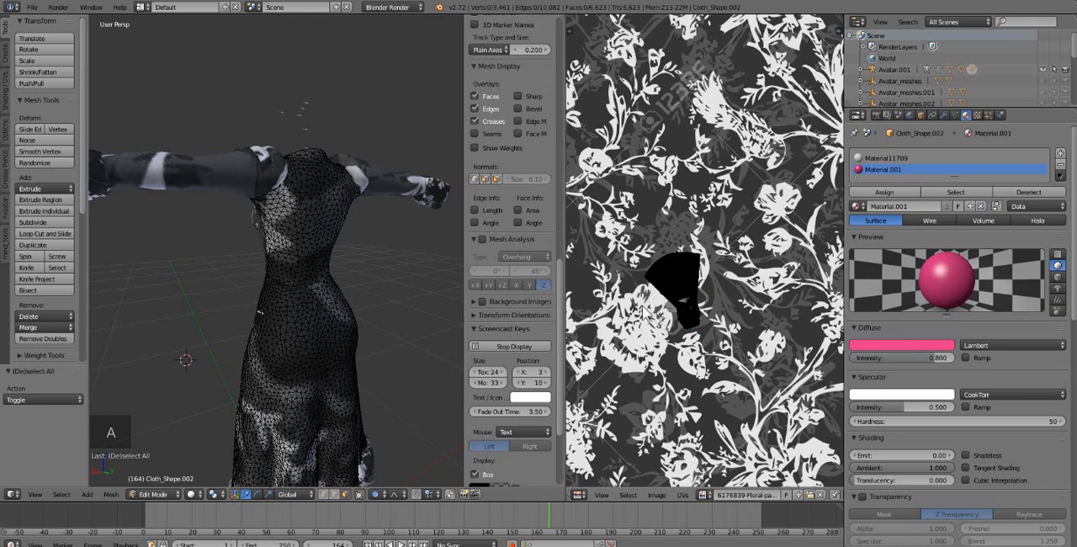
{"action": "scroll", "scroll_direction": "down", "scroll_amount": 3}
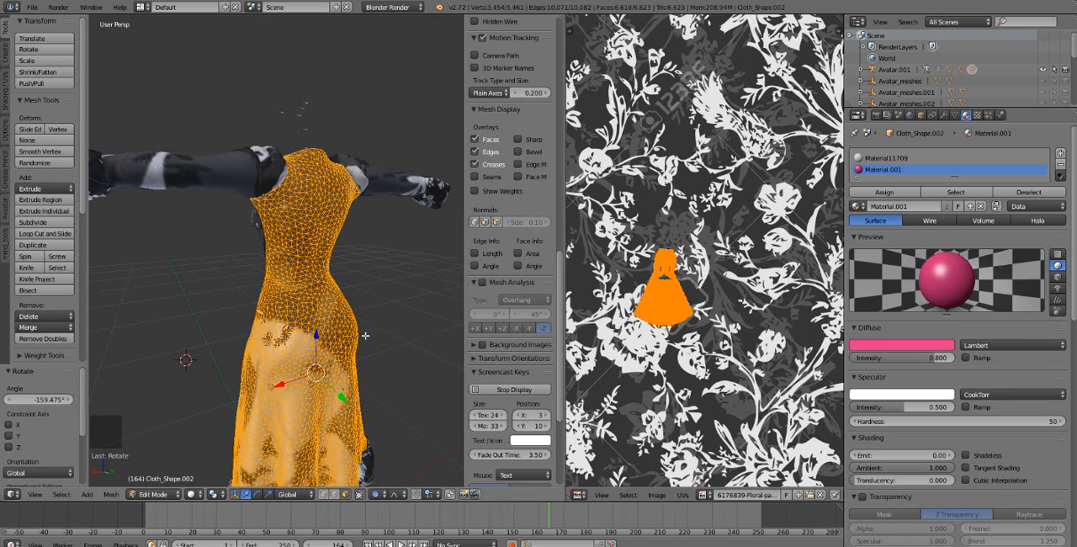
{"action": "key", "text": "a"}
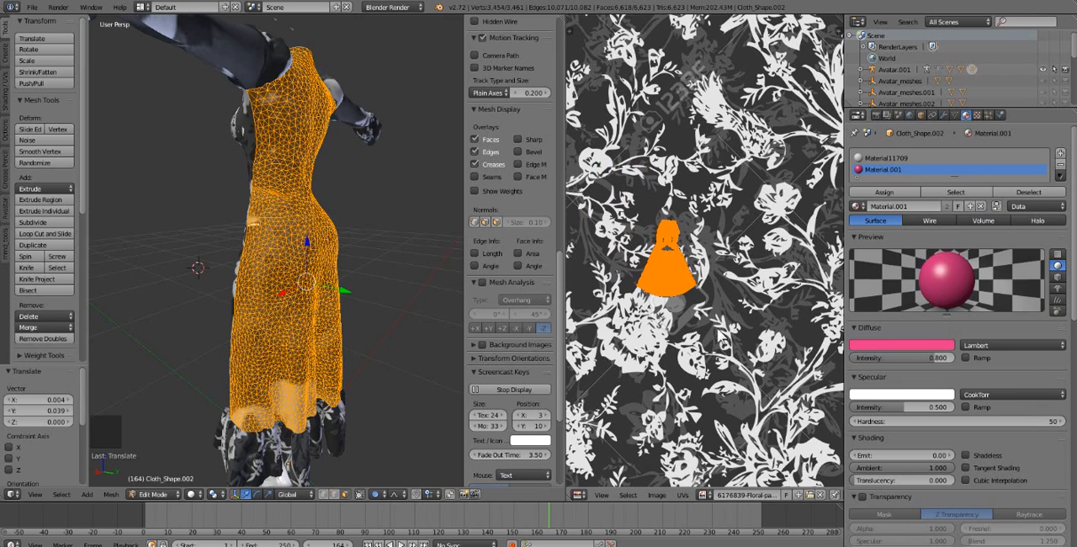
{"action": "key", "text": "s"}
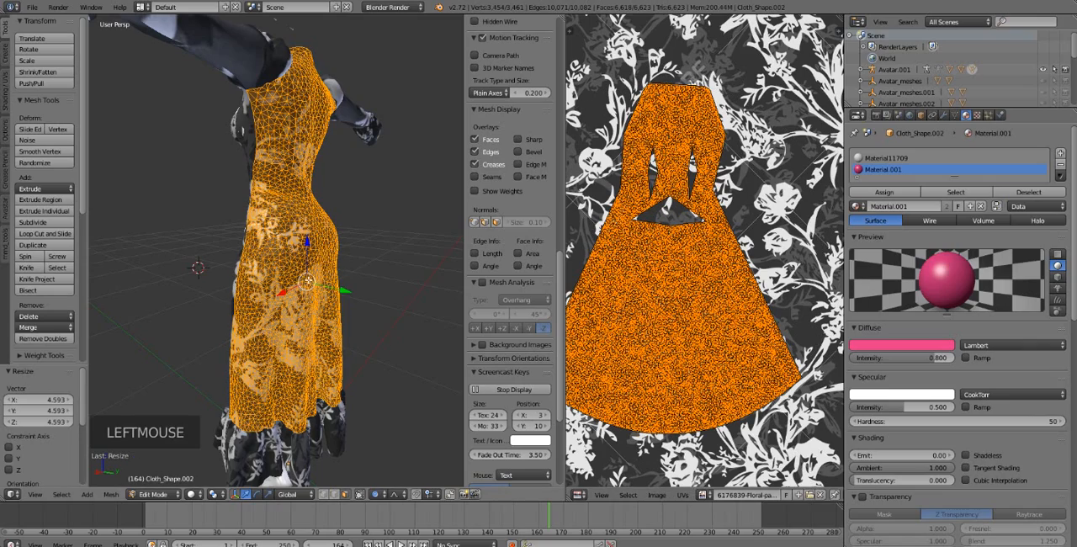
Delete the leftover Cloth_Shape.001 object and check Cloth_Shape.002's floral texture in object mode.
{"action": "key", "text": "Tab"}
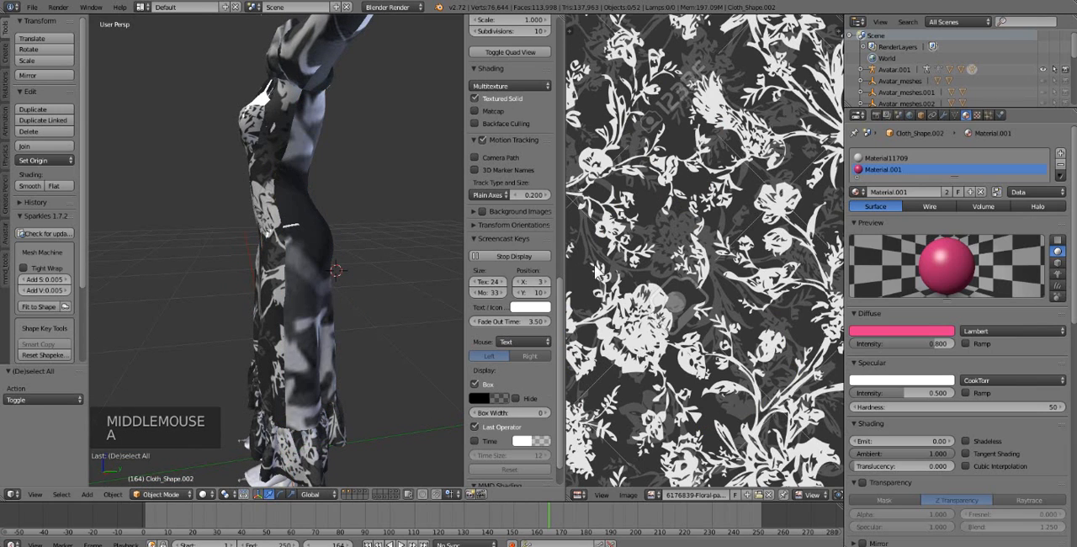
{"action": "key", "text": "Tab"}
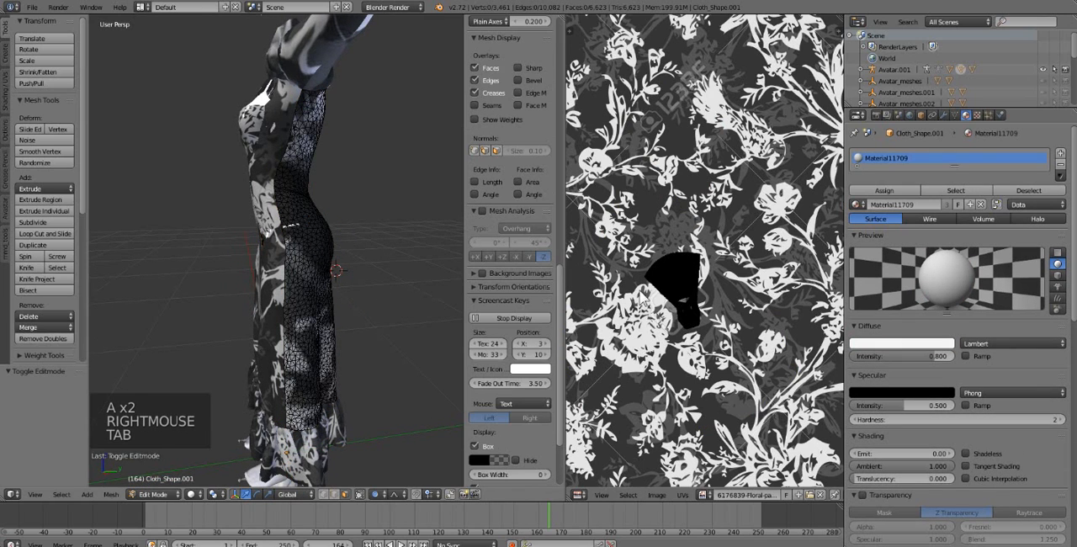
{"action": "key", "text": "Tab"}
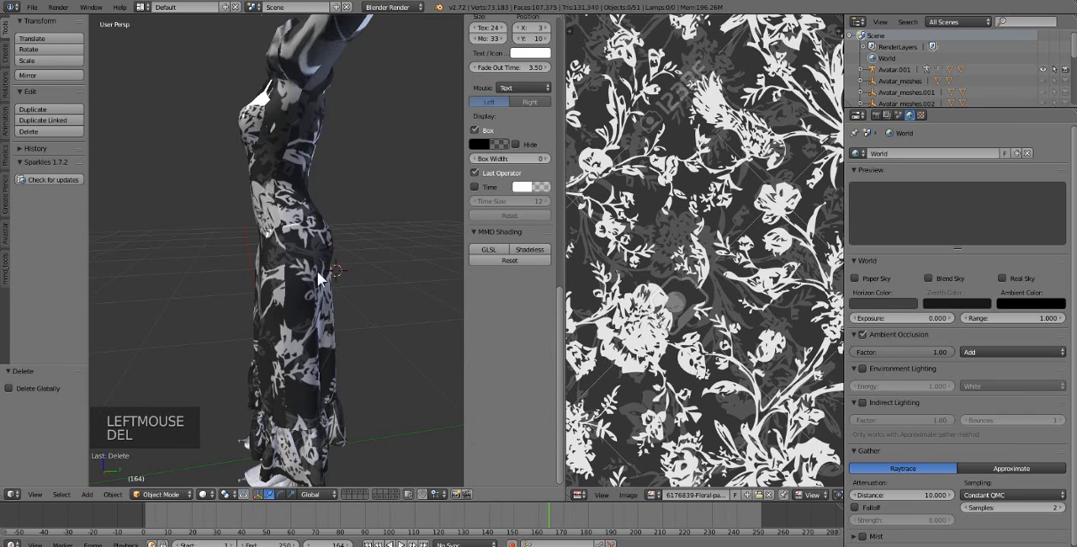
{"action": "key", "text": "Tab"}
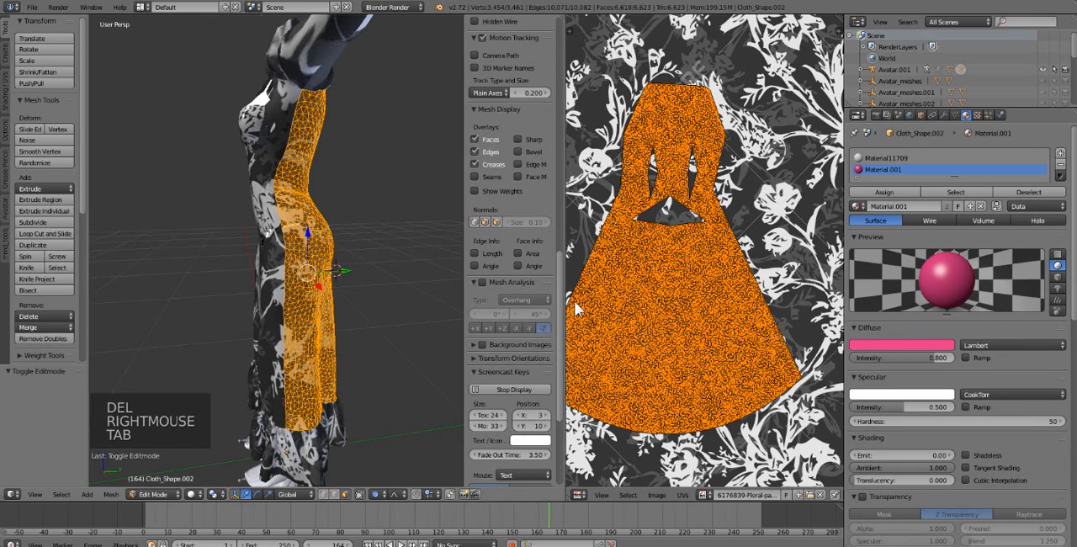
{"action": "key", "text": "Tab"}
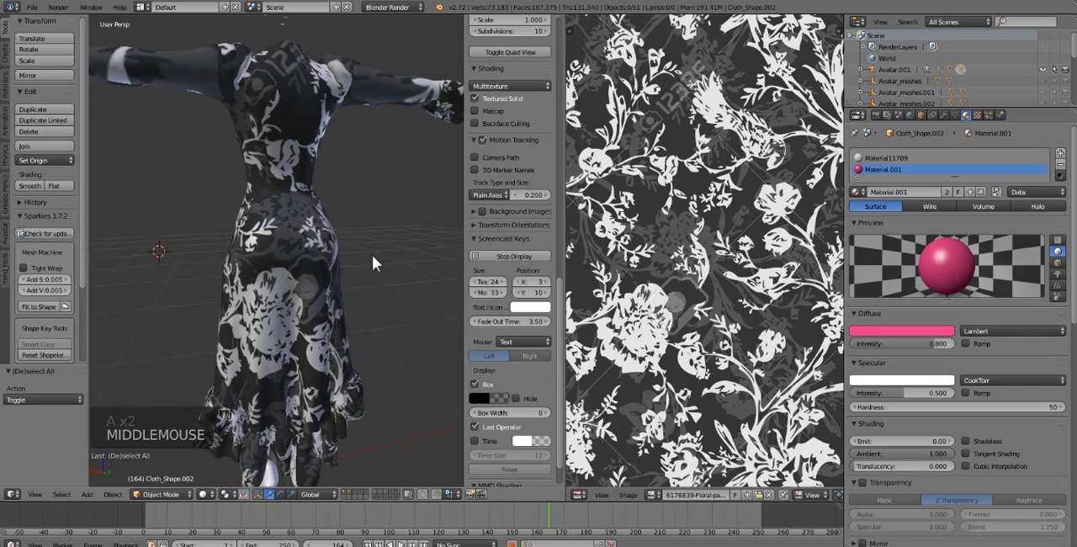
Scale the dress UV layout up, preview the pattern in object mode, then shrink it.
{"action": "key", "text": "Tab"}
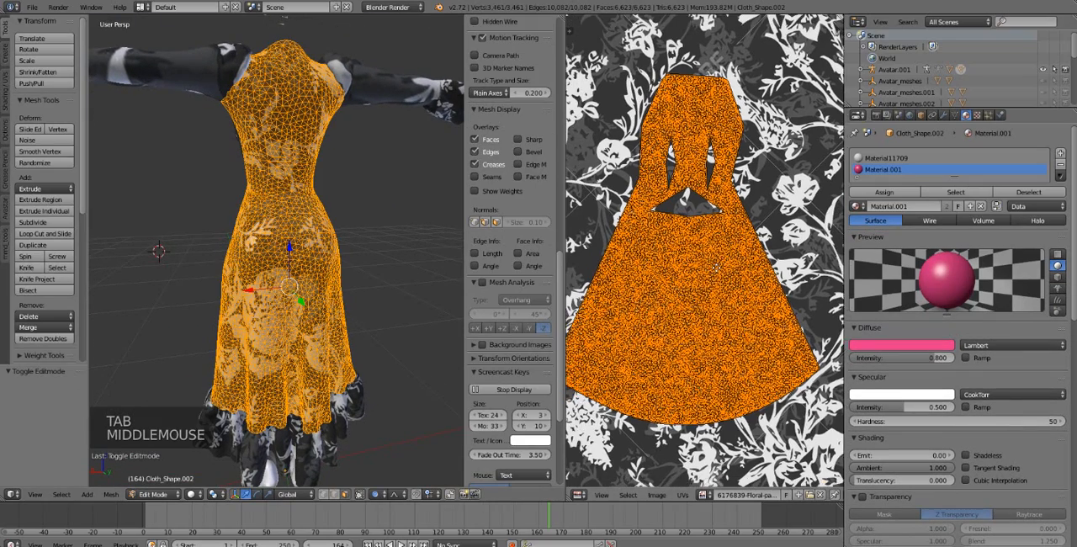
{"action": "key", "text": "s"}
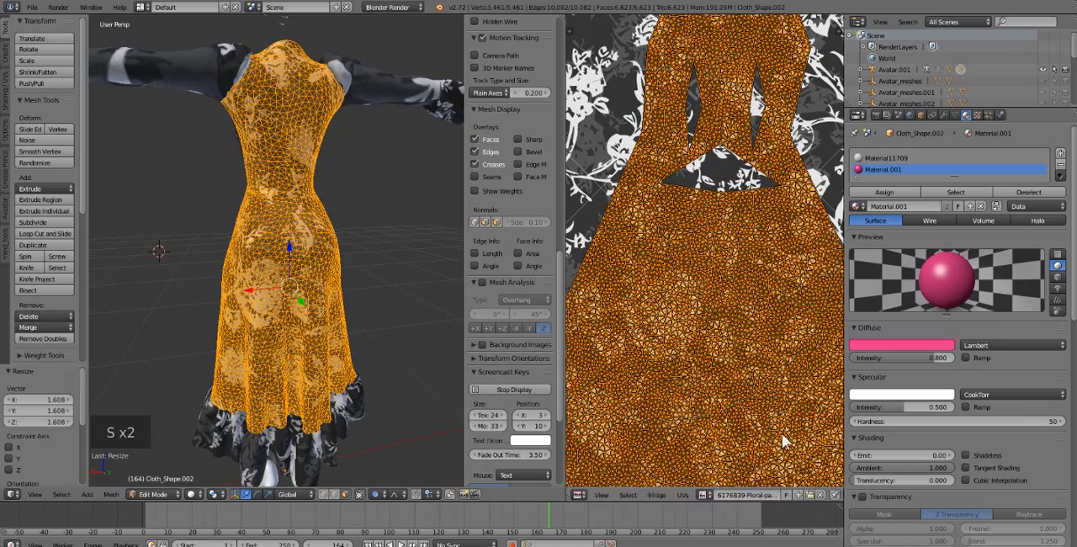
{"action": "key", "text": "Tab"}
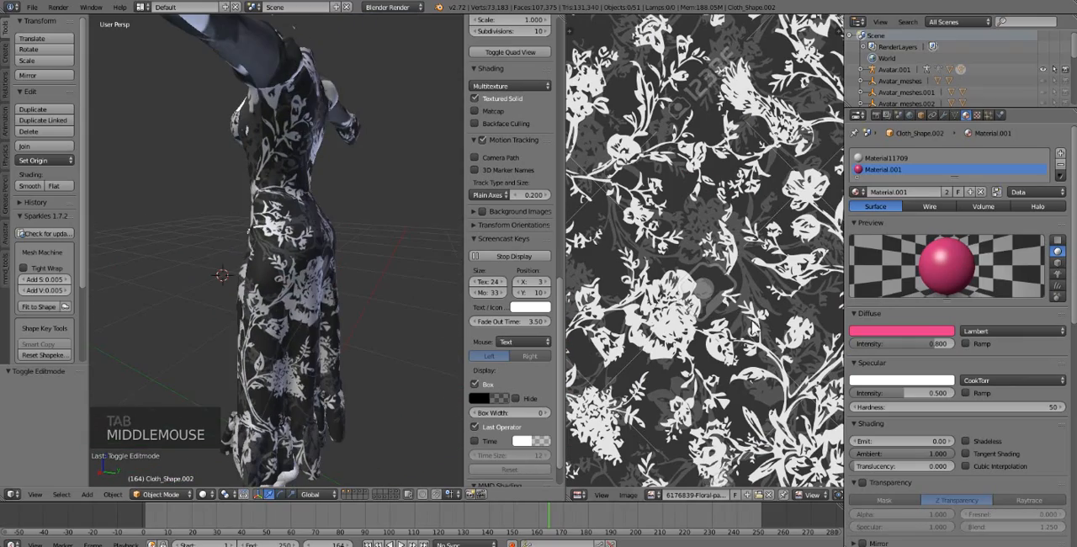
{"action": "key", "text": "Tab"}
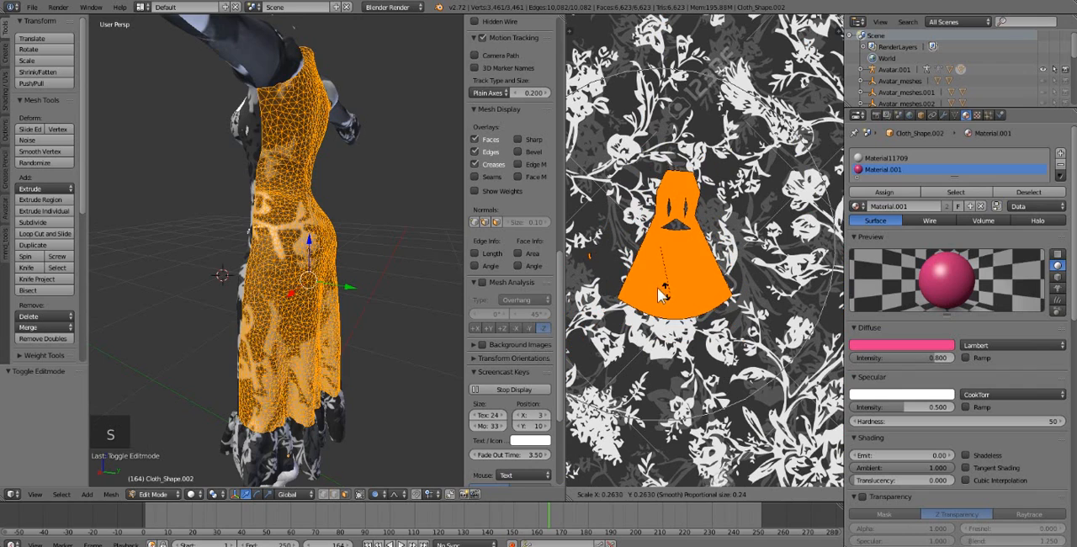
{"action": "key", "text": "Tab"}
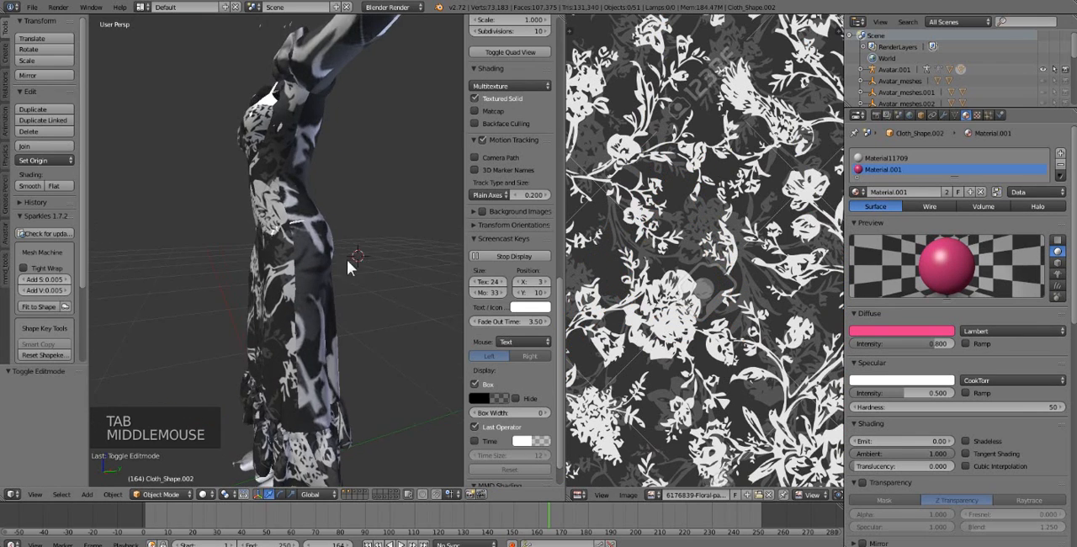
Shrink the UV layout further, scale it back up and review the floral pattern size.
{"action": "key", "text": "Tab"}
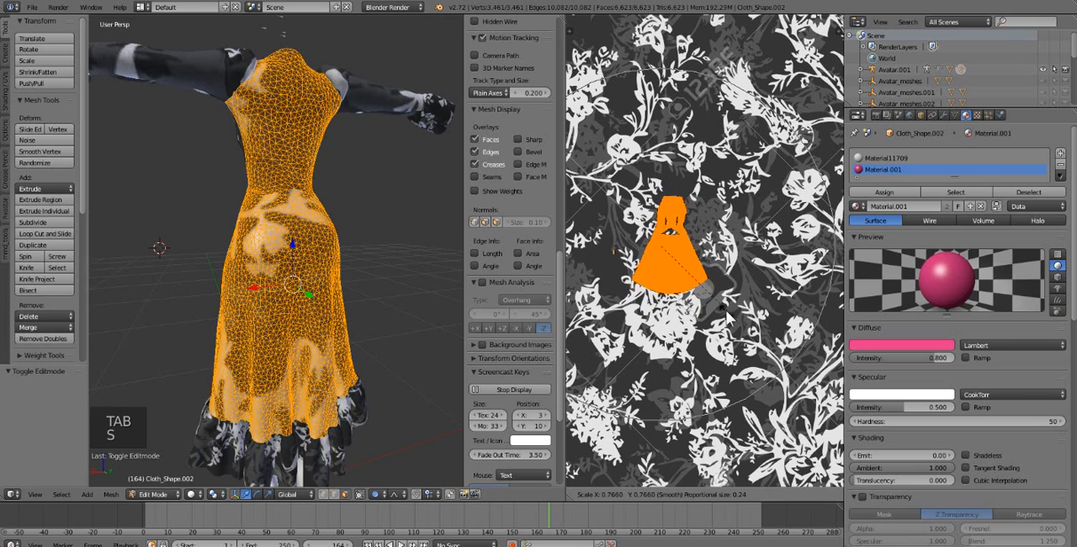
{"action": "key", "text": "Tab"}
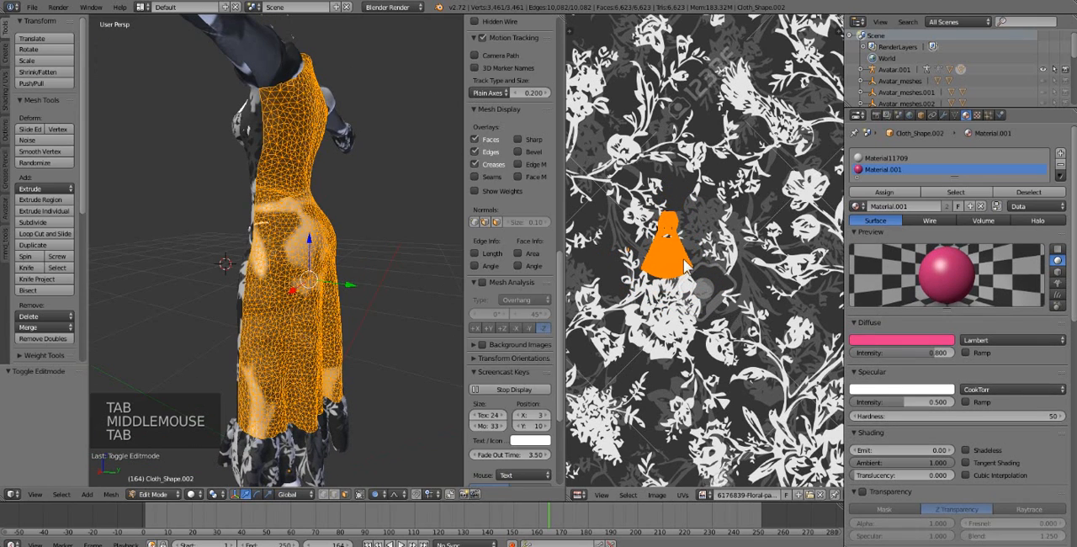
{"action": "key", "text": "s"}
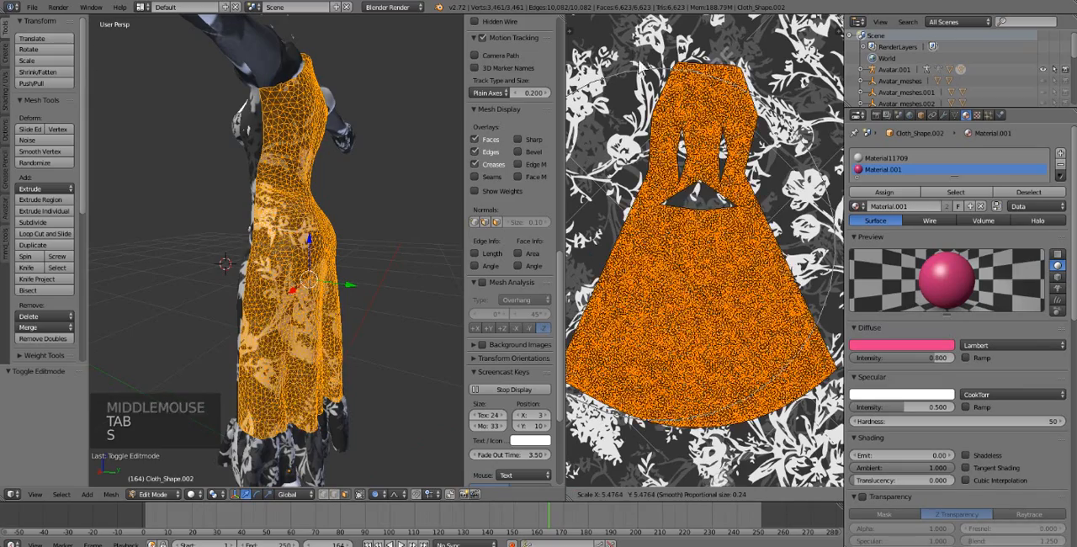
{"action": "key", "text": "Tab"}
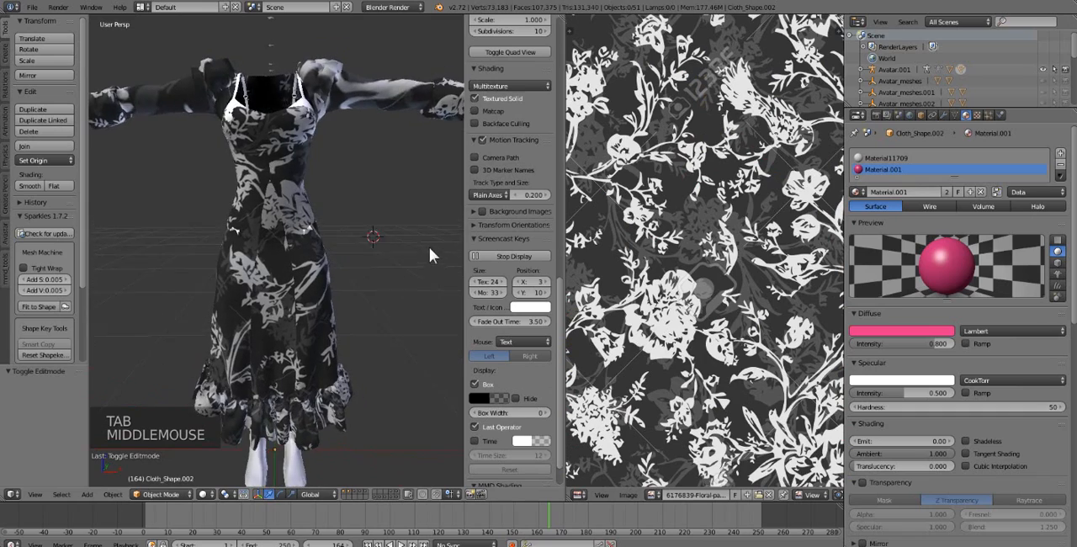
{"action": "key", "text": "Tab"}
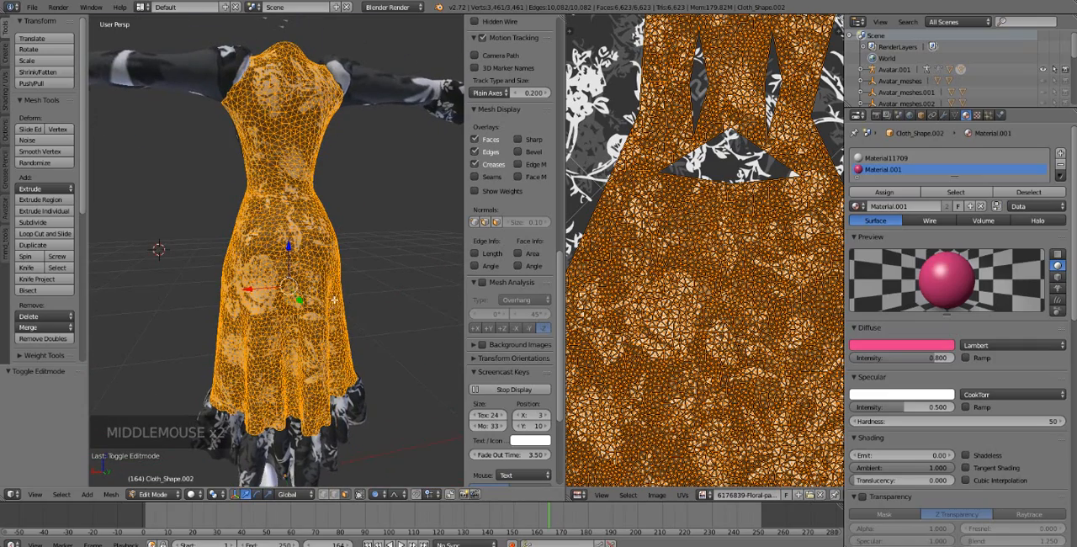
{"action": "key", "text": "Tab"}
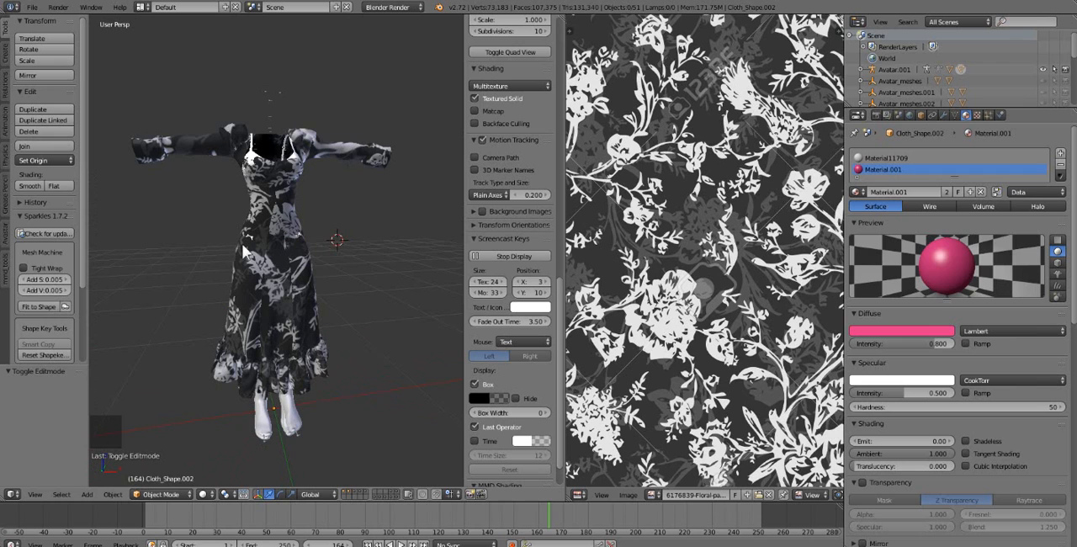
{"action": "scroll", "scroll_direction": "up", "scroll_amount": 3}
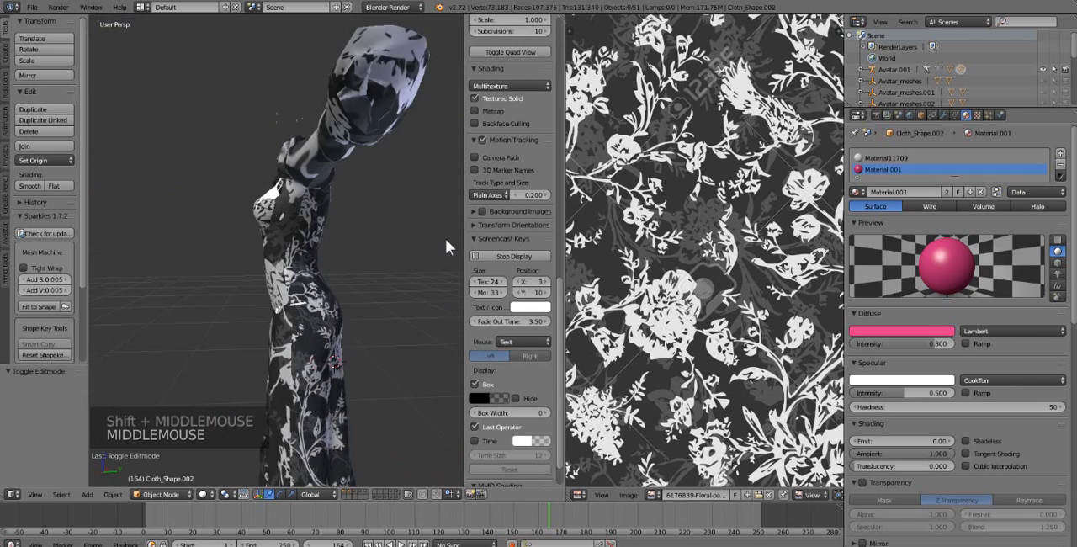
{"action": "scroll", "scroll_direction": "down", "scroll_amount": 3}
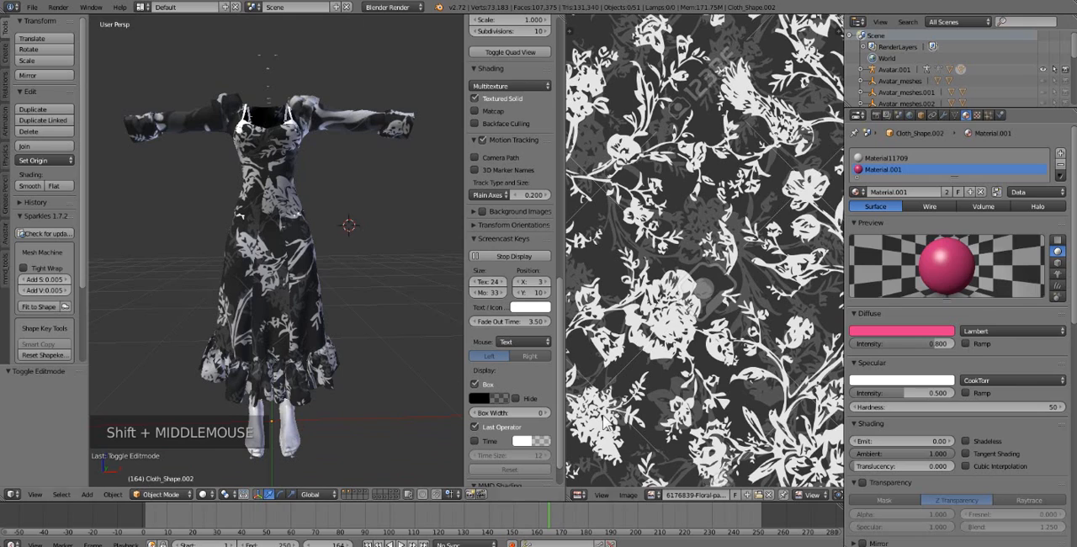
{"action": "mouse_move", "coordinate": [728, 315]}
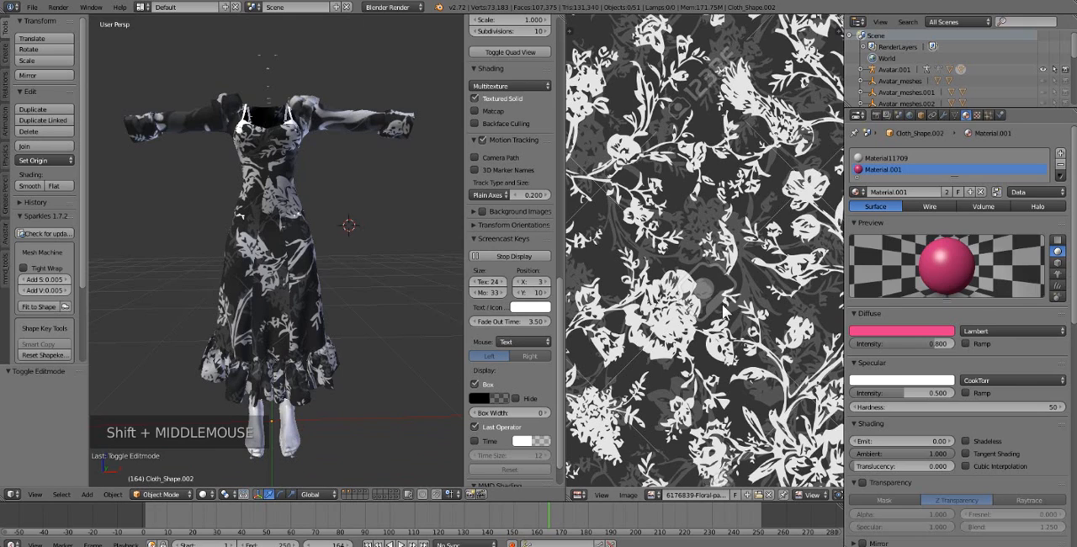